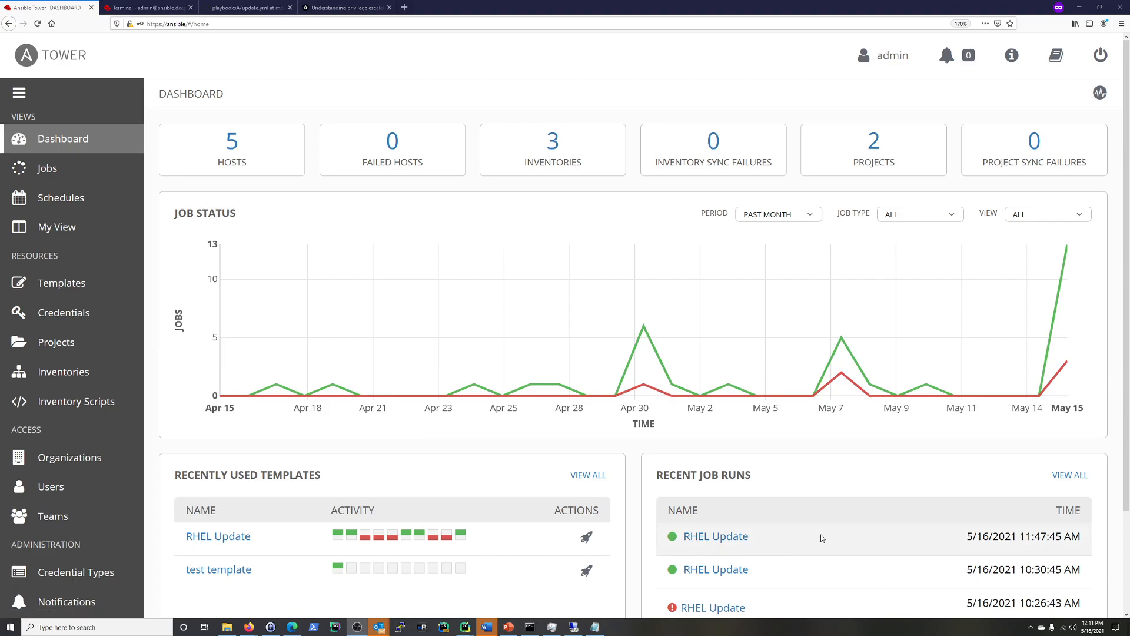
mouse_move(676, 440)
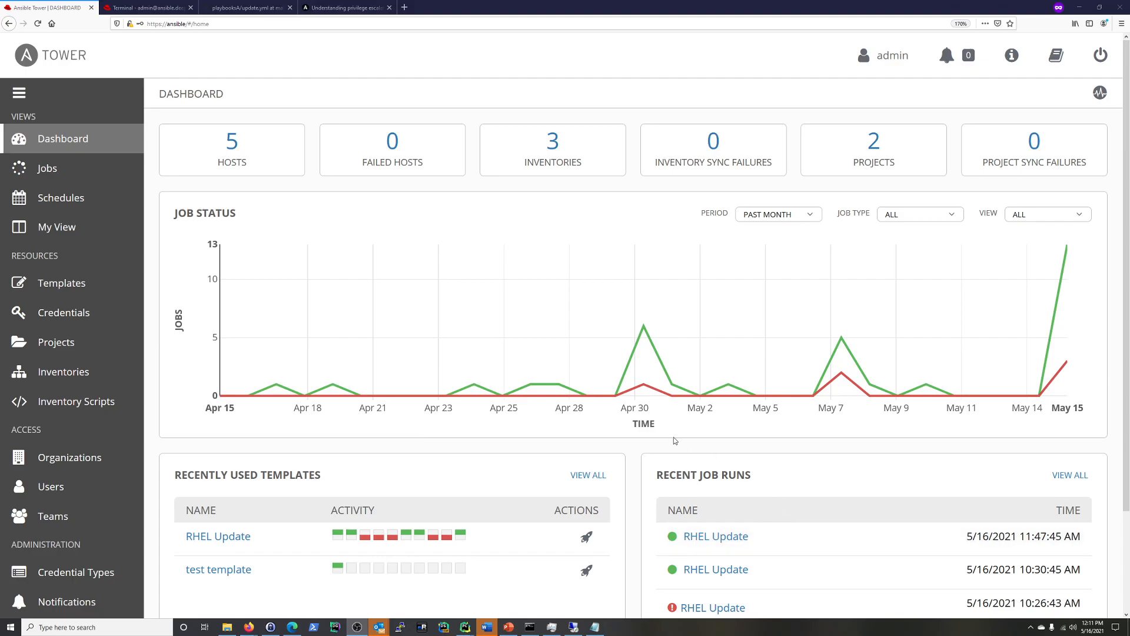
mouse_move(64, 370)
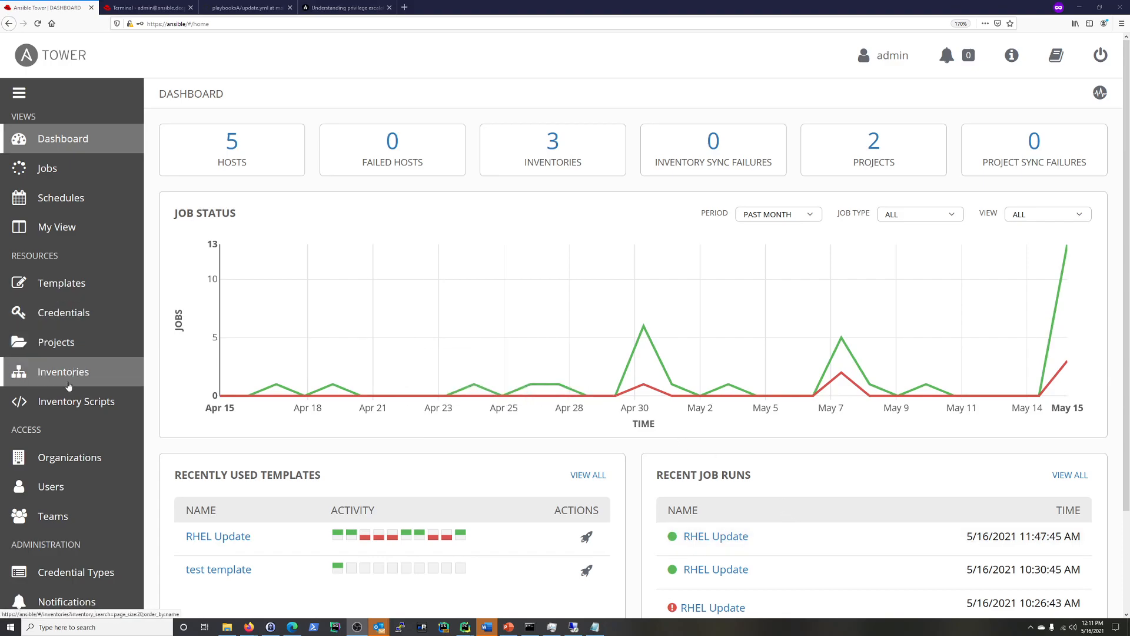
- Show the ddsec project's details from the Projects list to review its Git source
left_click(56, 341)
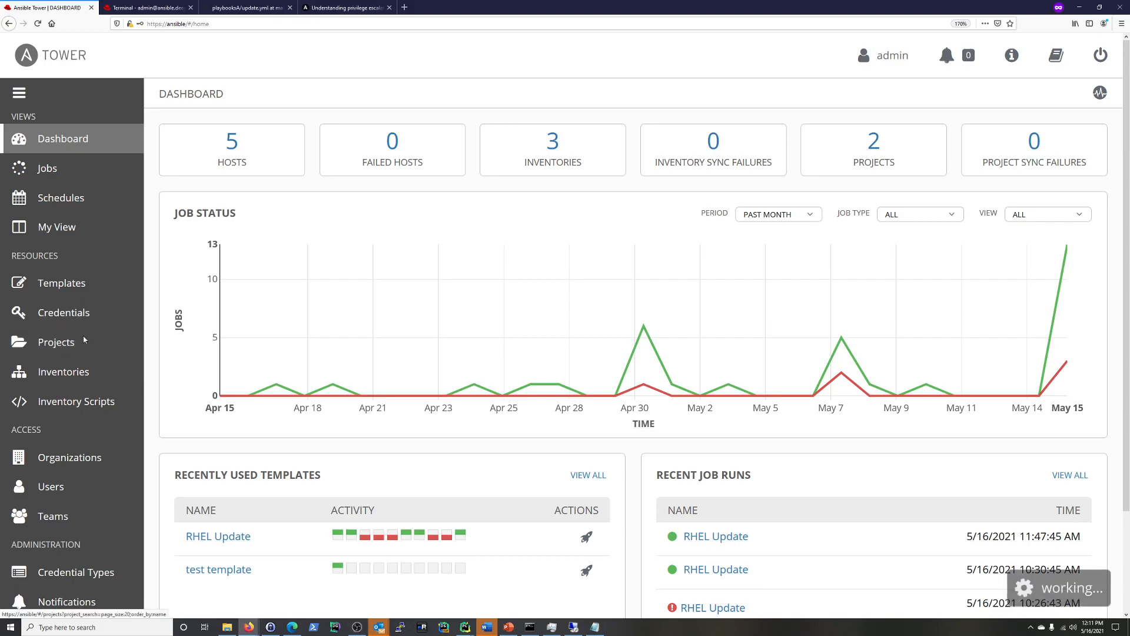
left_click(55, 341)
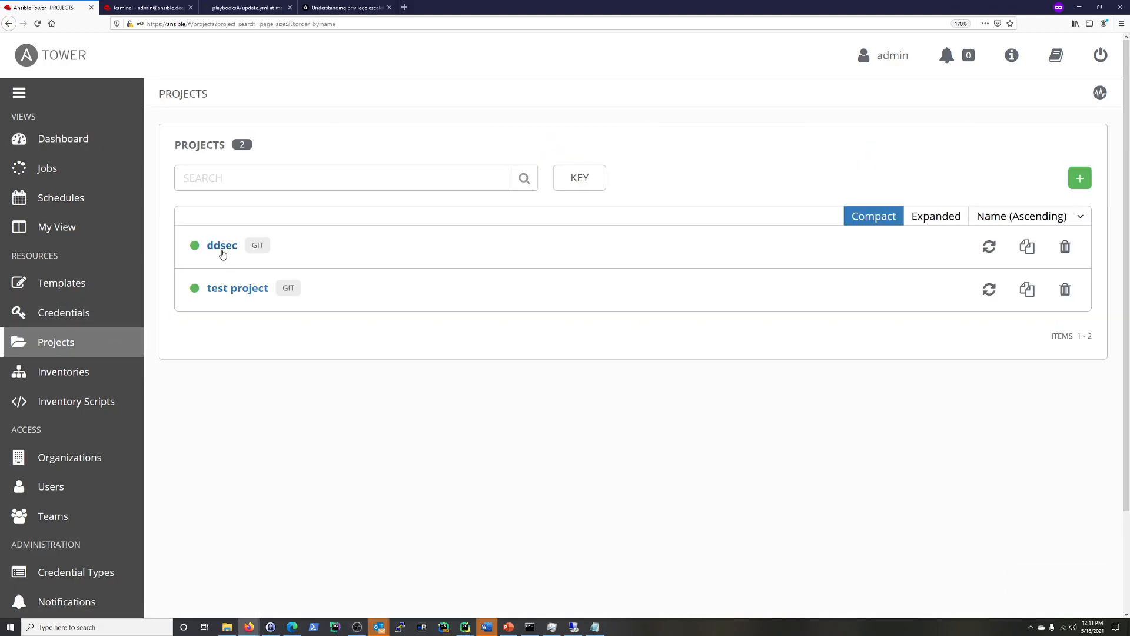
left_click(221, 245)
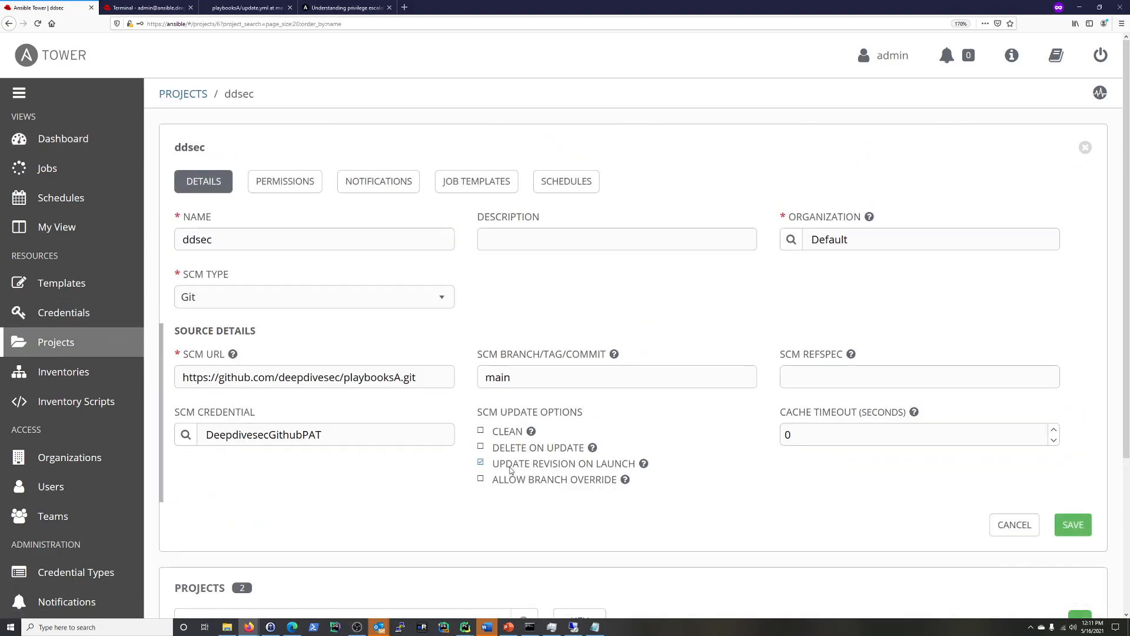
mouse_move(621, 469)
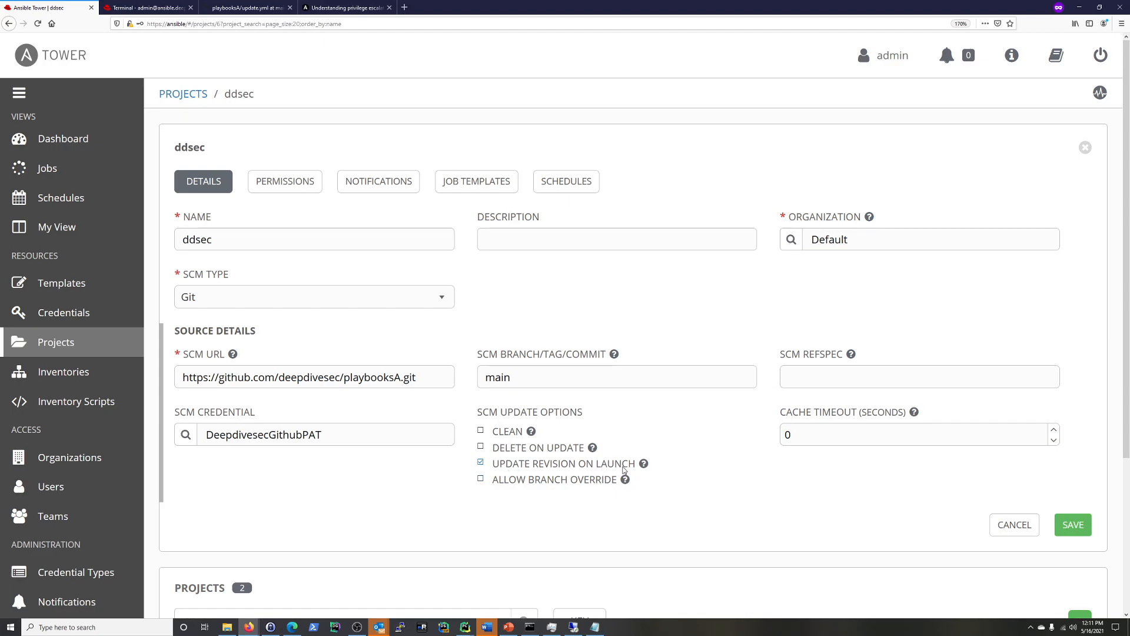
mouse_move(408, 70)
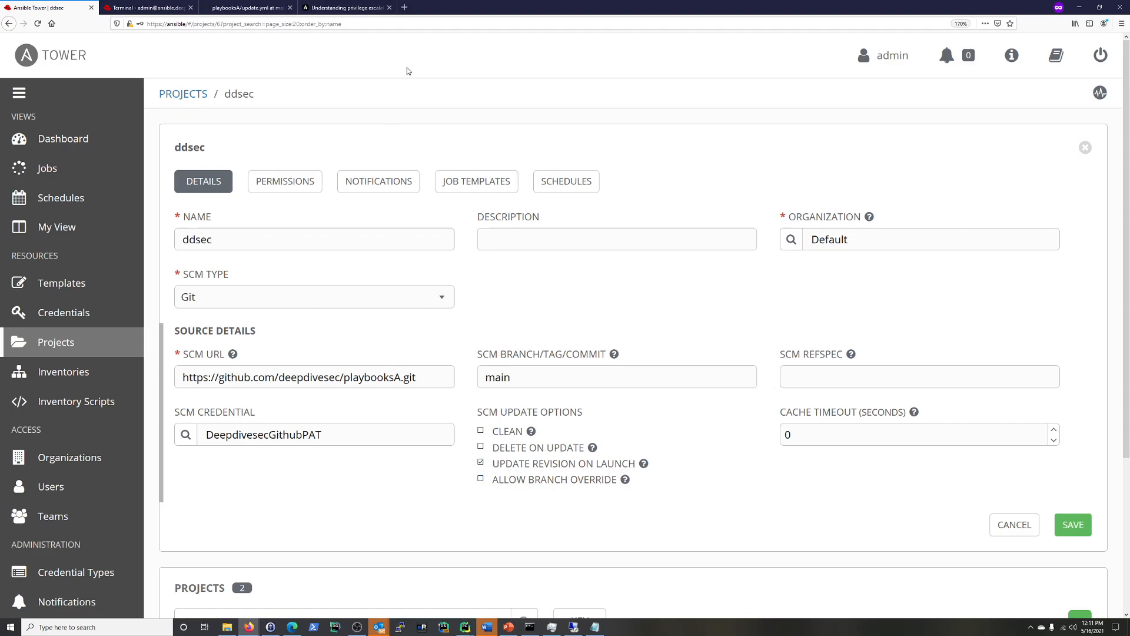
mouse_move(246, 8)
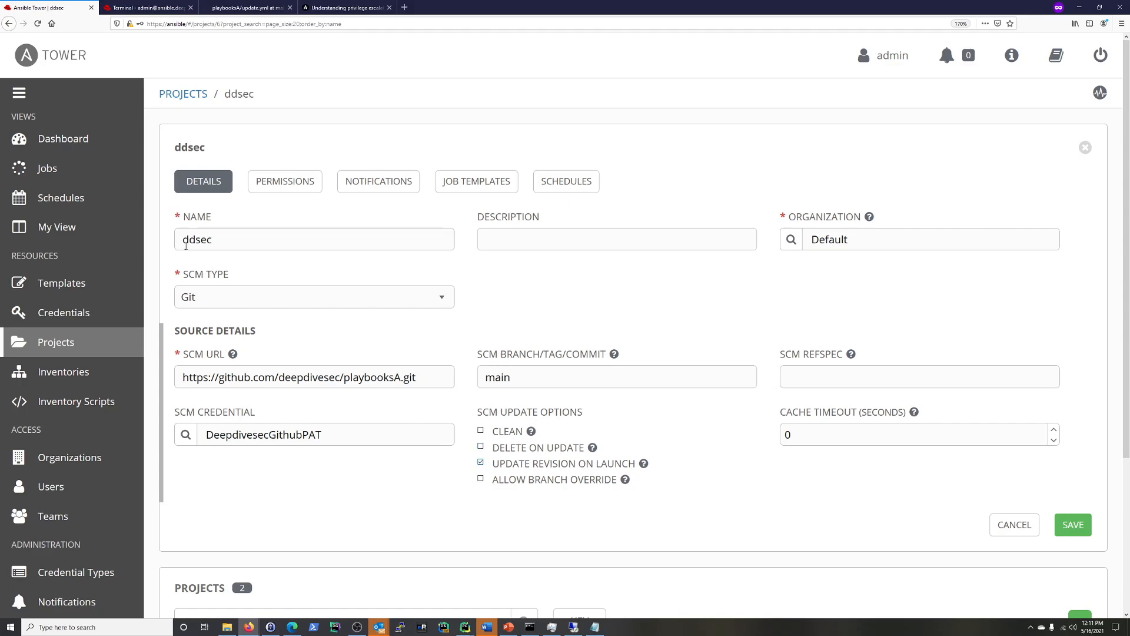
- Return to the Tower dashboard with its recent templates and job runs
left_click(64, 139)
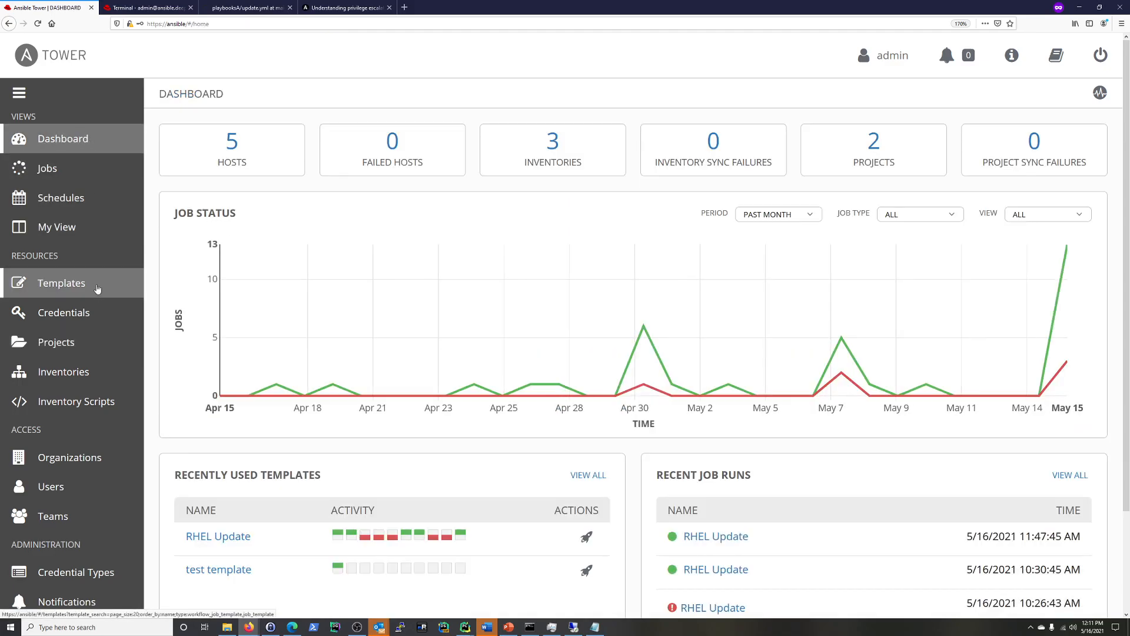
mouse_move(103, 314)
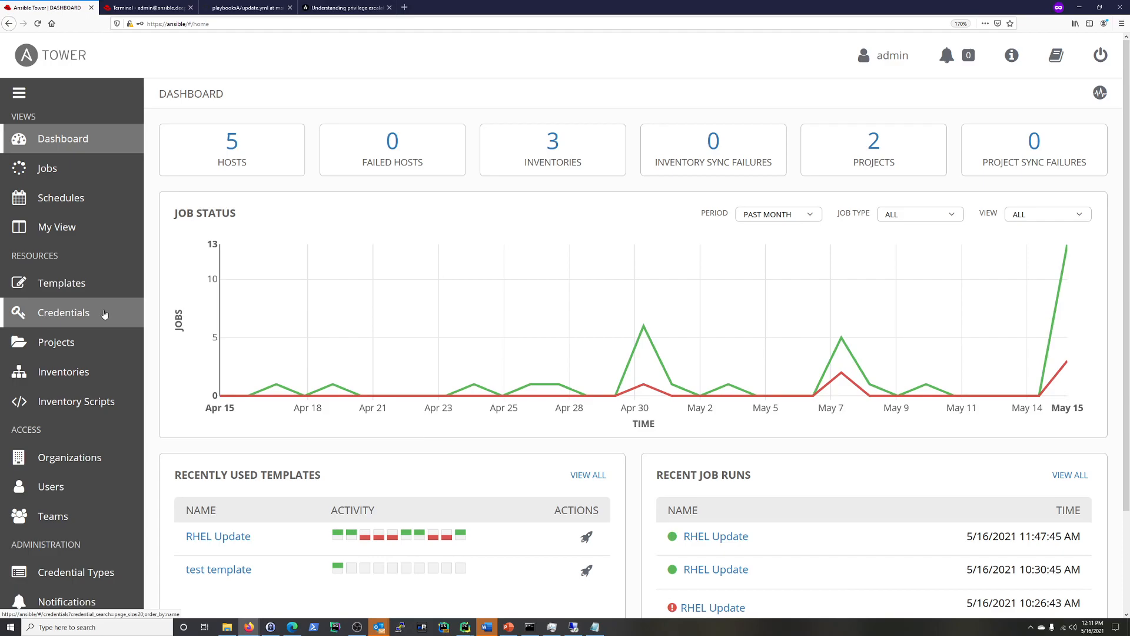
mouse_move(64, 283)
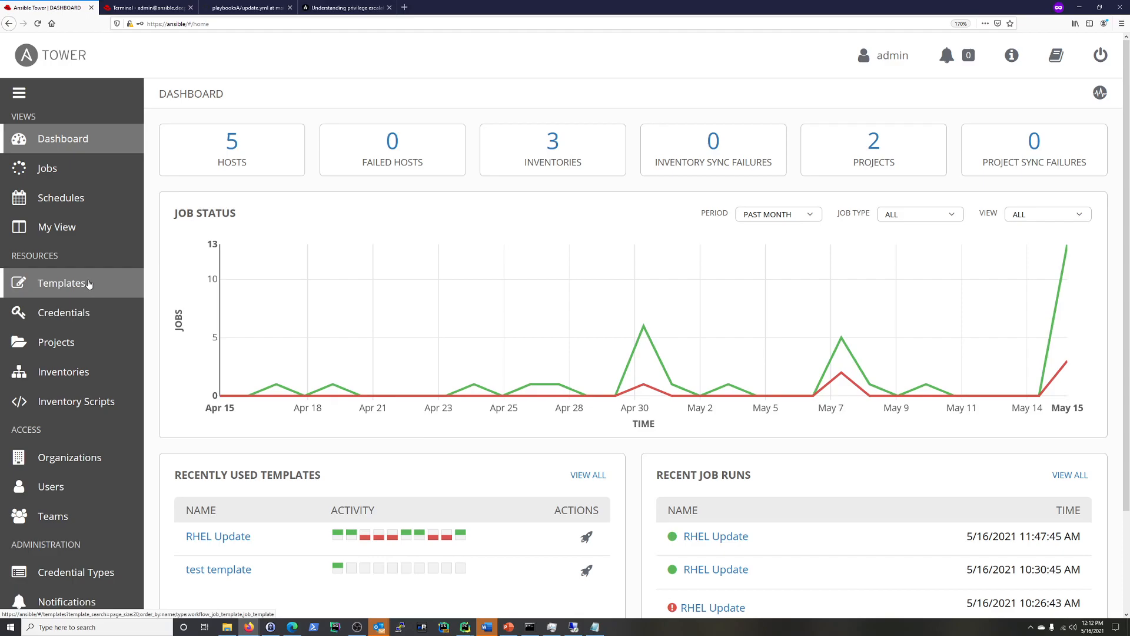
mouse_move(166, 7)
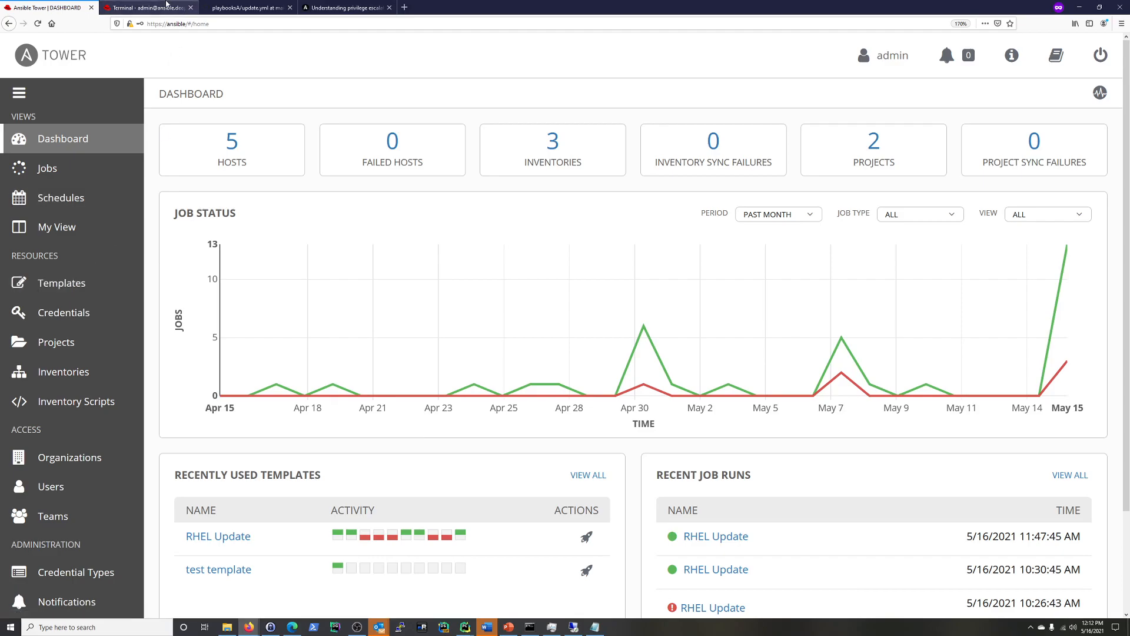
- List the home directory in the terminal and show ansible_hosts.txt with srv01 and srv02
left_click(149, 7)
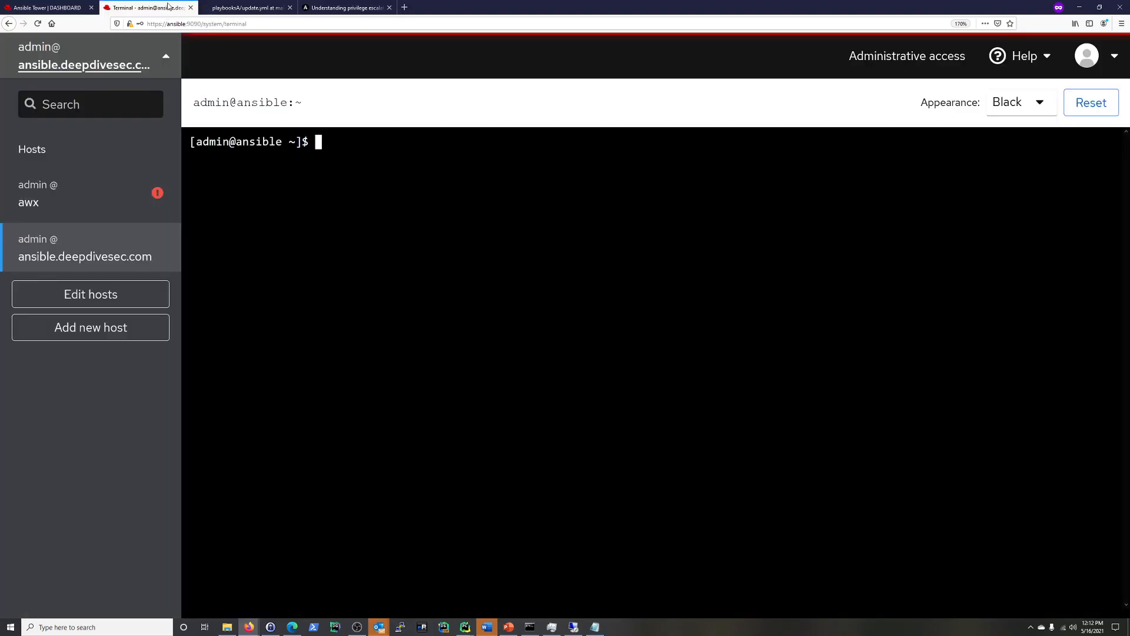
type("ls")
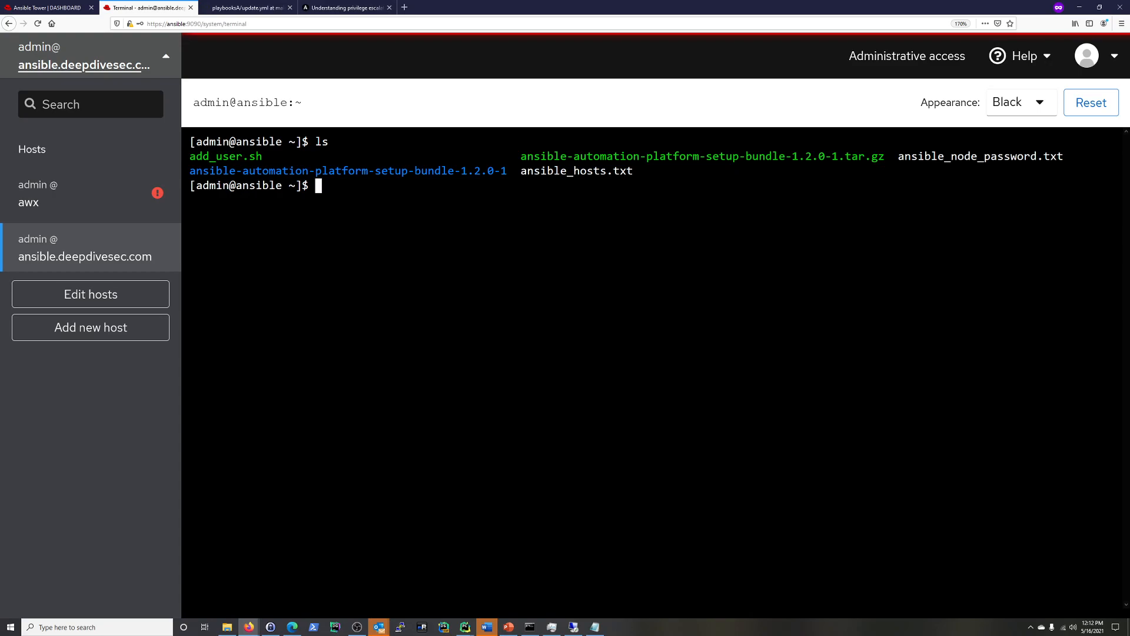
double_click(574, 171)
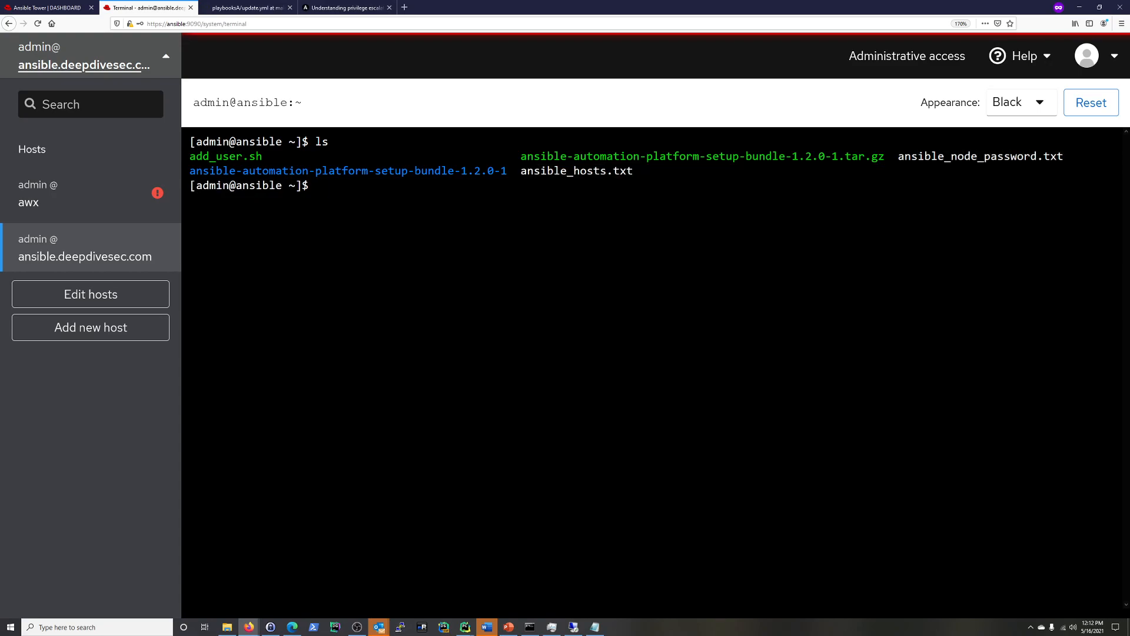
type("cat an")
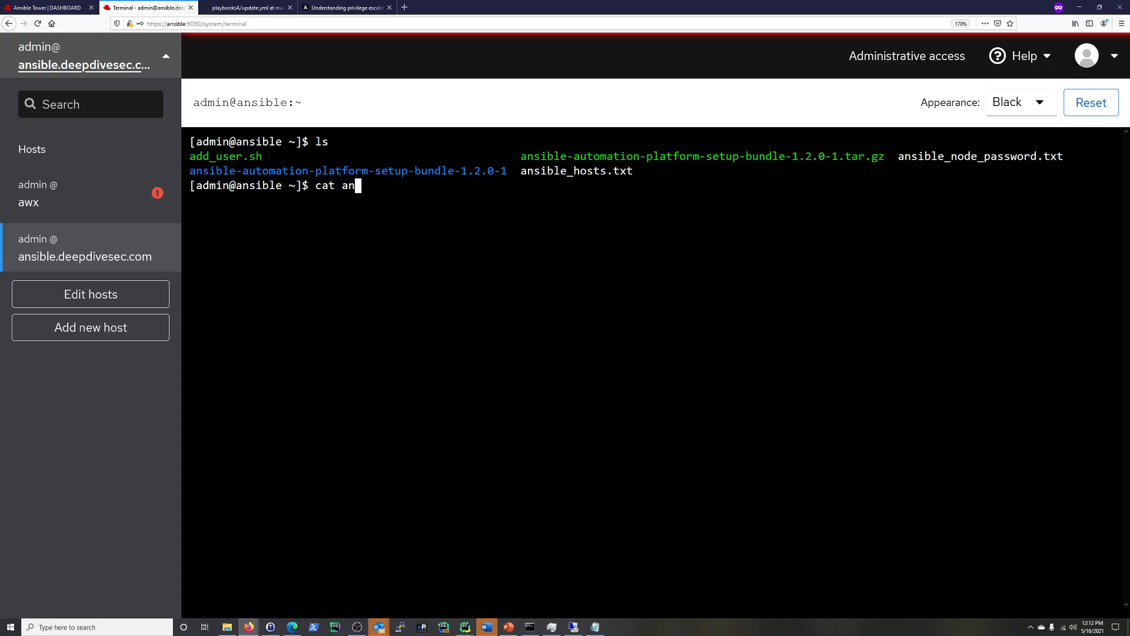
key("Return")
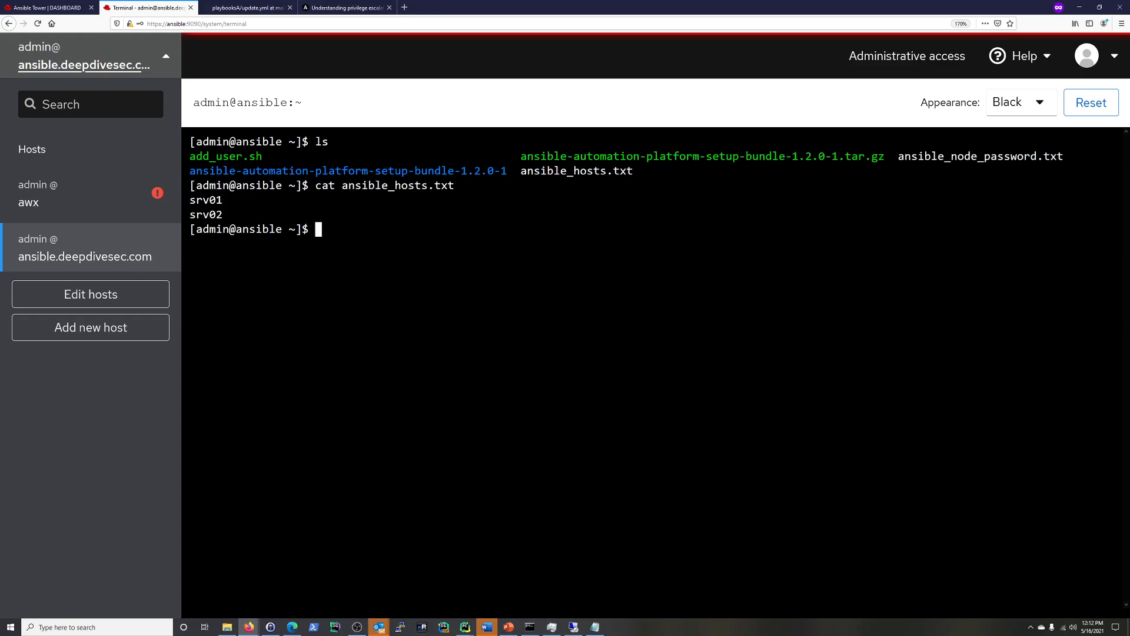
- Display the contents of the add_user.sh script
type("cat add_user.sh")
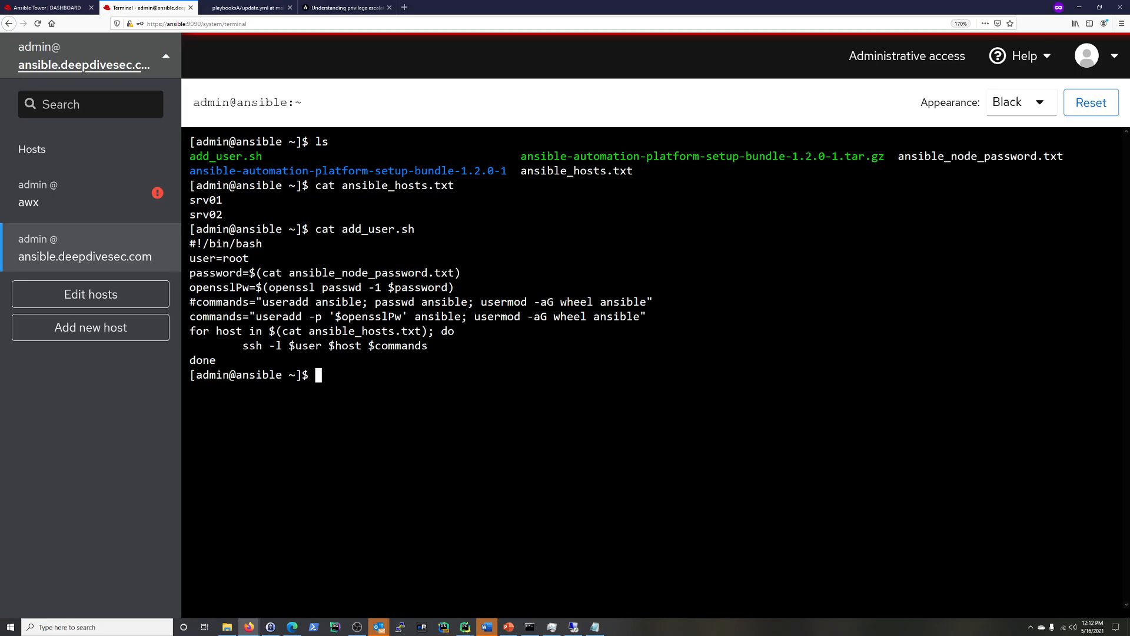
double_click(202, 258)
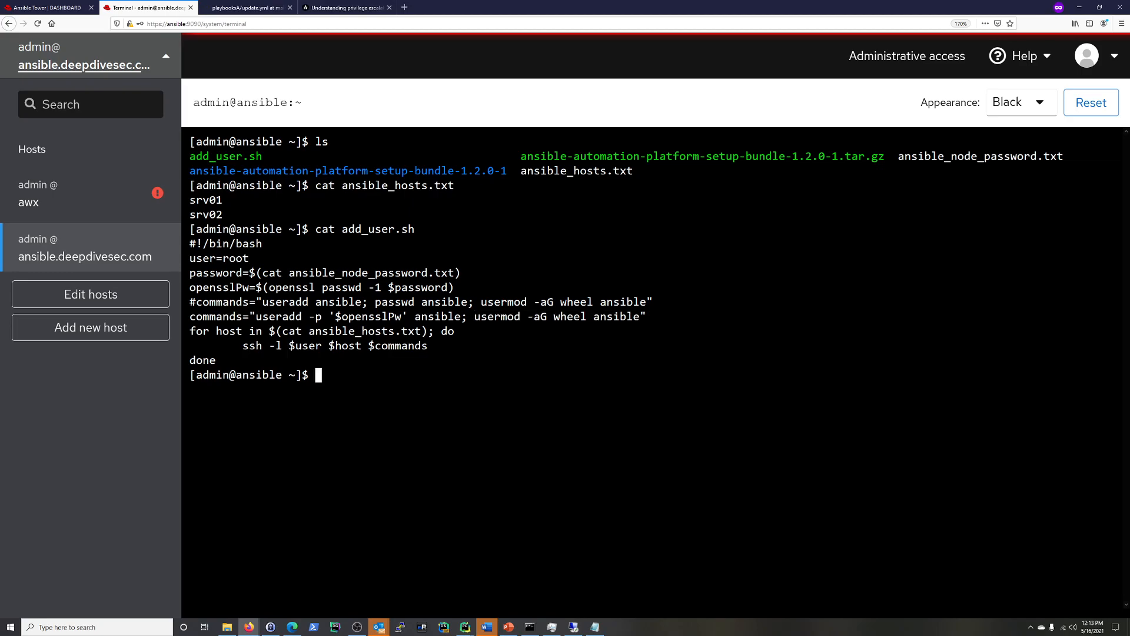
- Run ./add_user.sh, supplying the root password for srv01 and srv02 to create the ansible user
type("./add_user.sh")
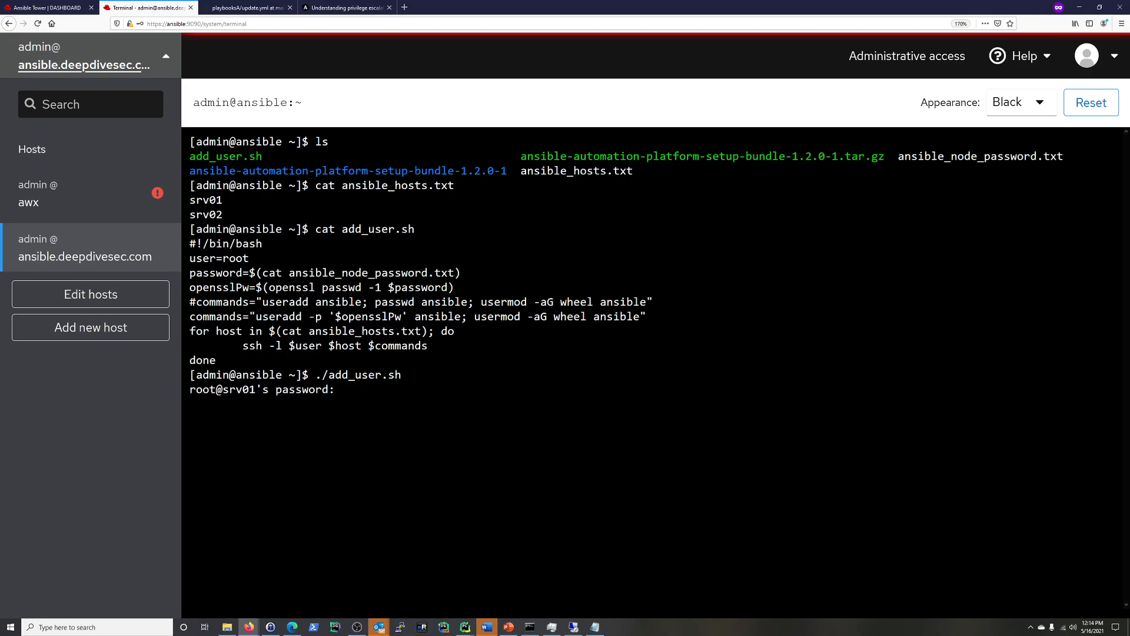
key("Return")
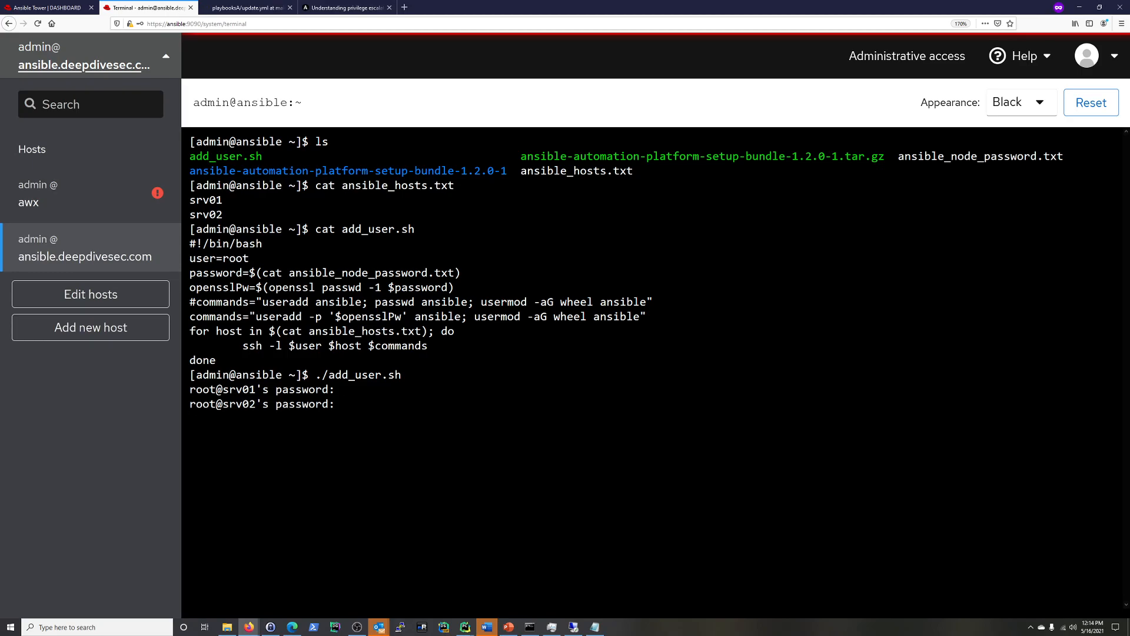
key("Return")
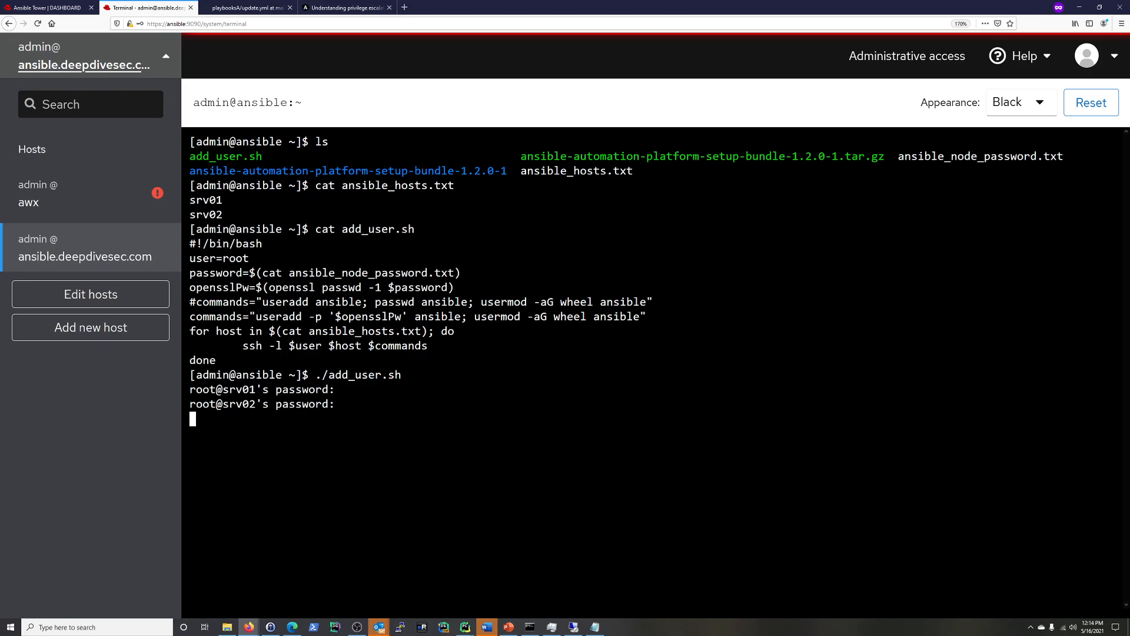
key("Return")
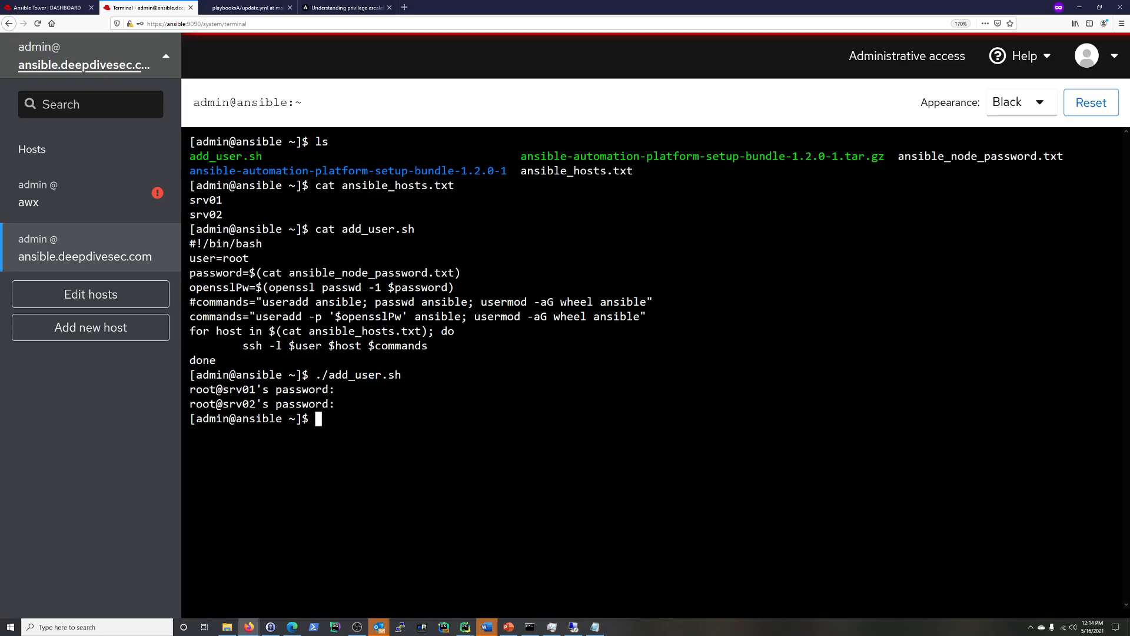
- Log in to srv01 over ssh as the ansible user with its password
type("ssh")
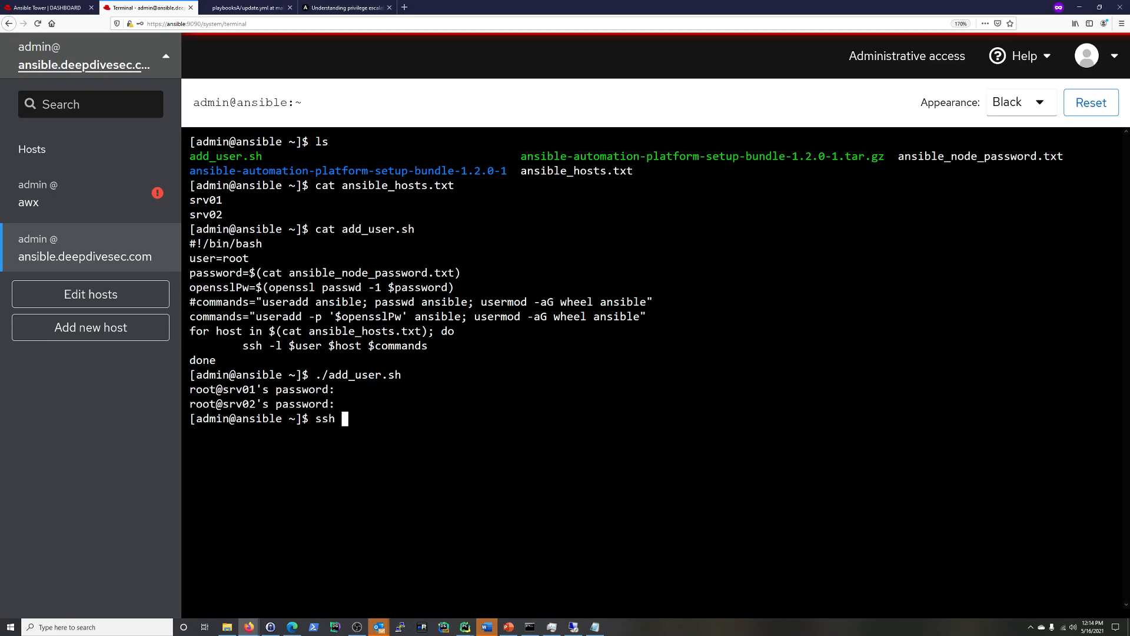
type("ansible")
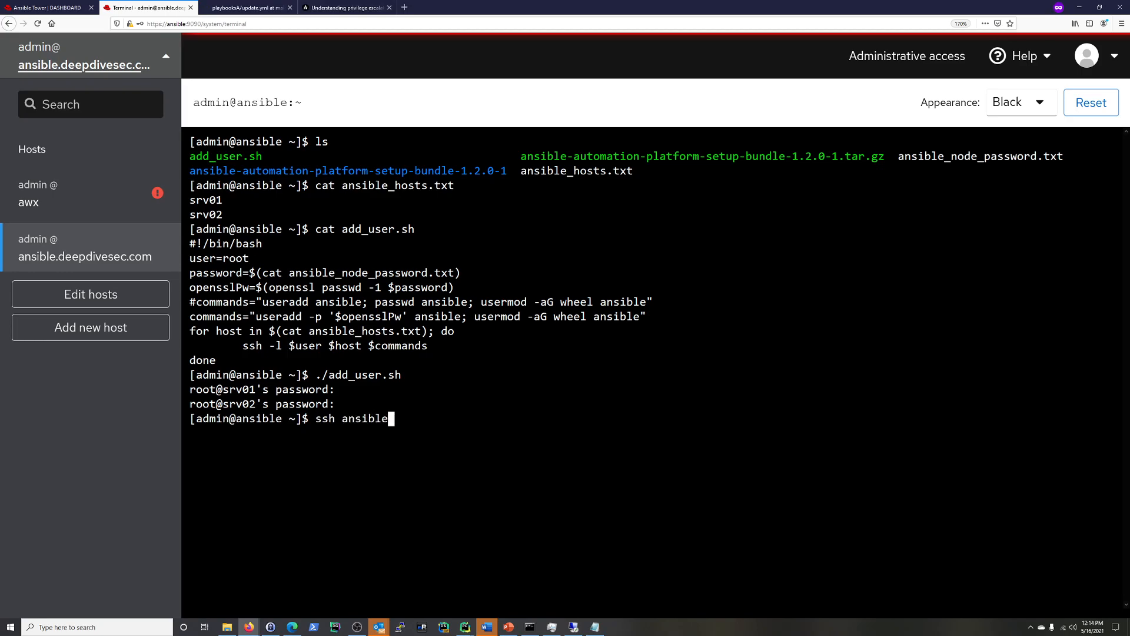
type("@sr")
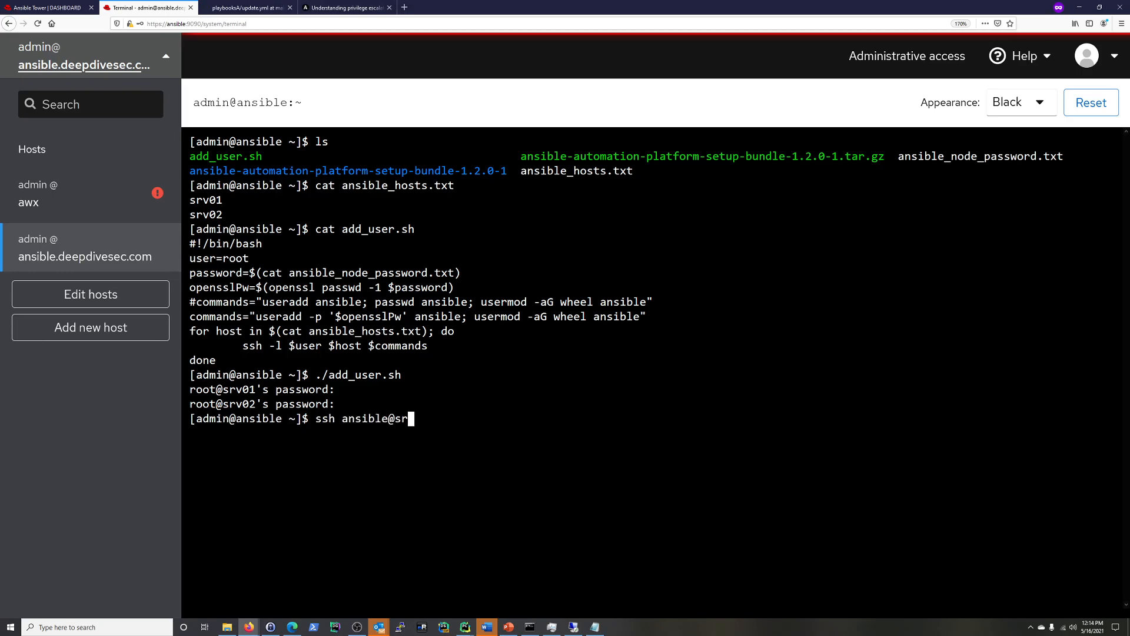
key("Return")
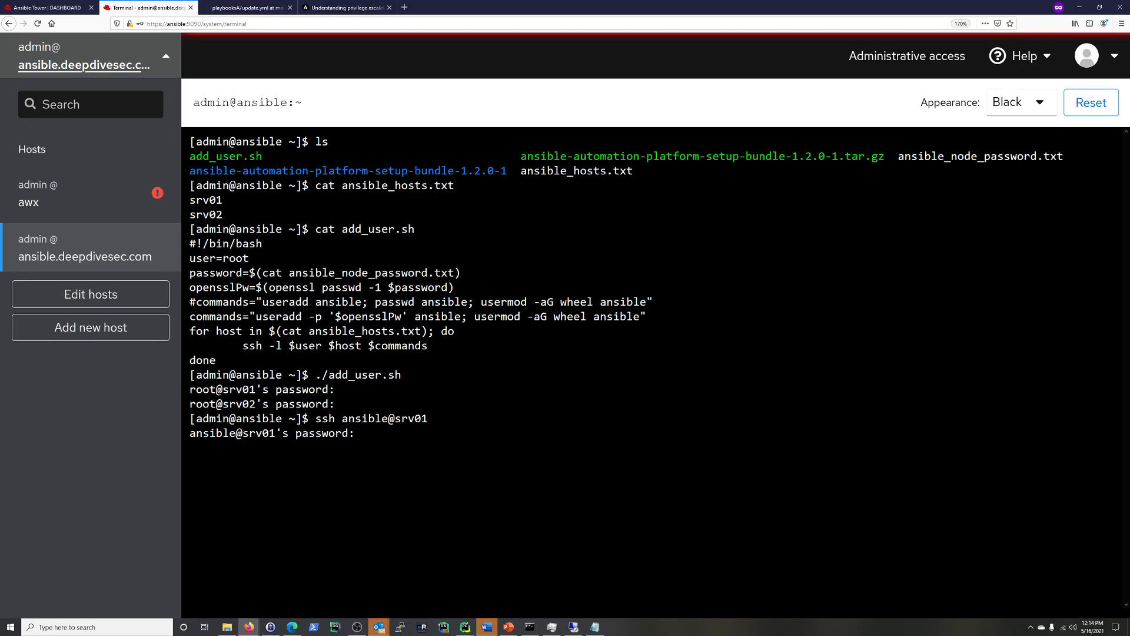
key("Return")
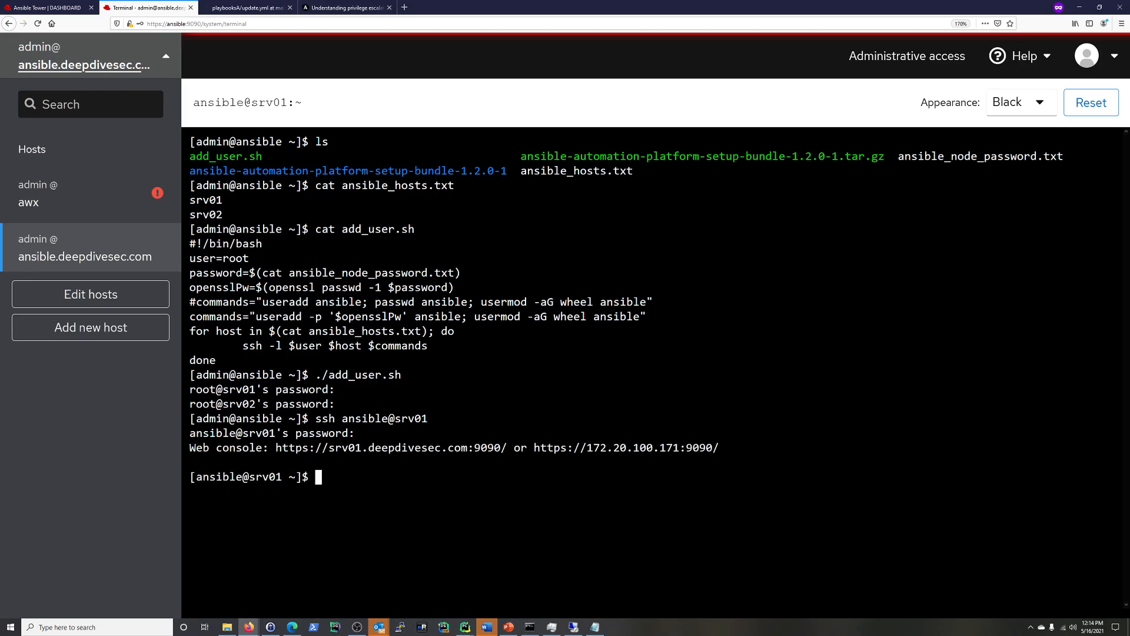
- Exit the srv01 session back to the ansible host shell
type("ex")
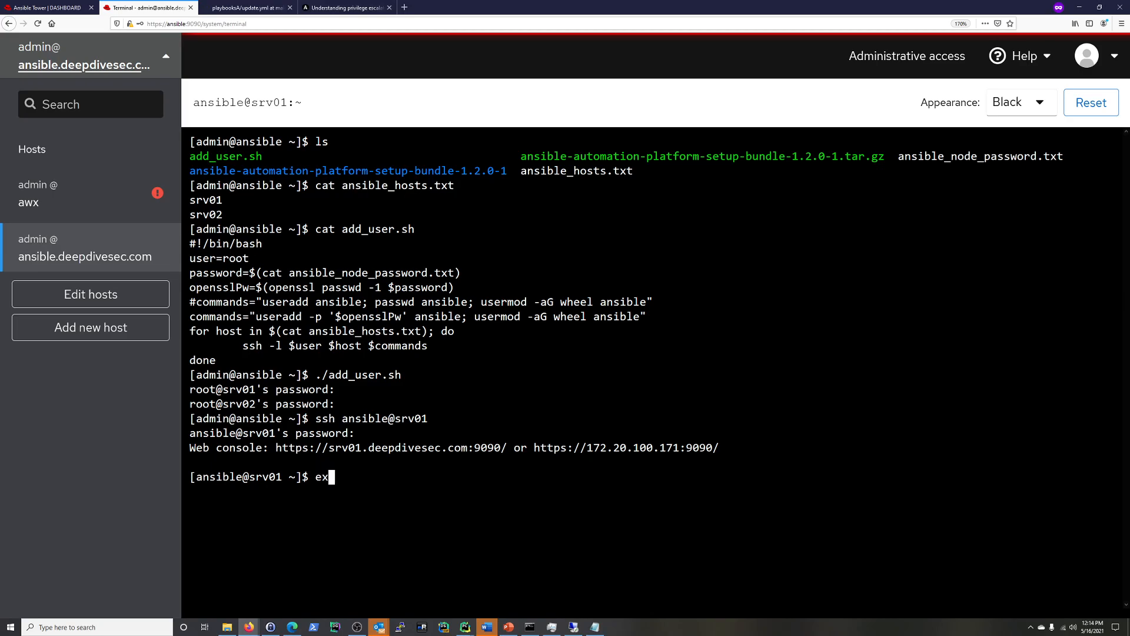
key("Return")
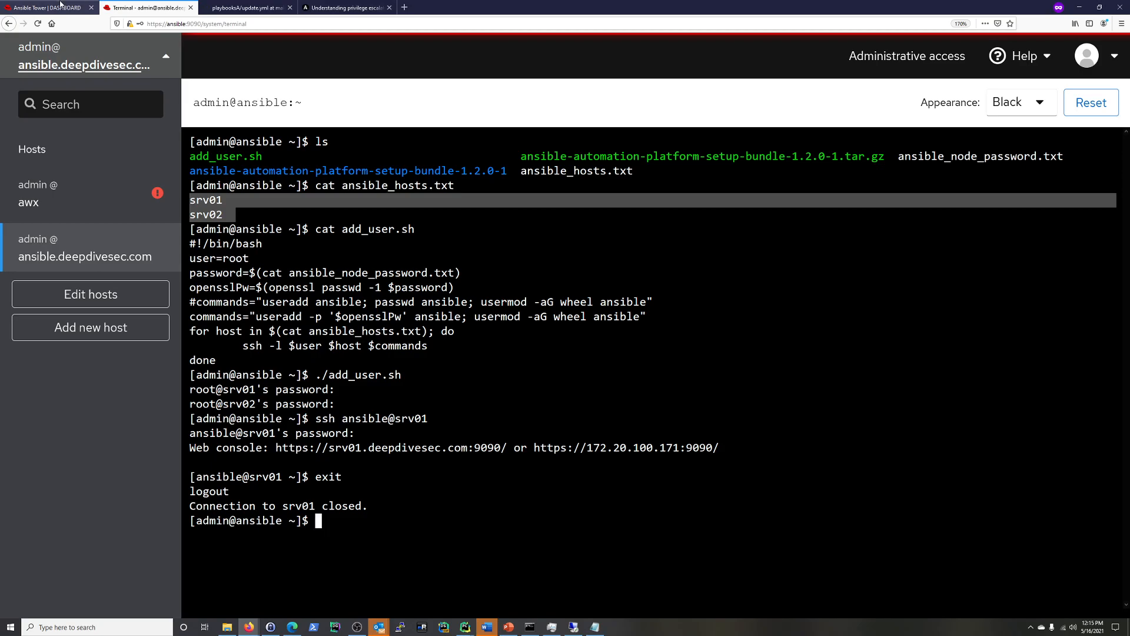
mouse_move(47, 7)
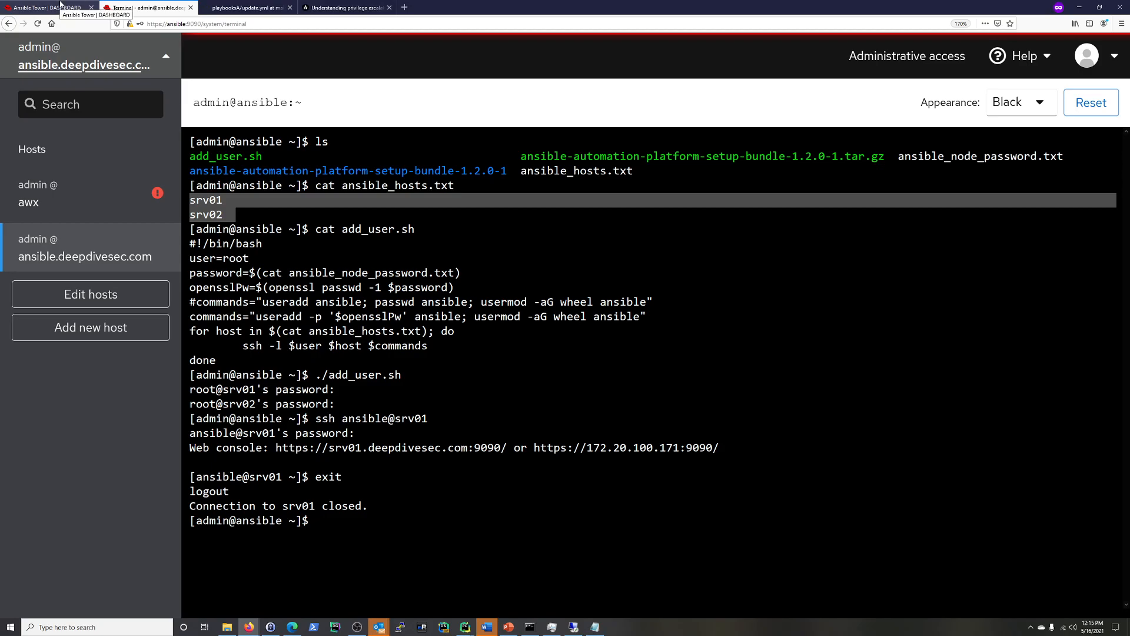
- Create a new credential named ansible-user assigned to the Default organization
left_click(43, 7)
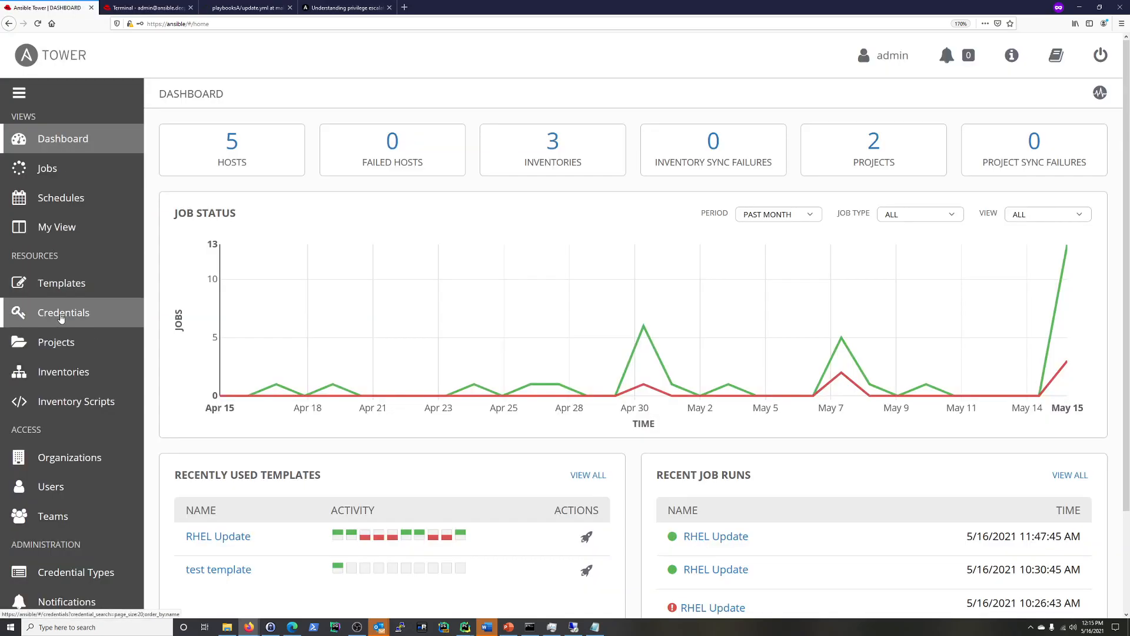
left_click(64, 312)
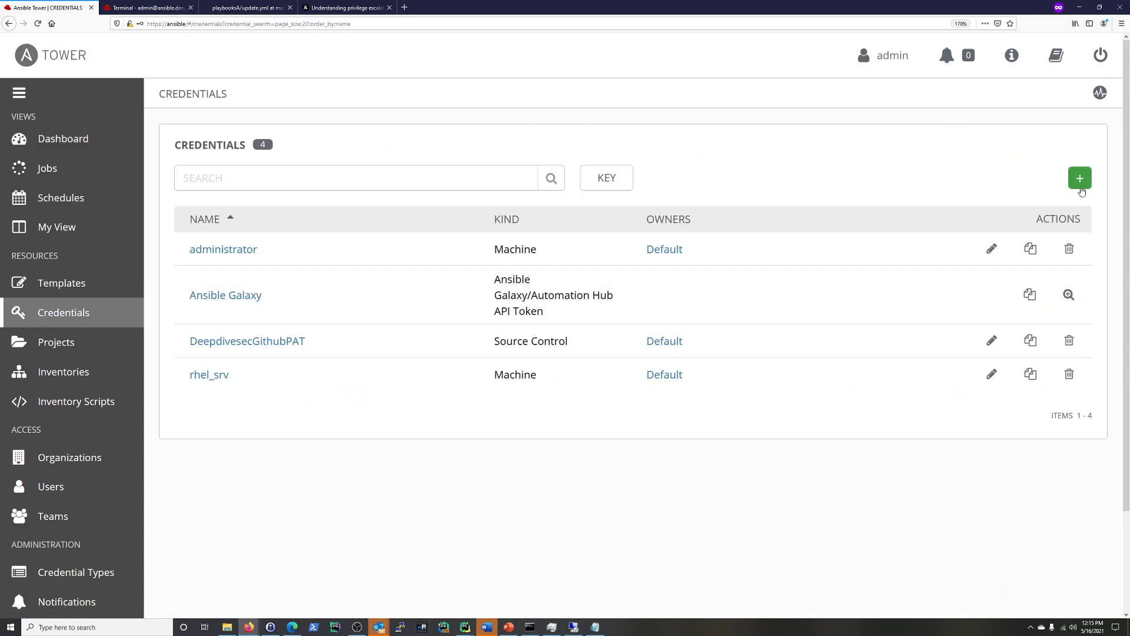
left_click(1079, 177)
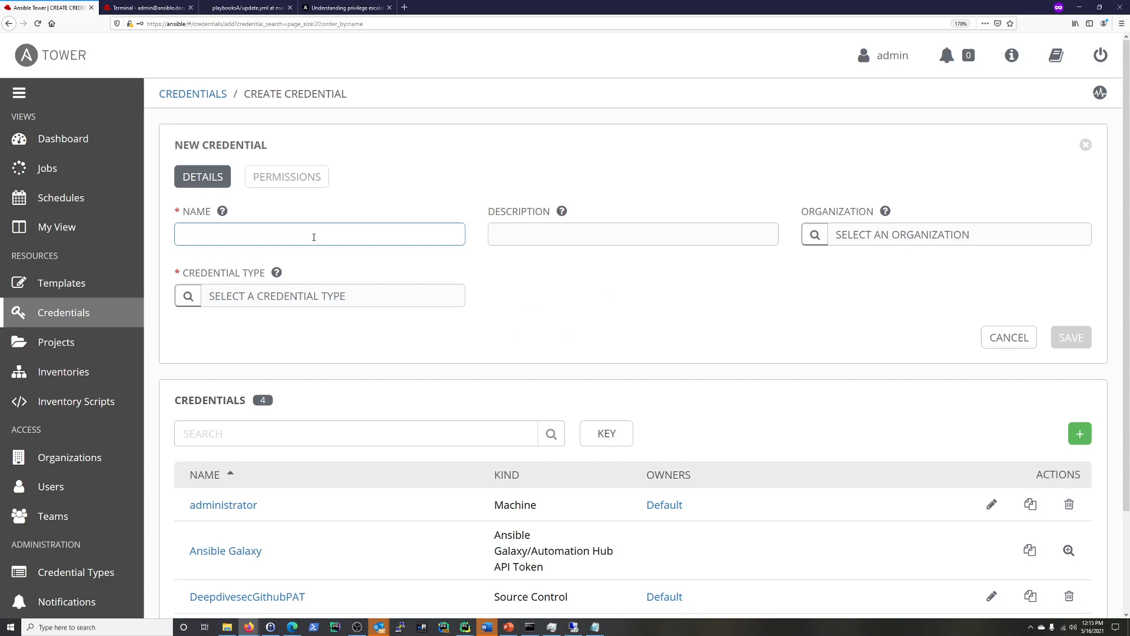
type("ansible-user")
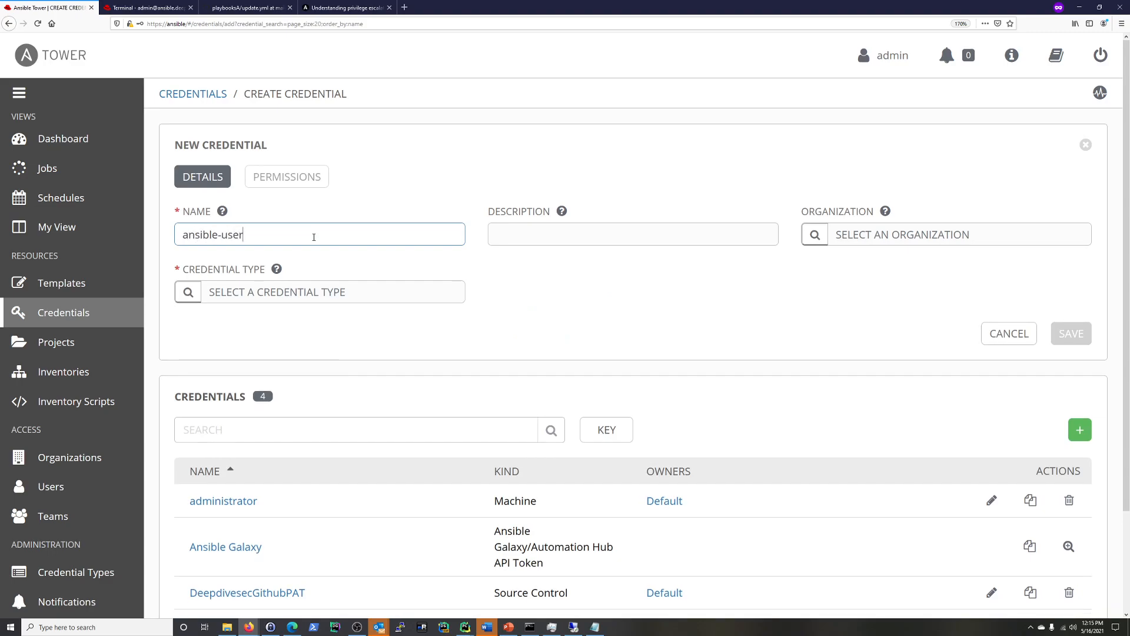
mouse_move(835, 281)
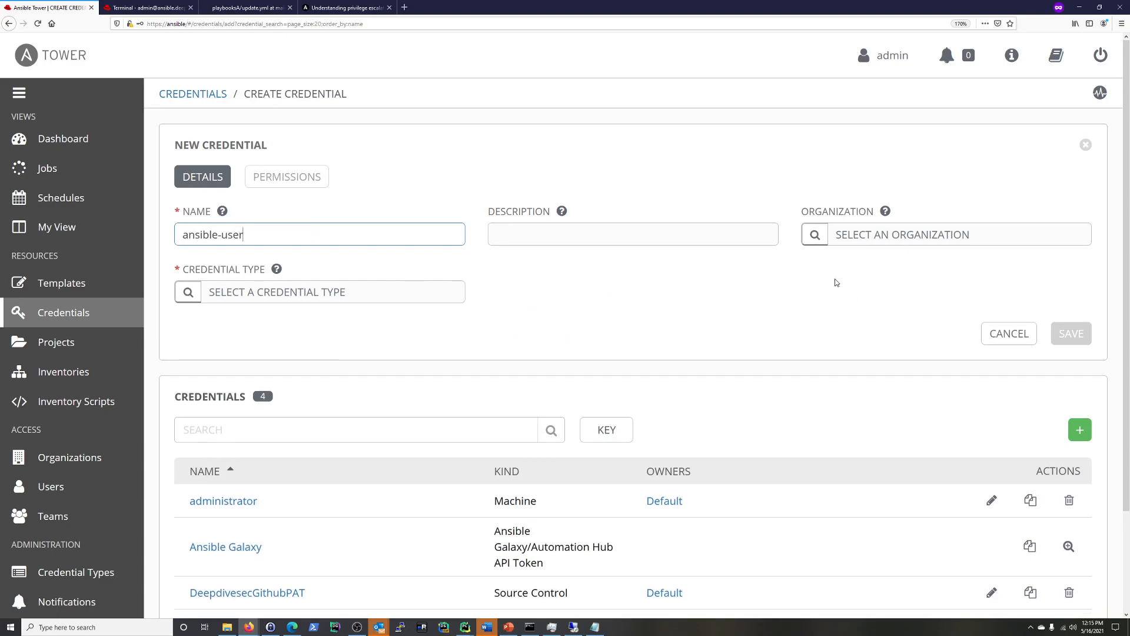
left_click(813, 233)
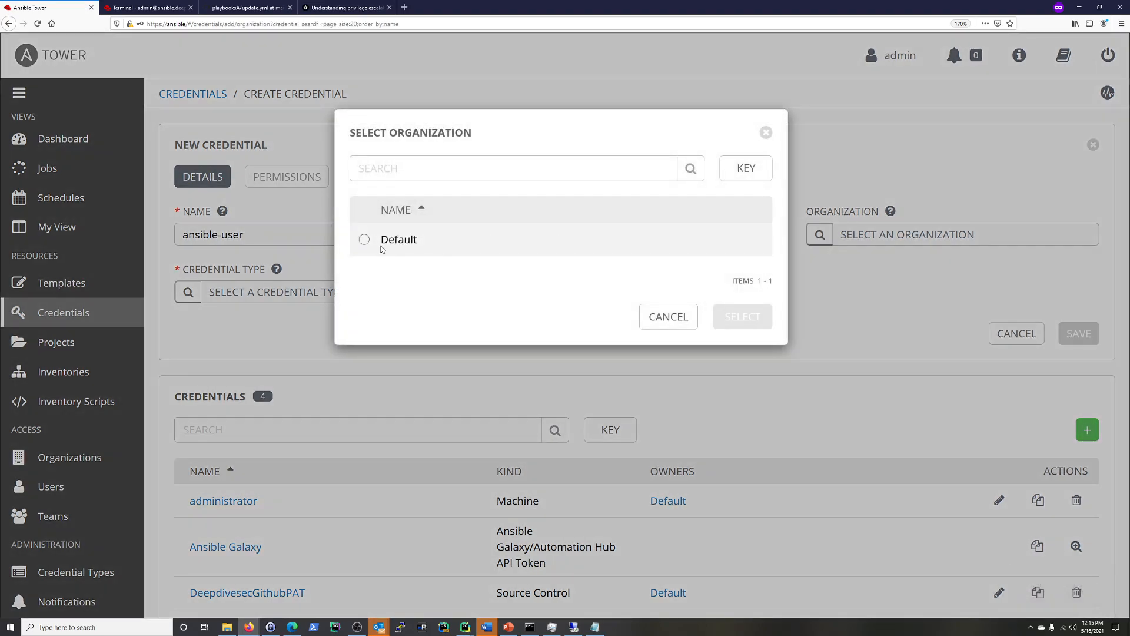
left_click(364, 239)
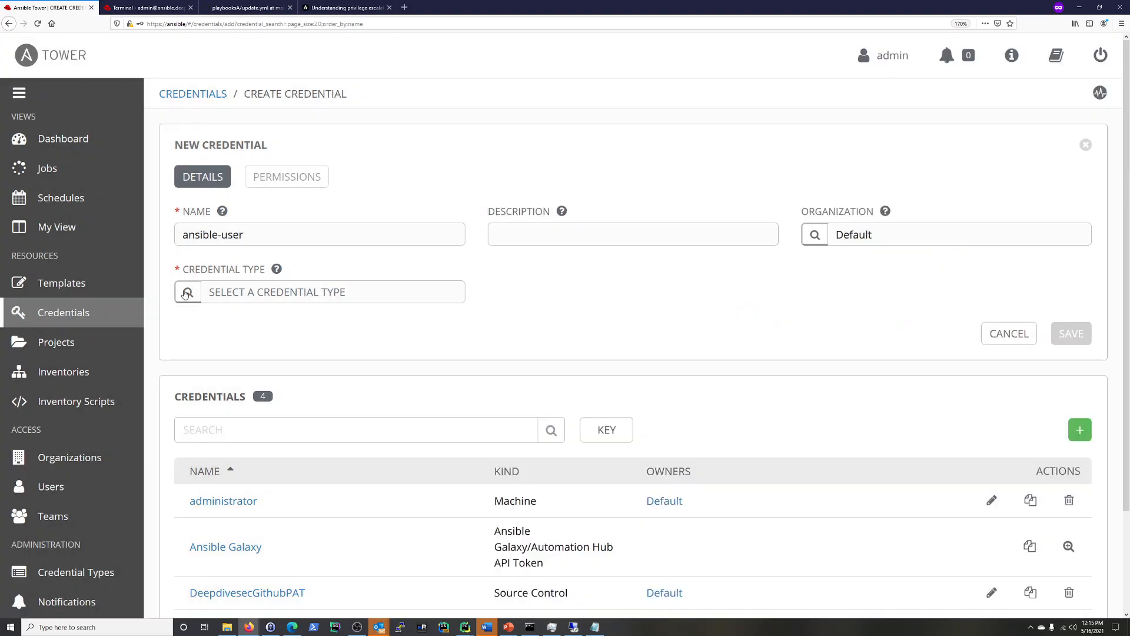
- Page through the credential types and select Machine as the ansible-user credential type
left_click(187, 292)
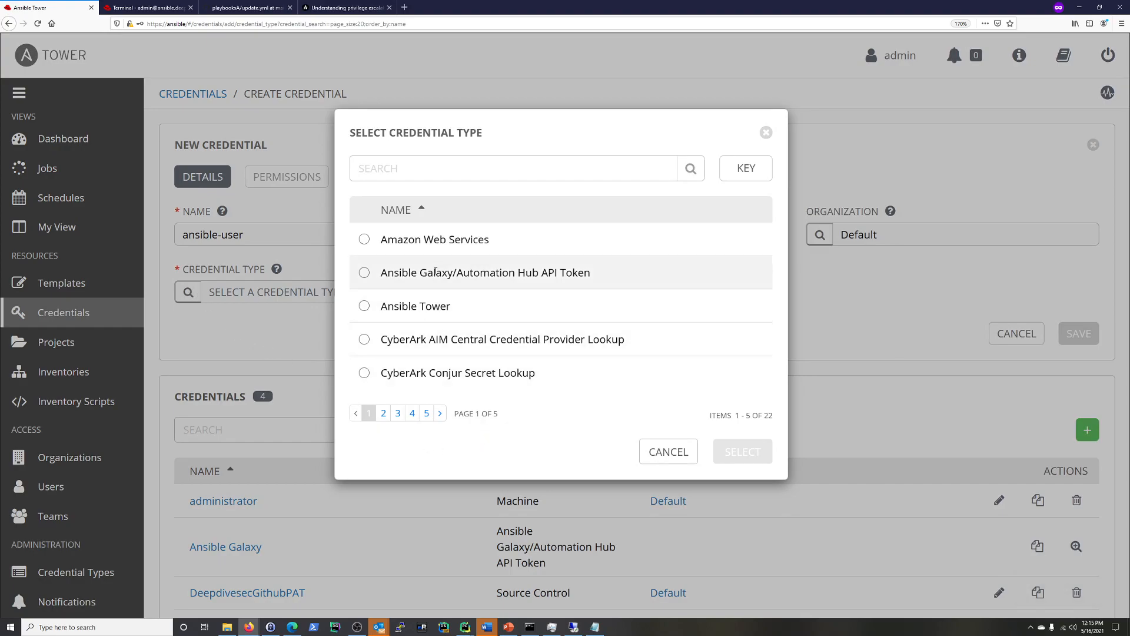
mouse_move(414, 393)
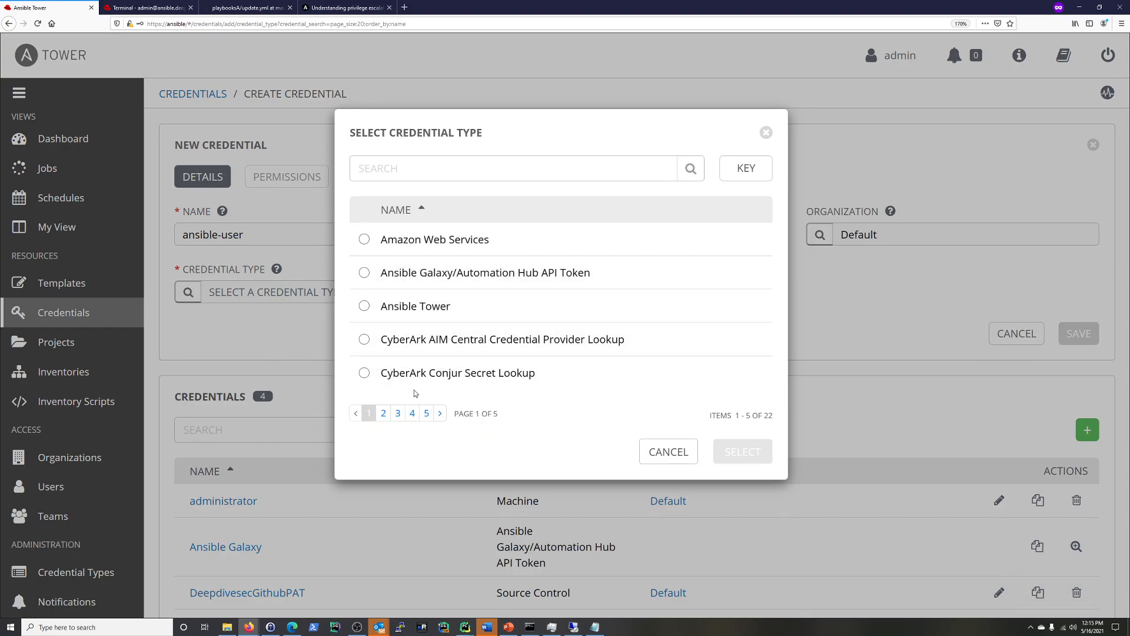
mouse_move(423, 373)
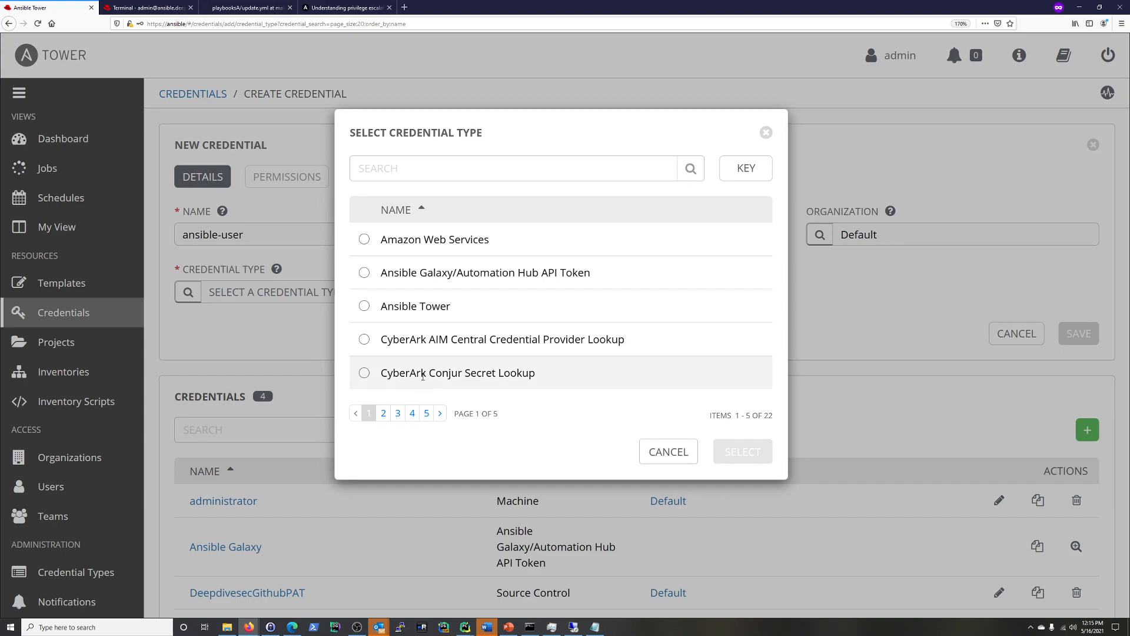
mouse_move(380, 412)
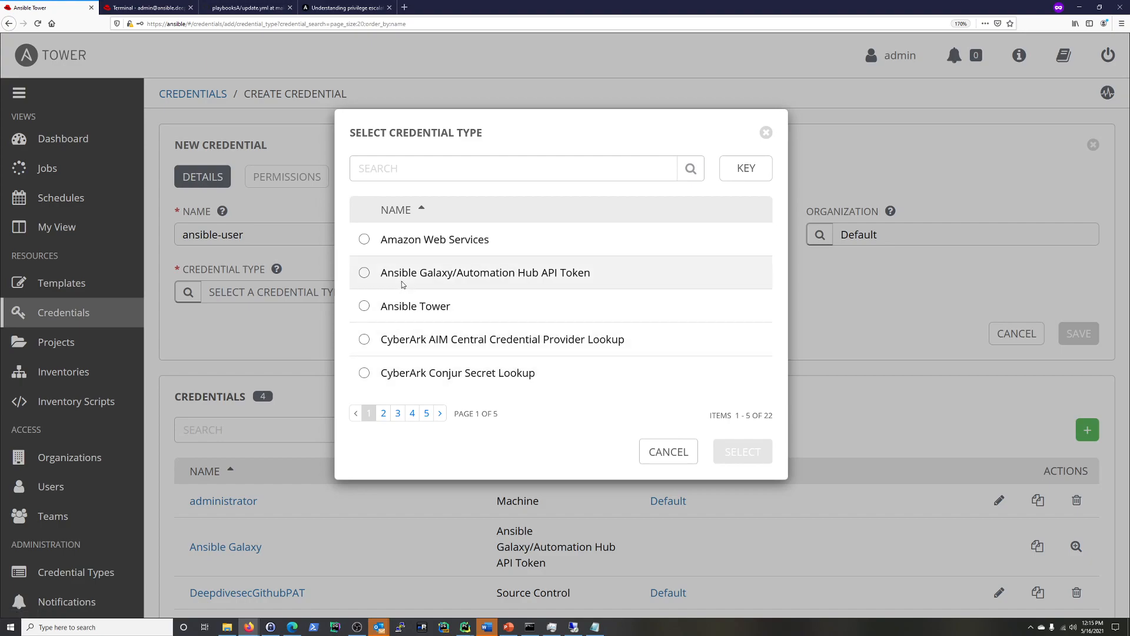
left_click(383, 413)
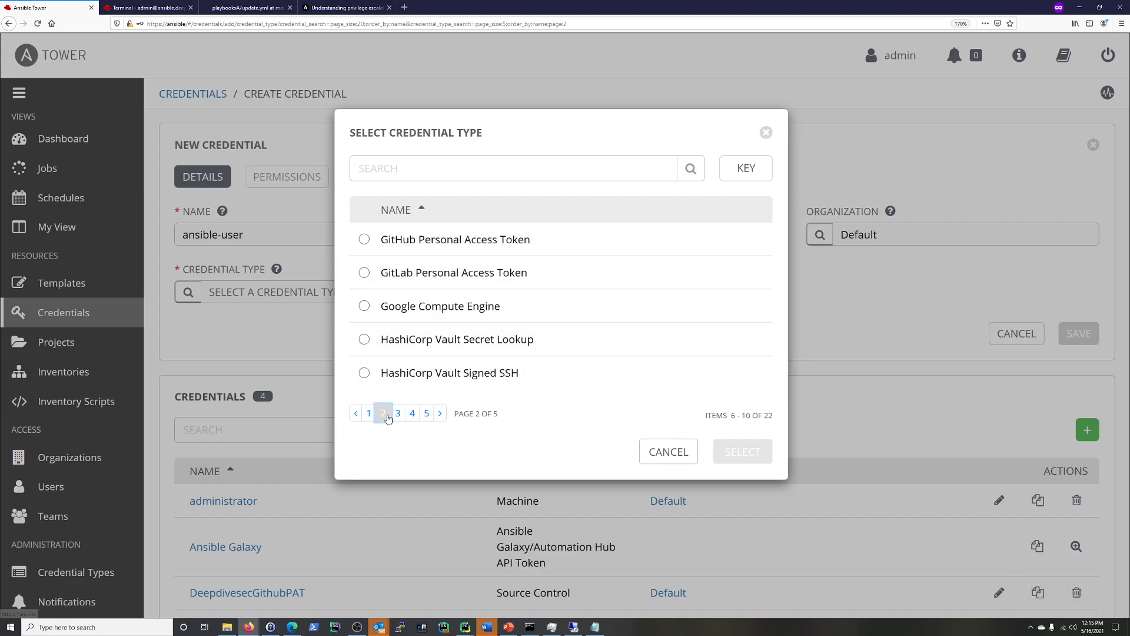
mouse_move(393, 423)
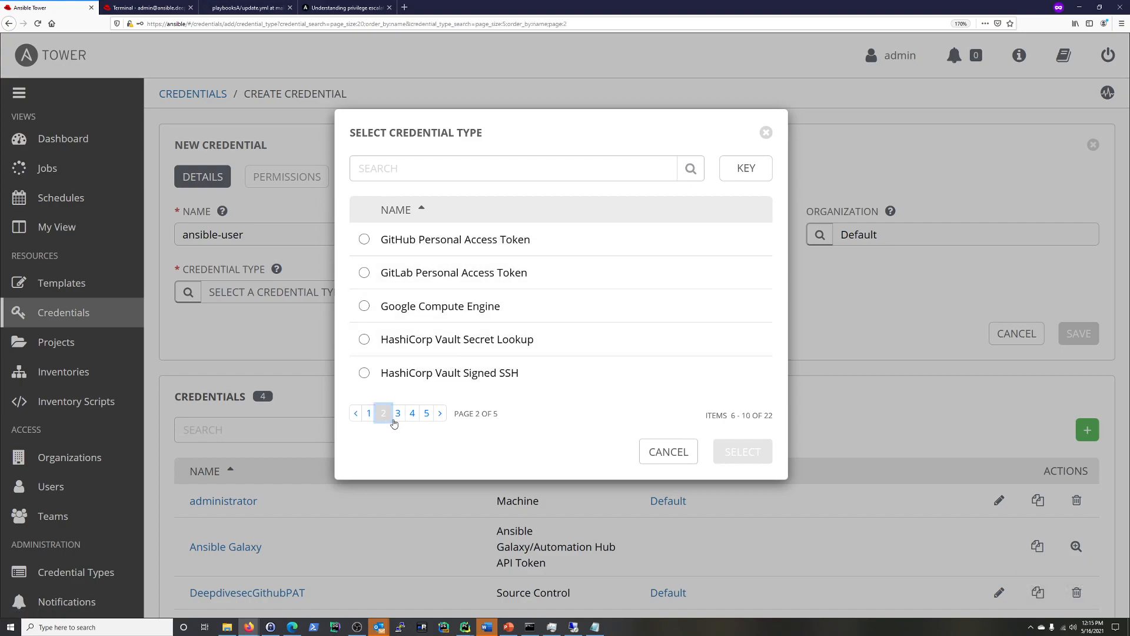
left_click(397, 412)
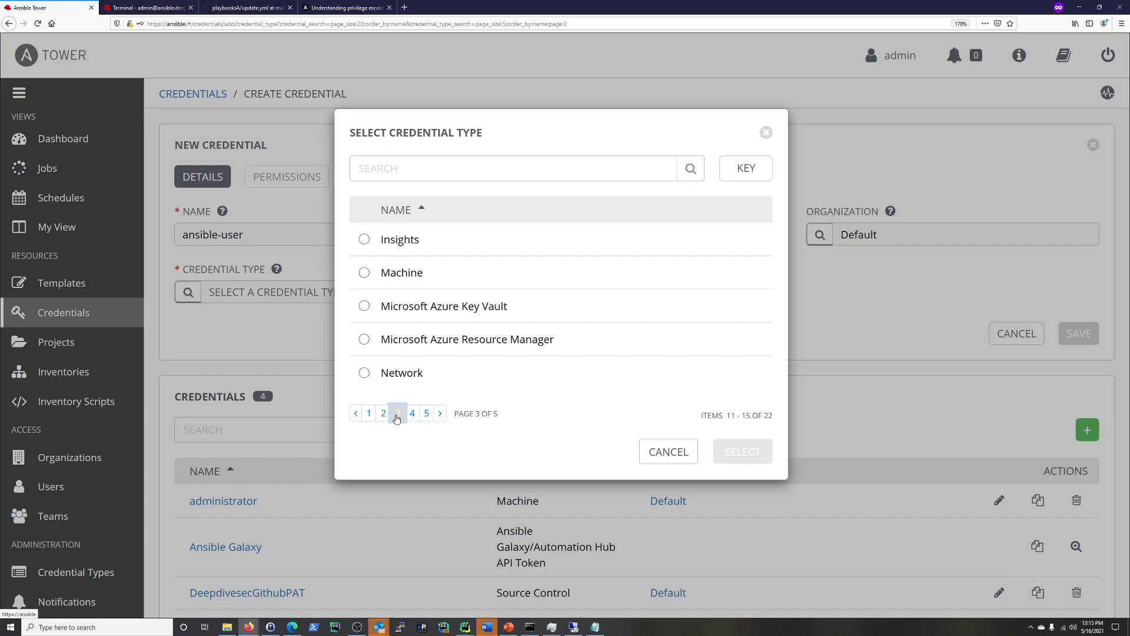
mouse_move(411, 413)
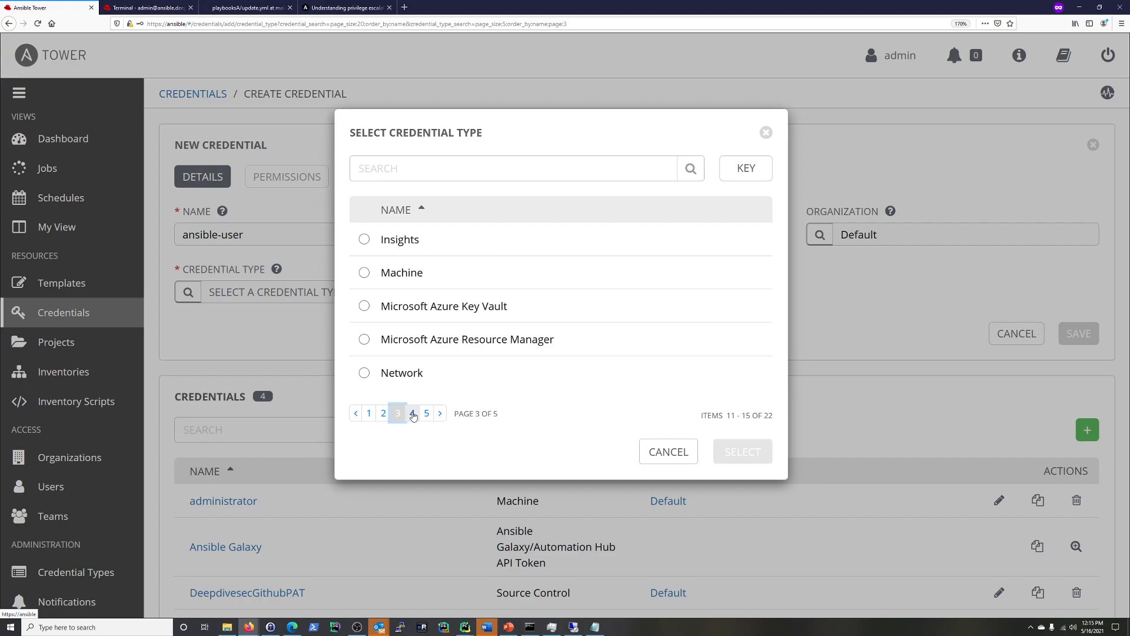
left_click(412, 413)
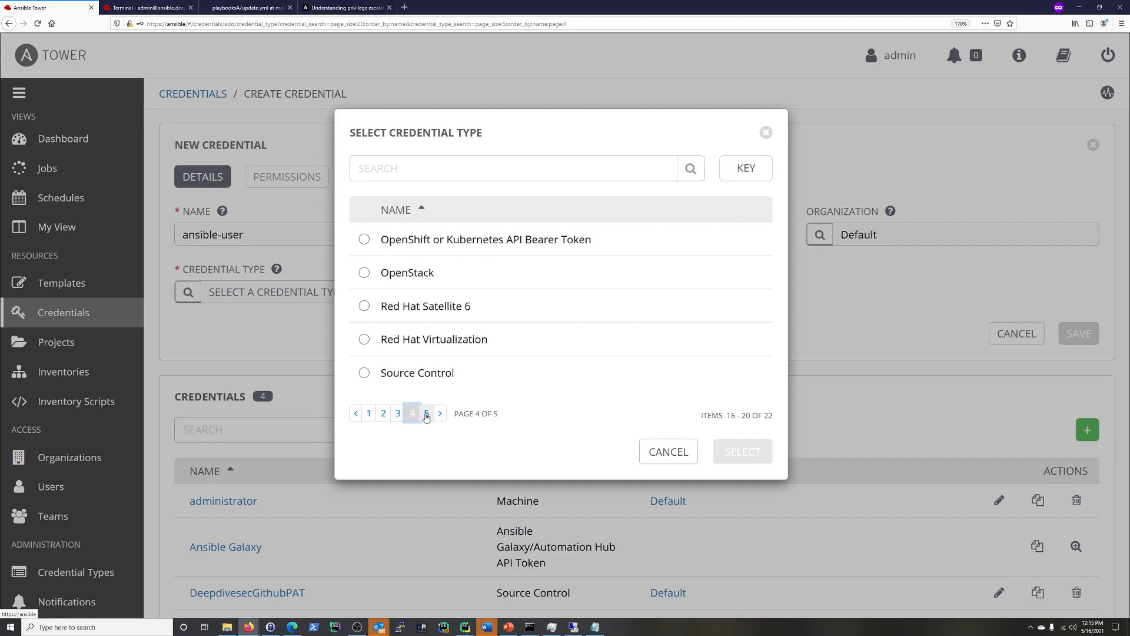
left_click(426, 413)
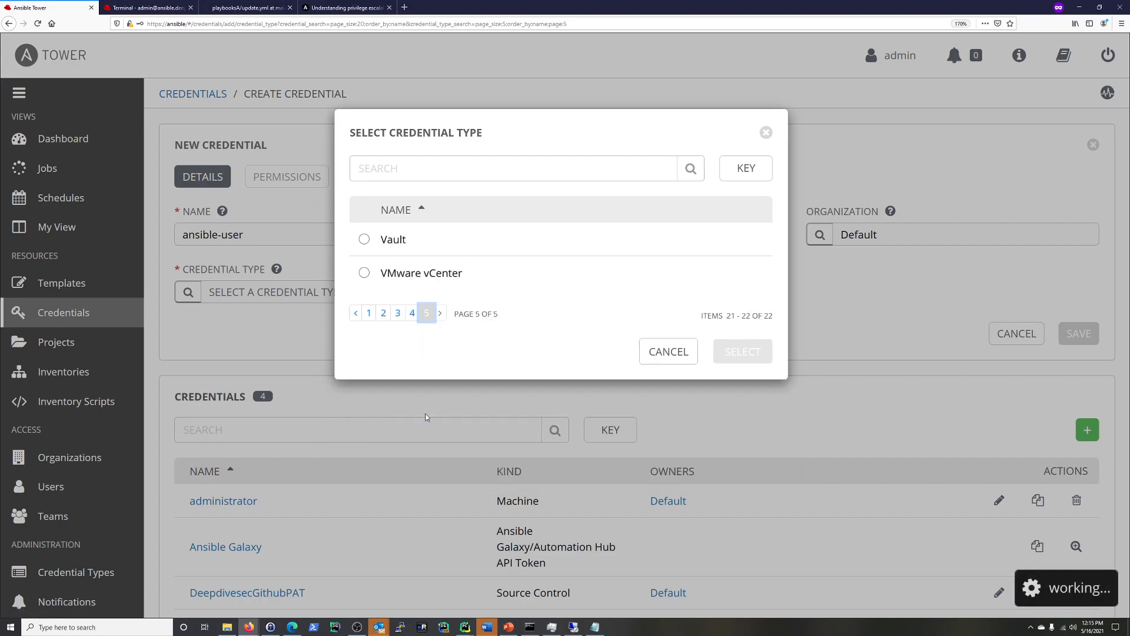
mouse_move(415, 246)
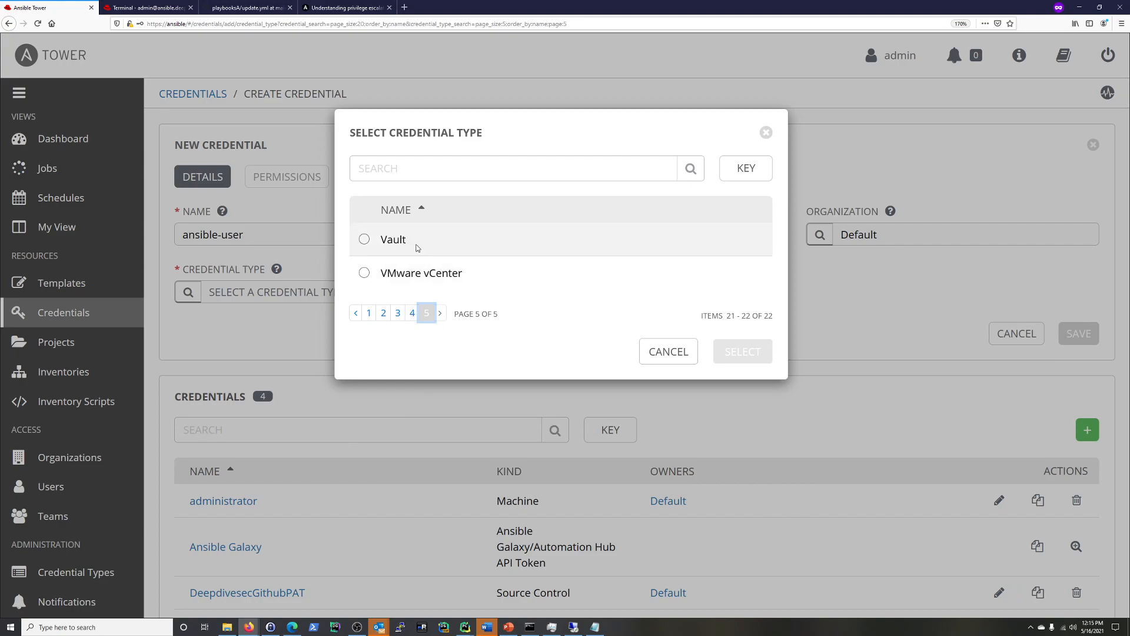
mouse_move(417, 247)
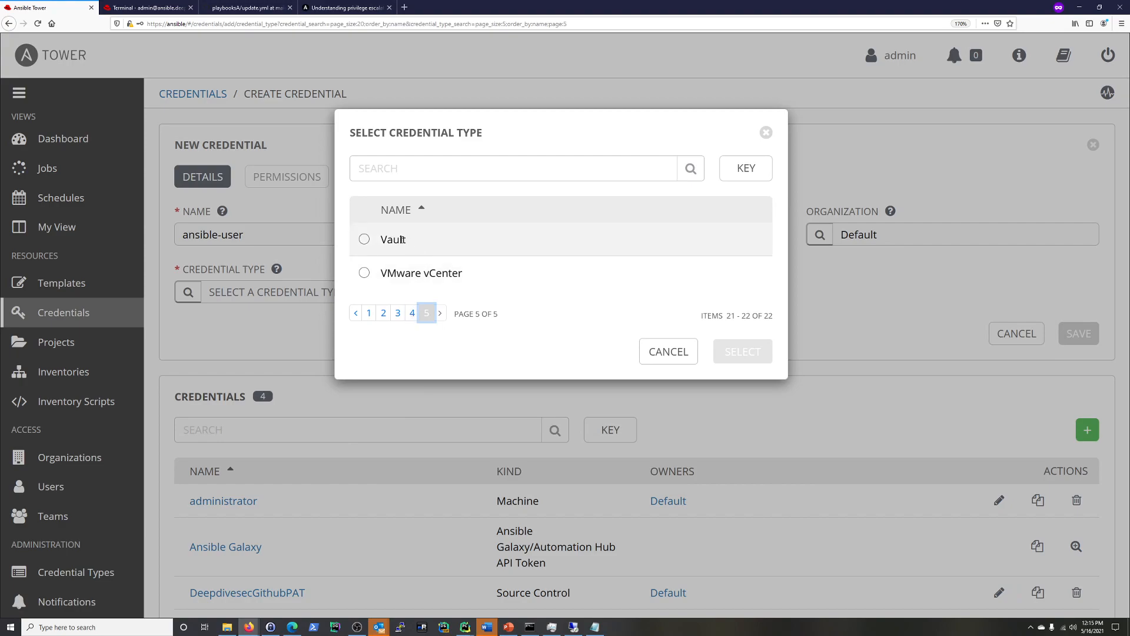
mouse_move(430, 248)
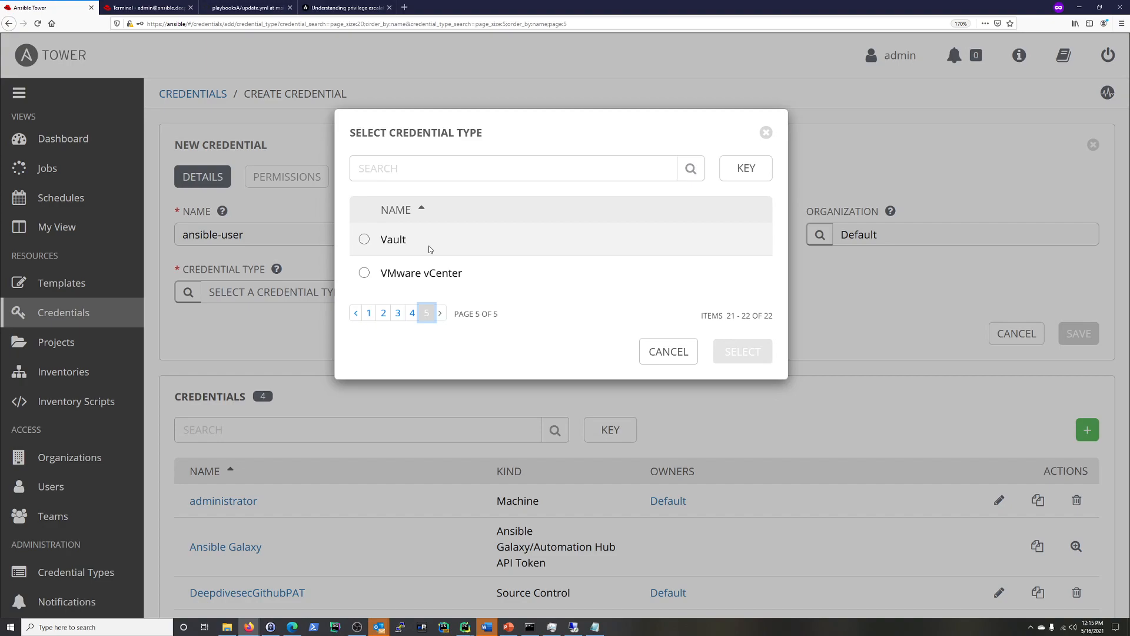
left_click(412, 313)
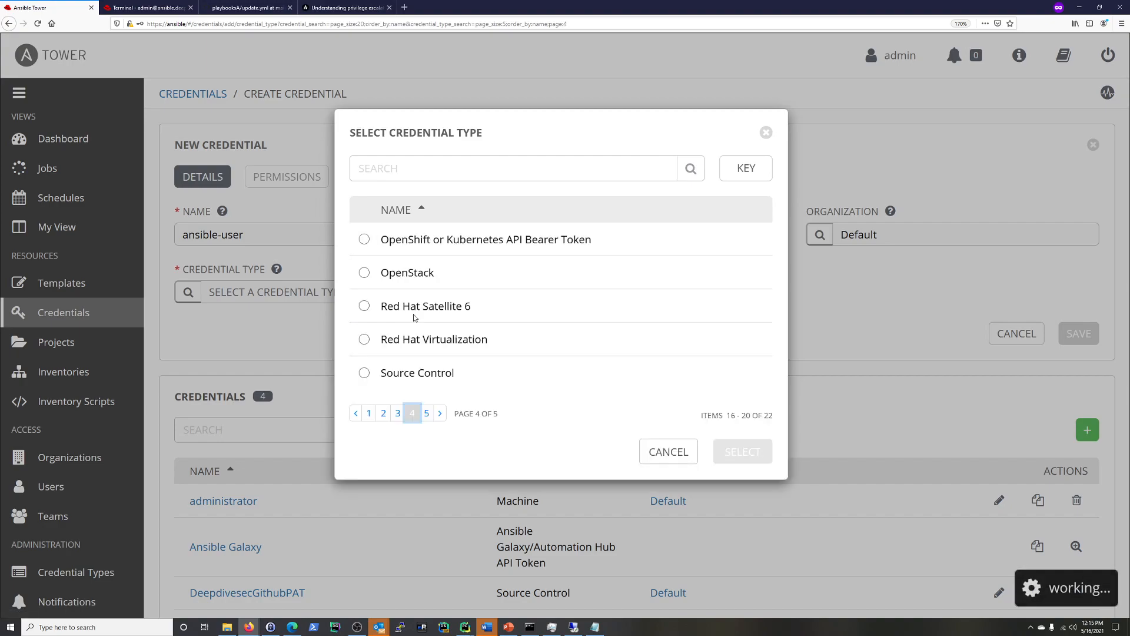
left_click(396, 412)
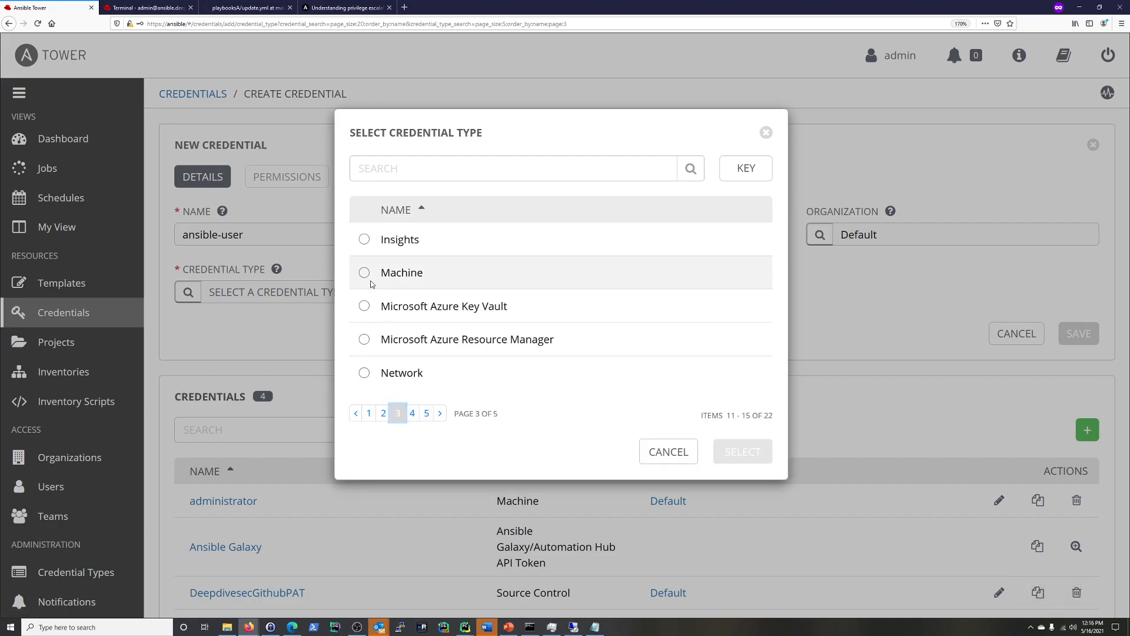
left_click(364, 271)
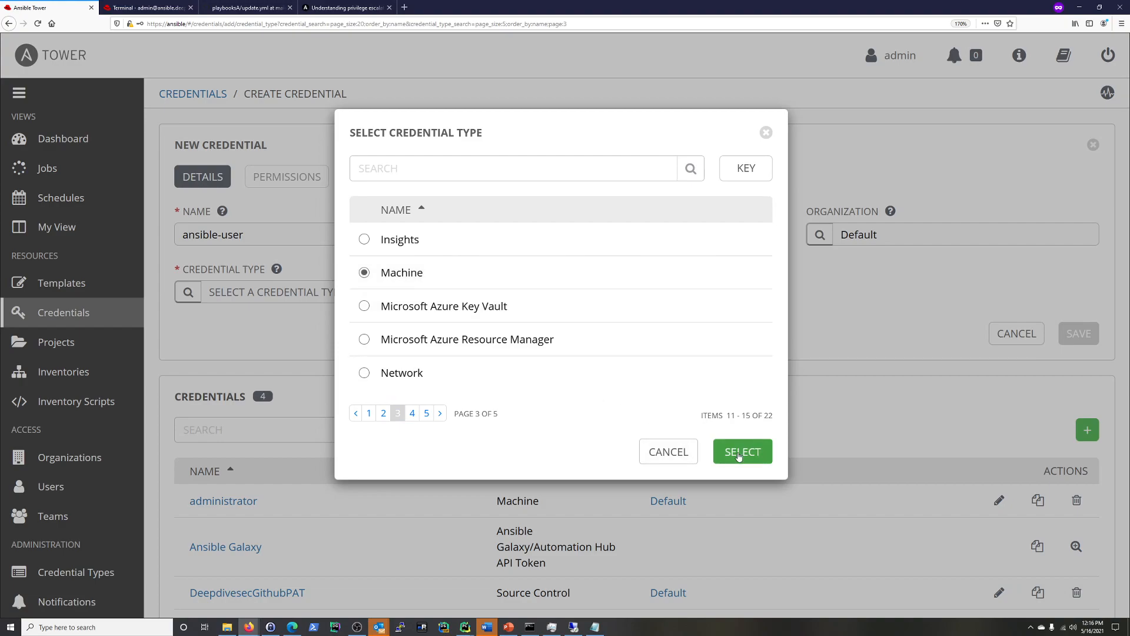
left_click(742, 450)
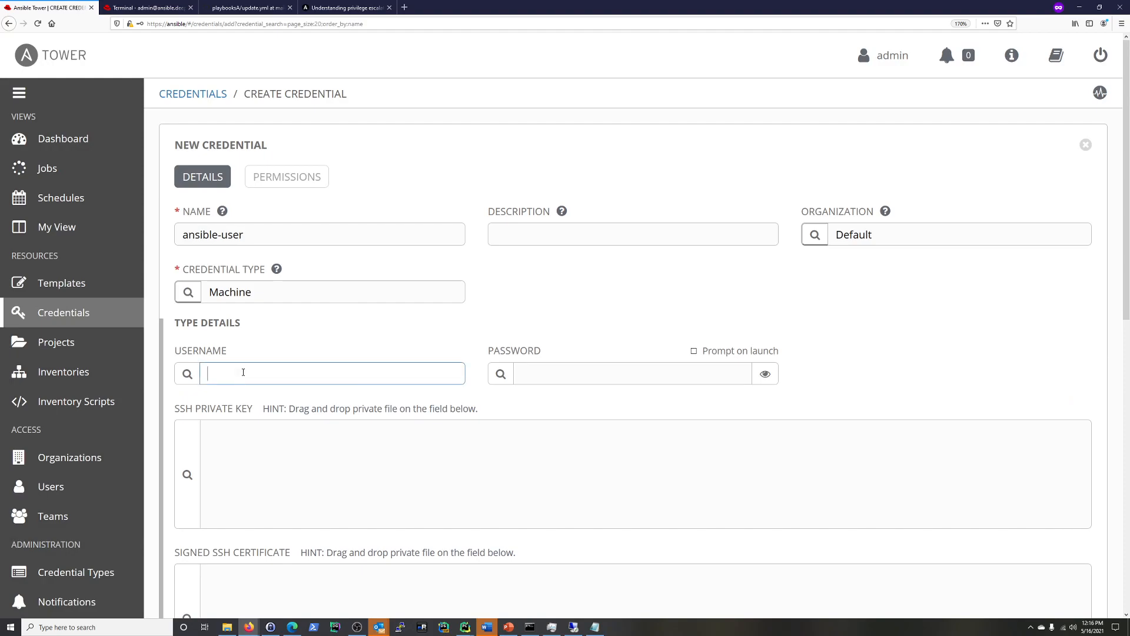
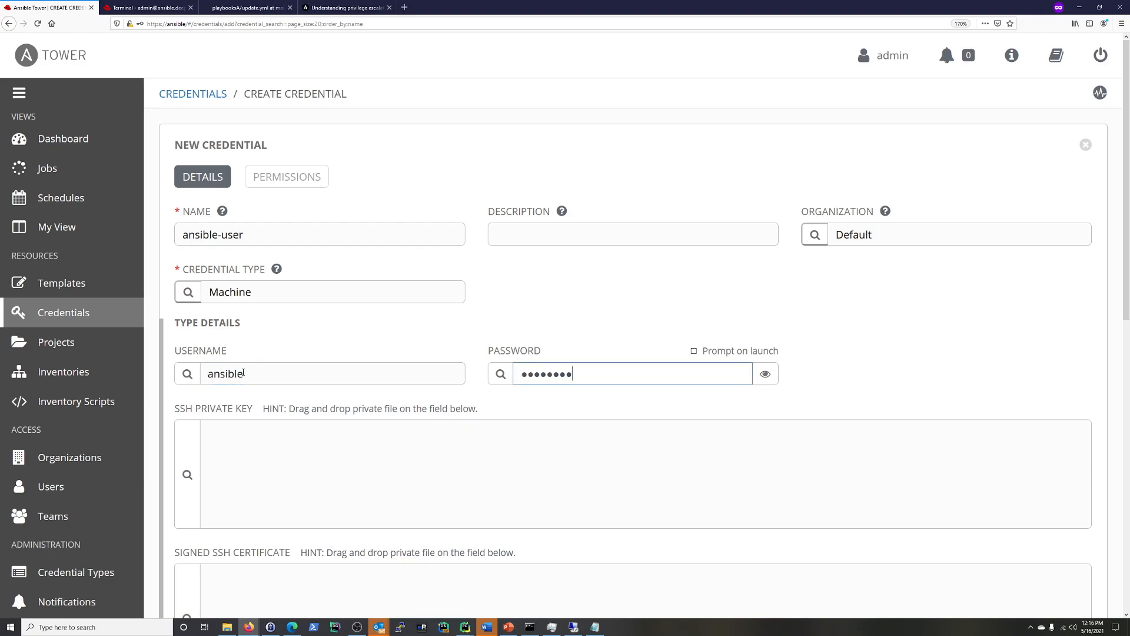
- Fill in username ansible and its password on the Machine credential
scroll("down", 3)
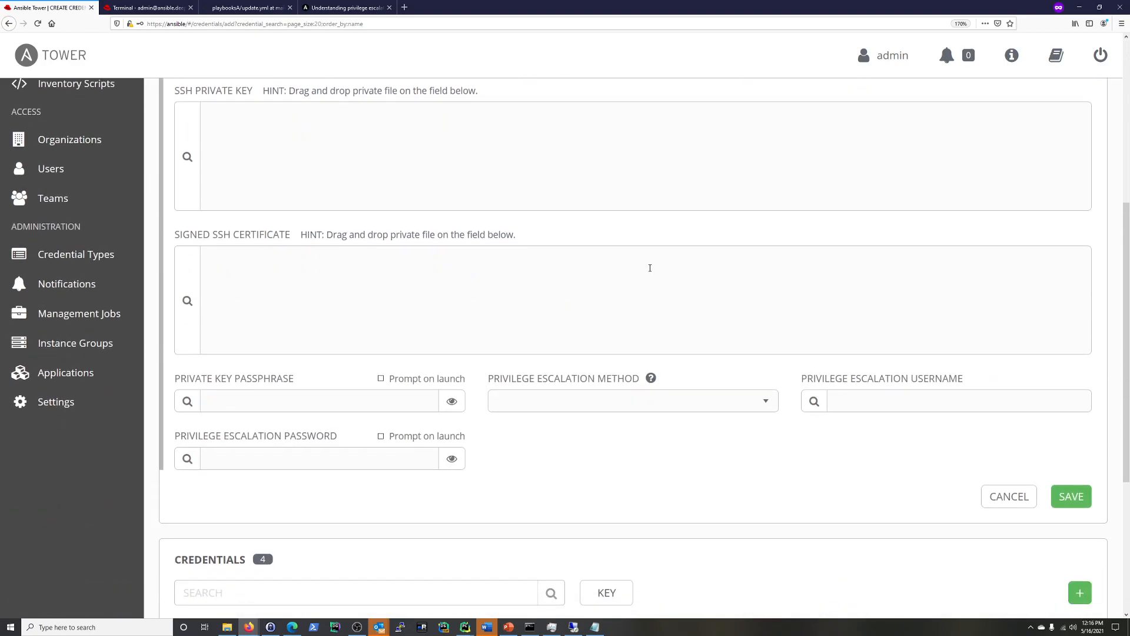
scroll("up", 3)
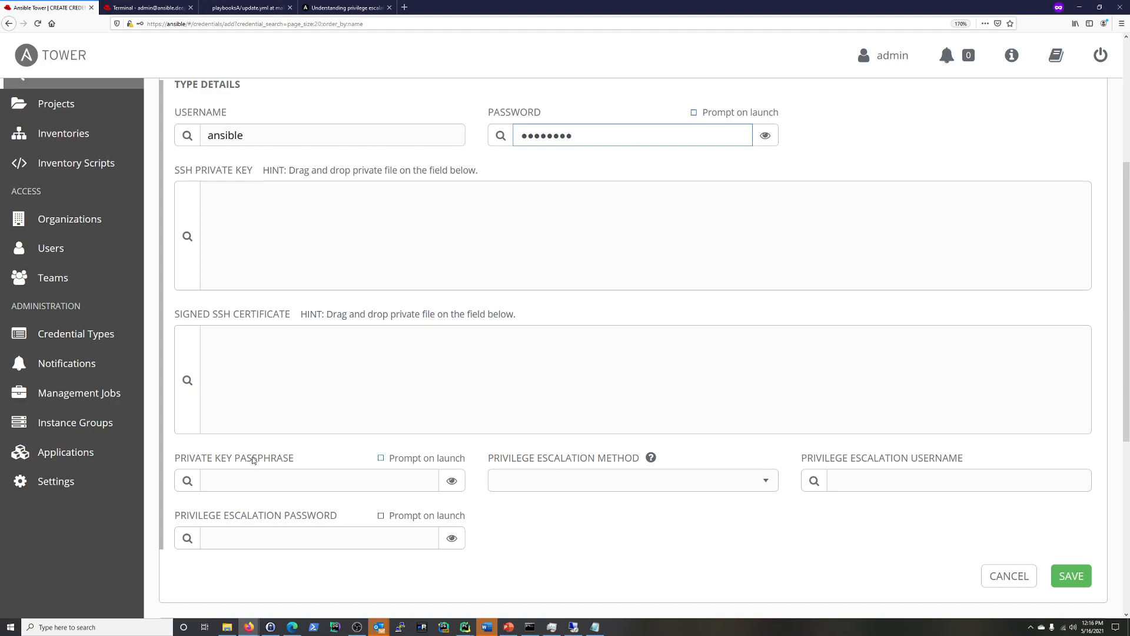
left_click(316, 480)
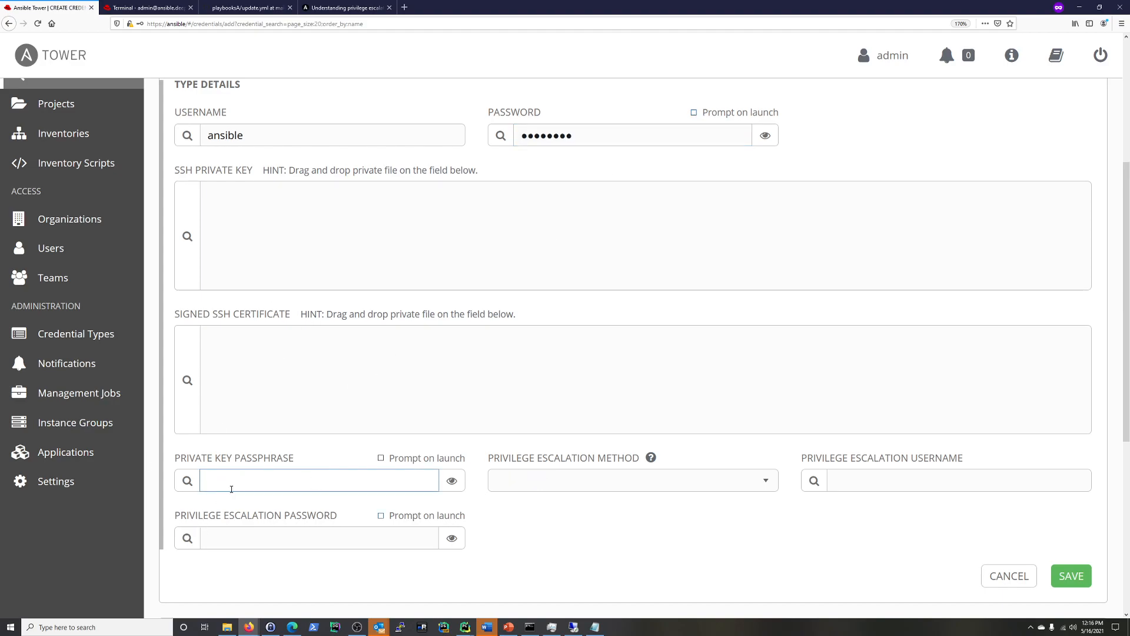
left_click(631, 480)
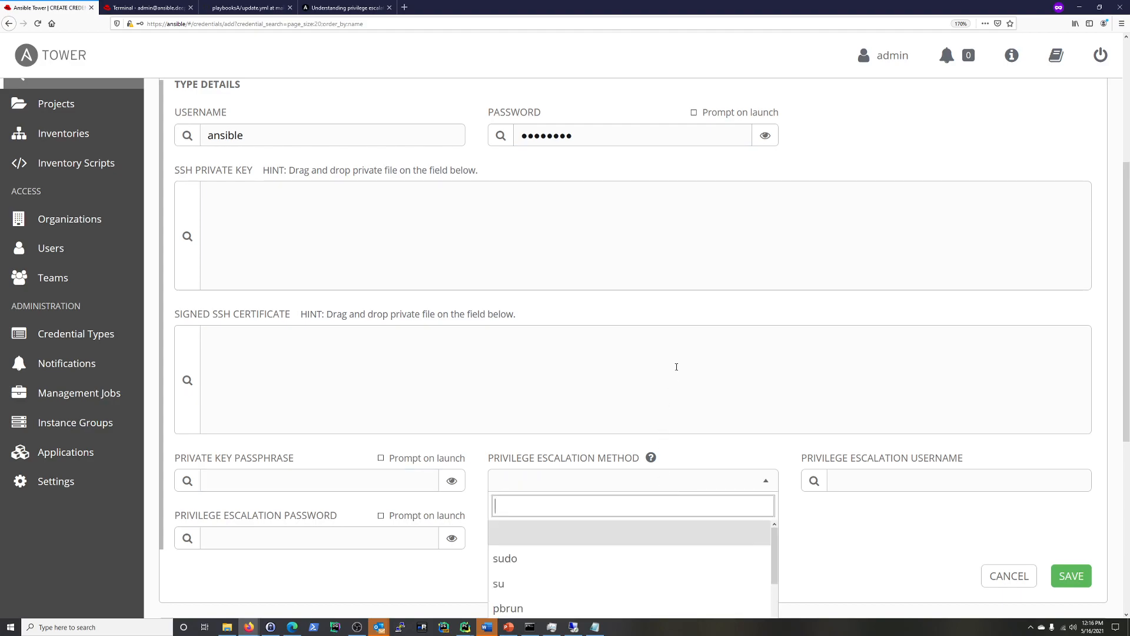
- Set privilege escalation to sudo with an escalation password and save the ansible-user credential
scroll("down", 3)
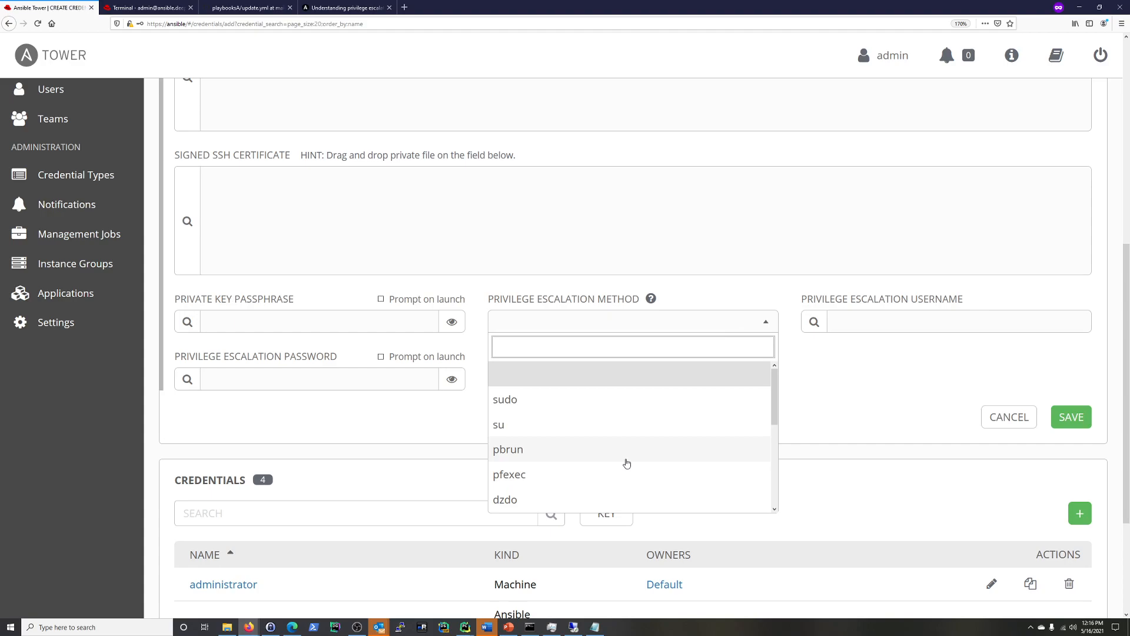
scroll("down", 3)
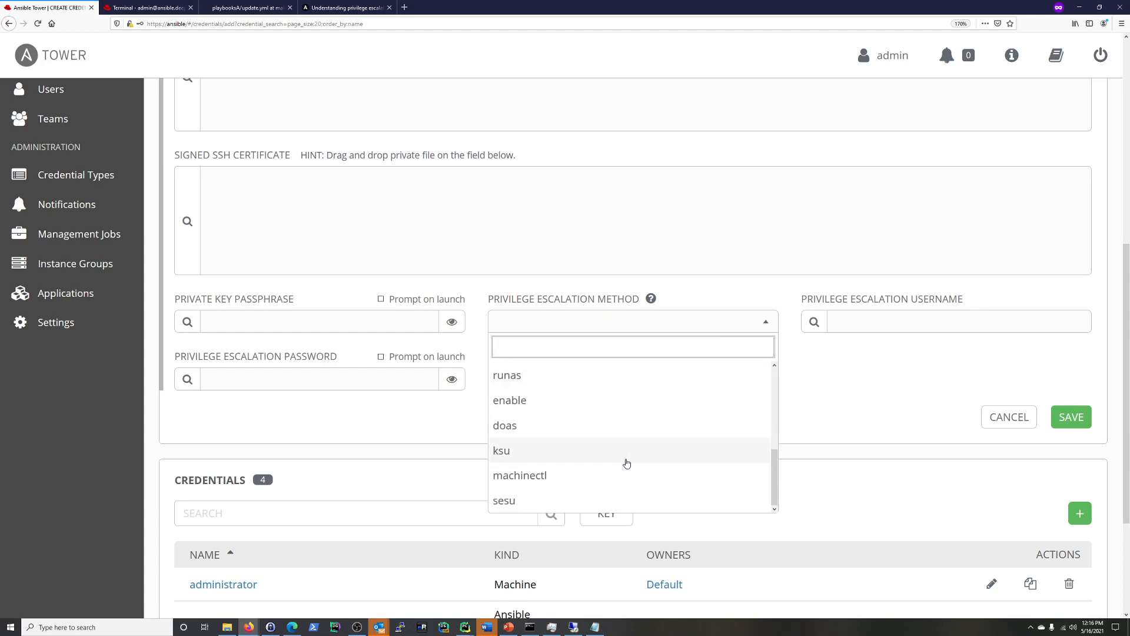
scroll("up", 3)
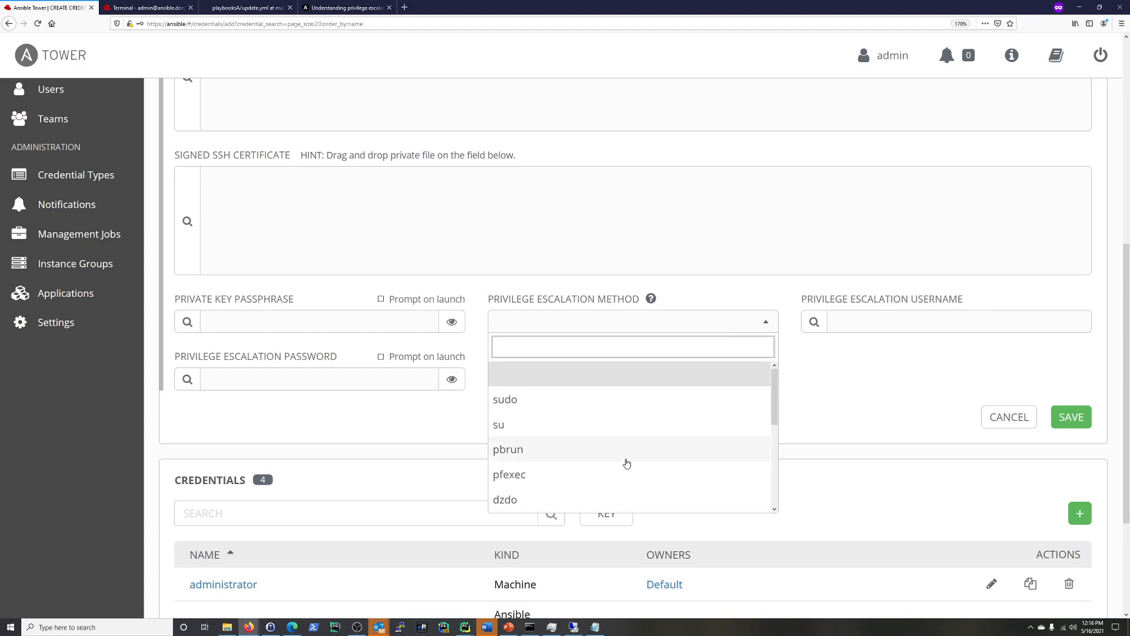
mouse_move(602, 432)
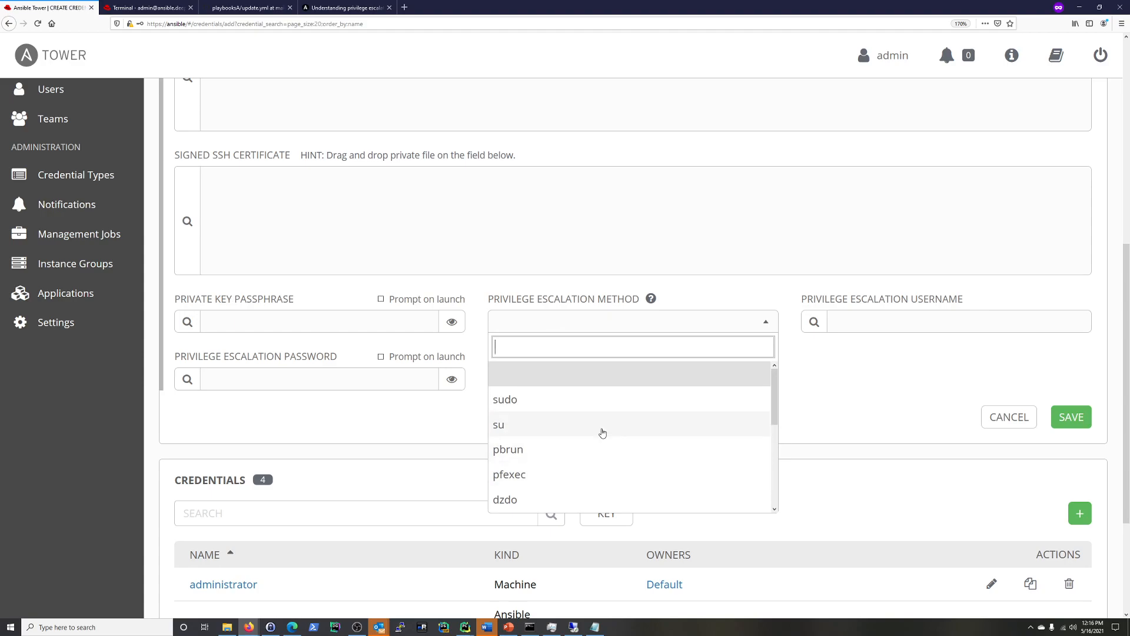
left_click(505, 399)
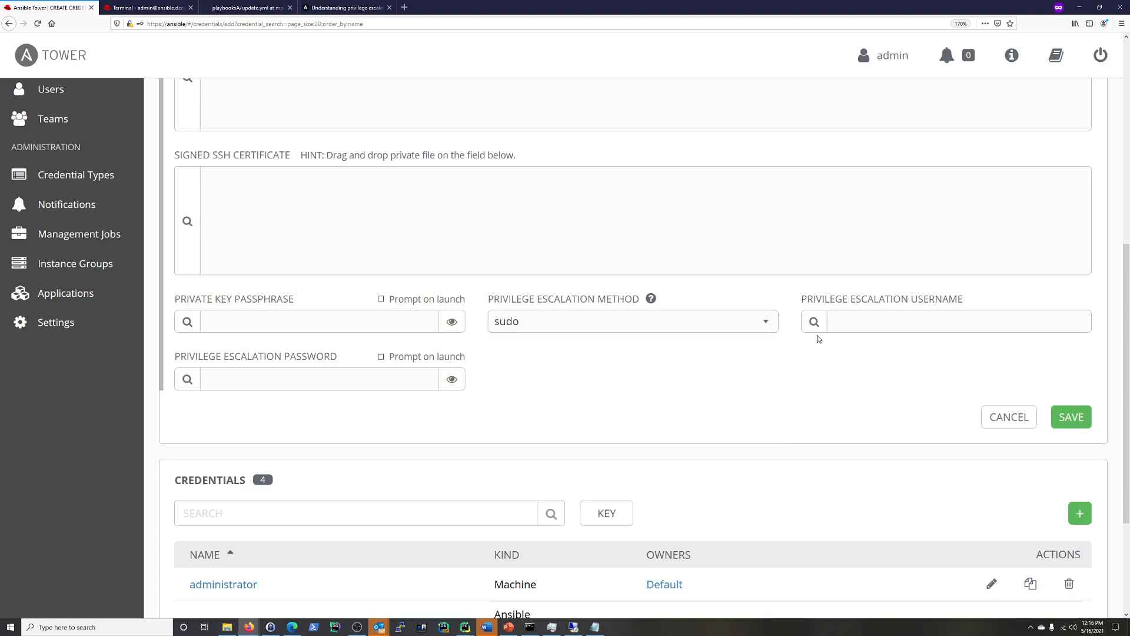
left_click(937, 321)
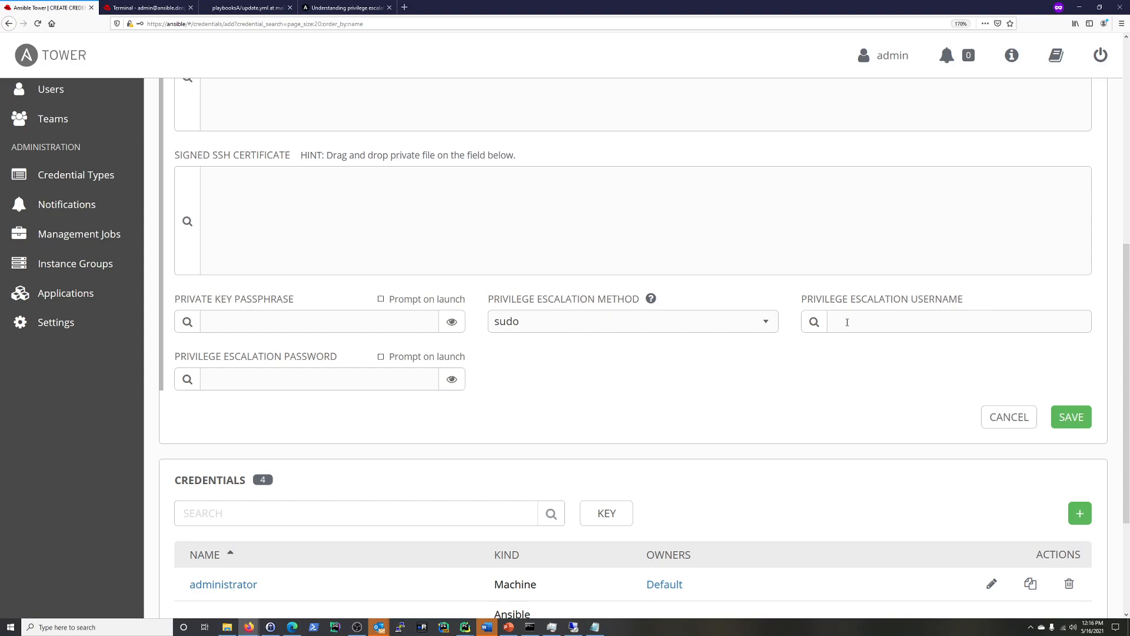
left_click(316, 378)
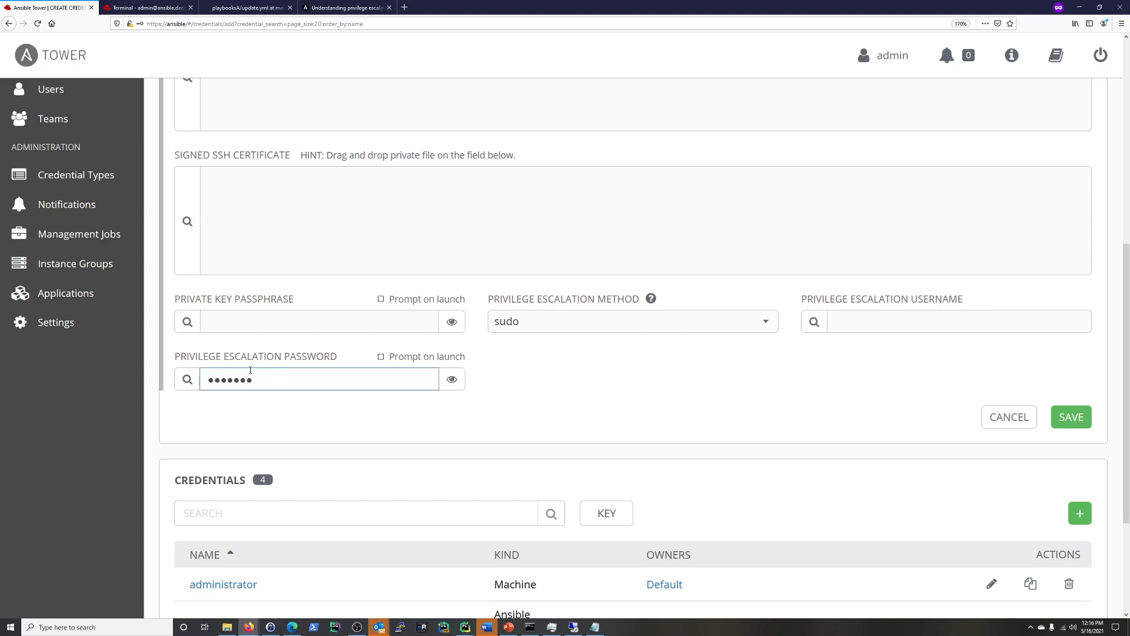
scroll("up", 3)
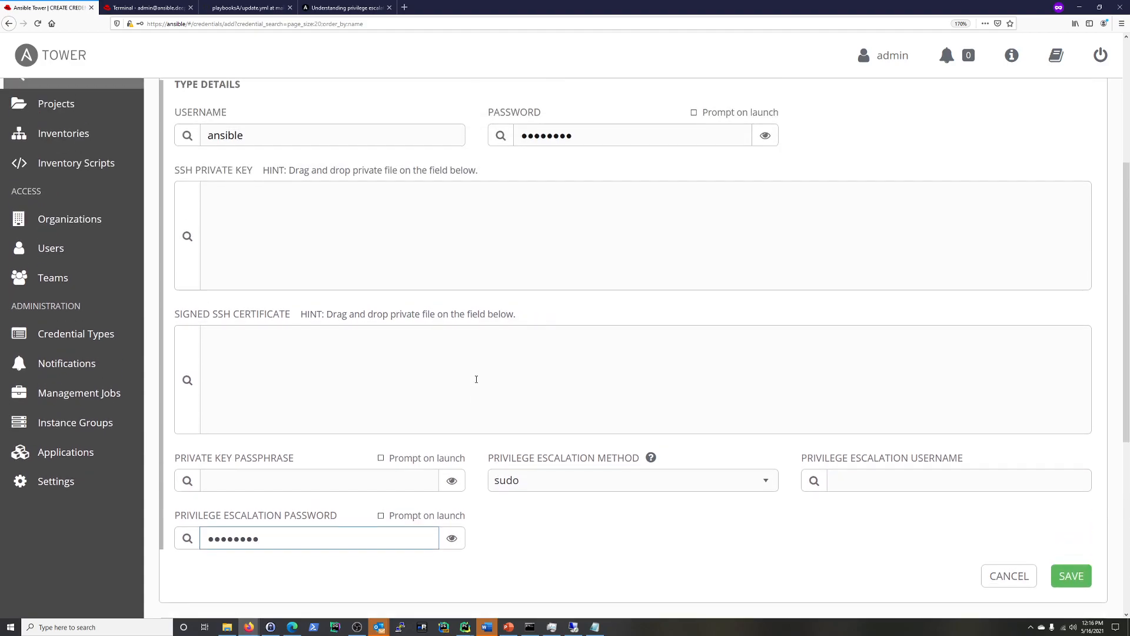
scroll("down", 3)
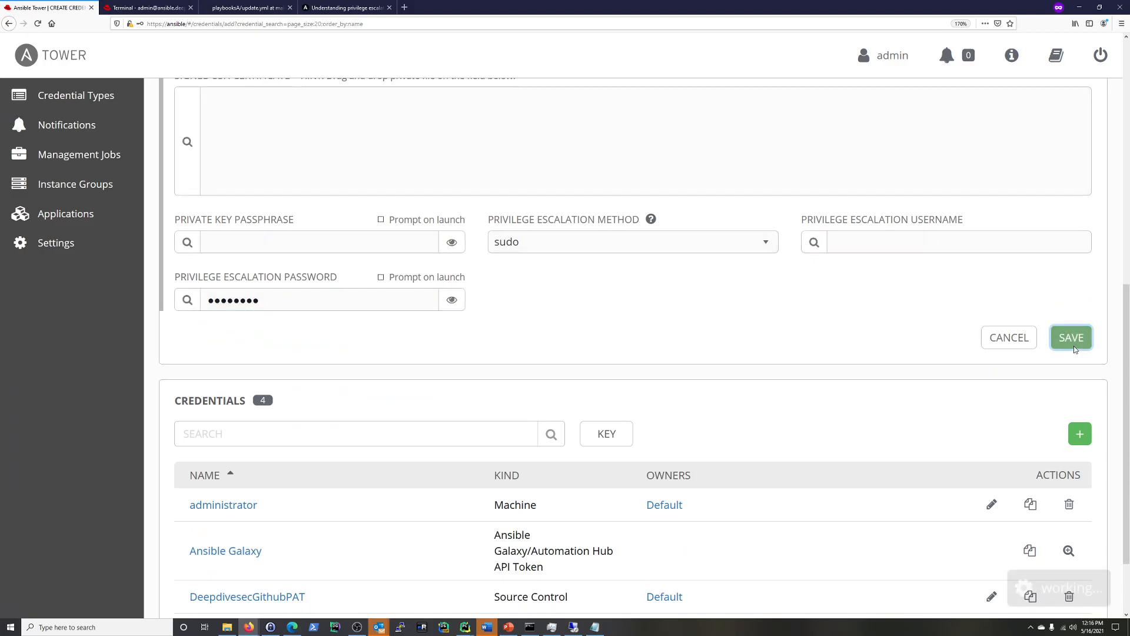
left_click(1070, 336)
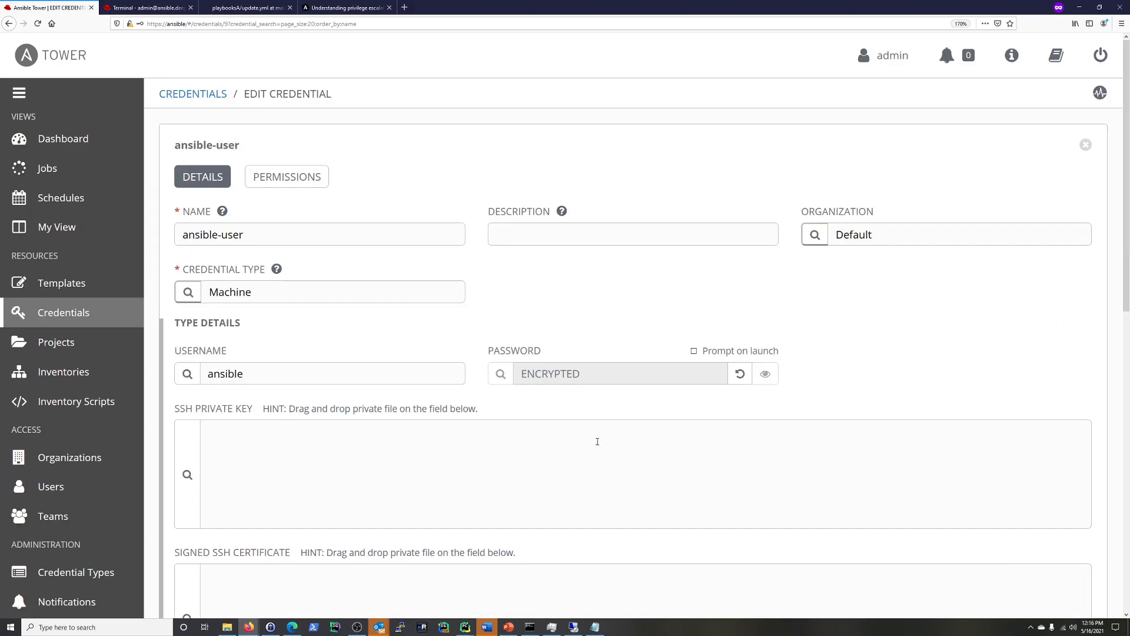
mouse_move(298, 345)
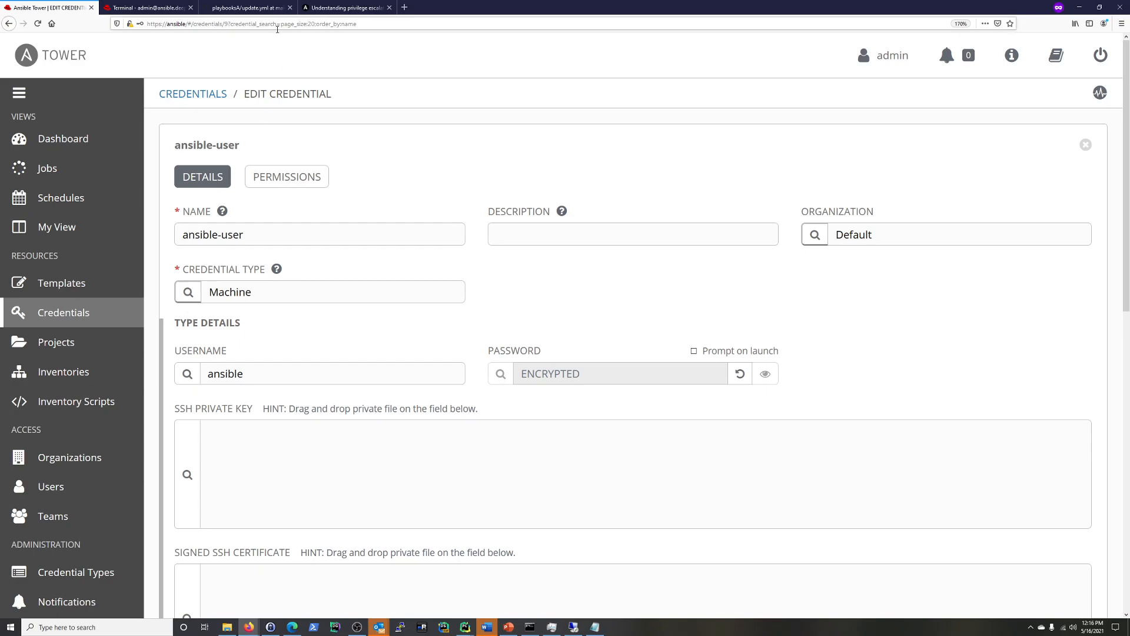
mouse_move(261, 37)
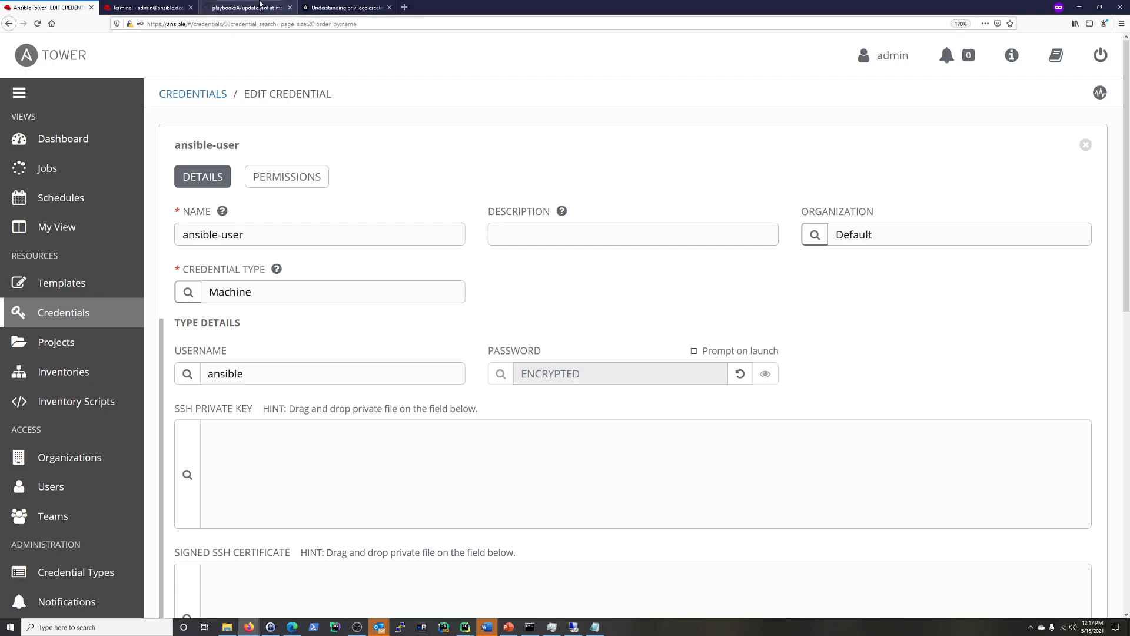
- Bring up the update.yml playbook's become: yes line and the become documentation page
left_click(249, 8)
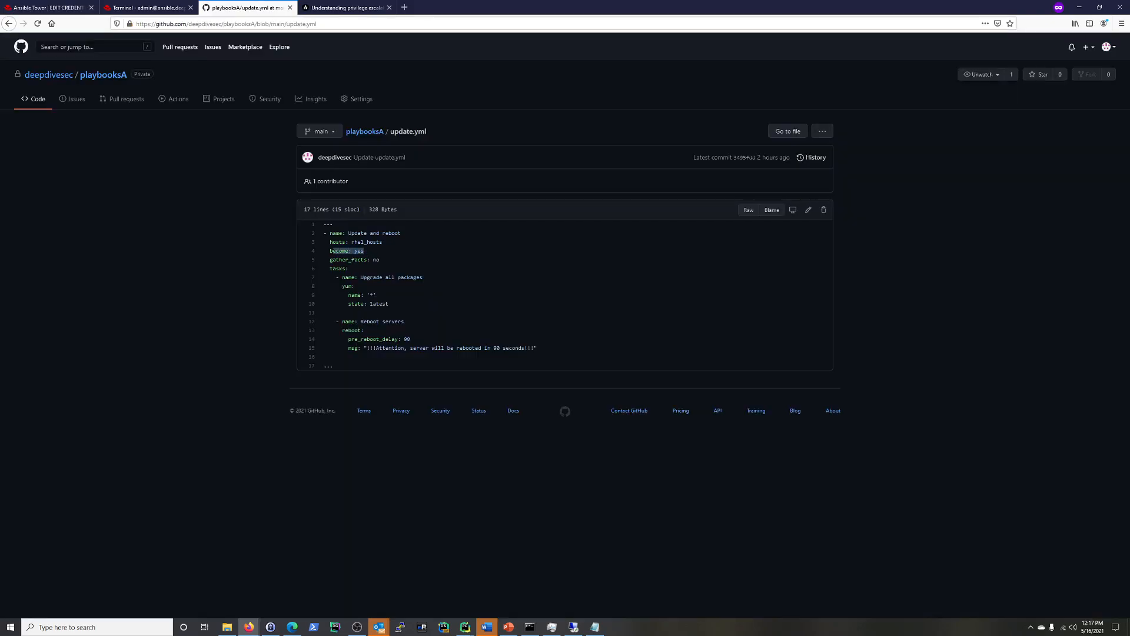
mouse_move(434, 263)
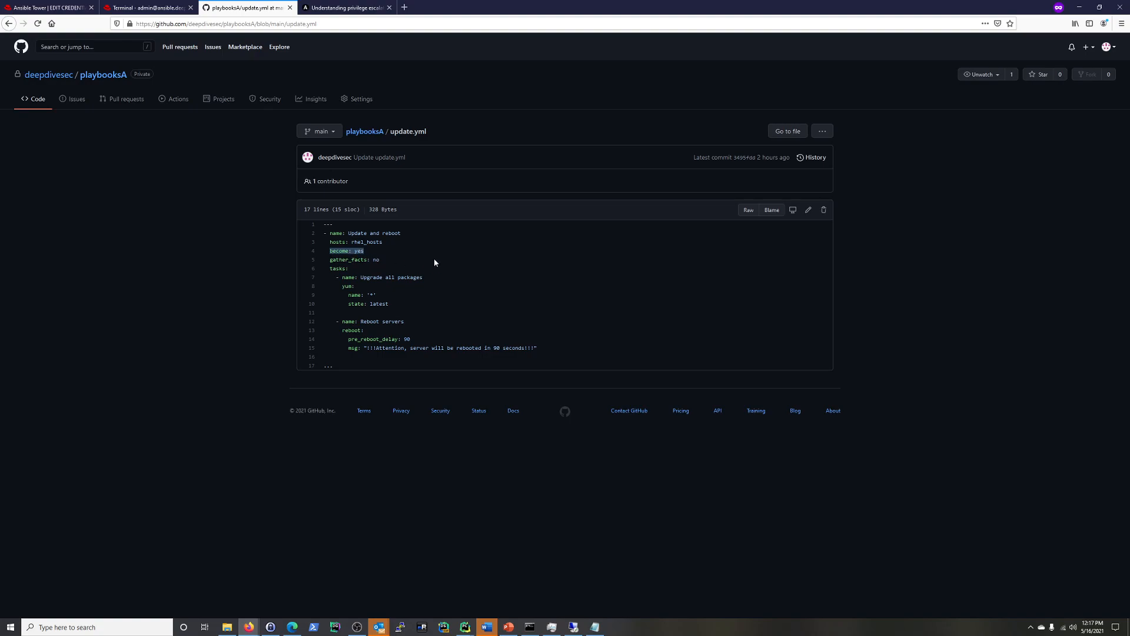
left_click(346, 7)
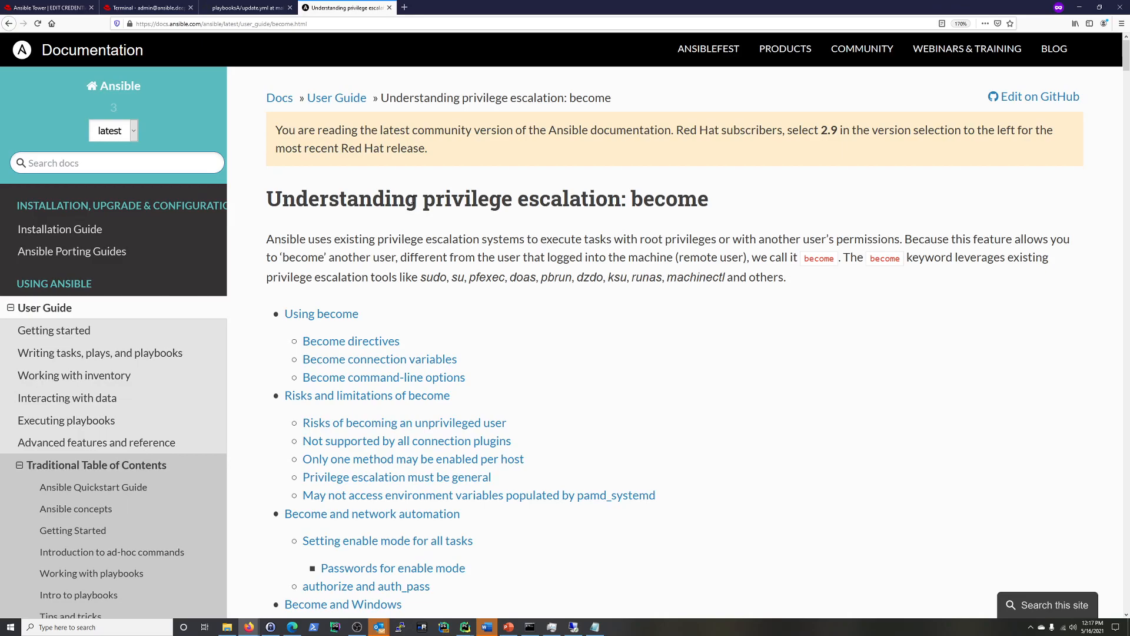
mouse_move(430, 205)
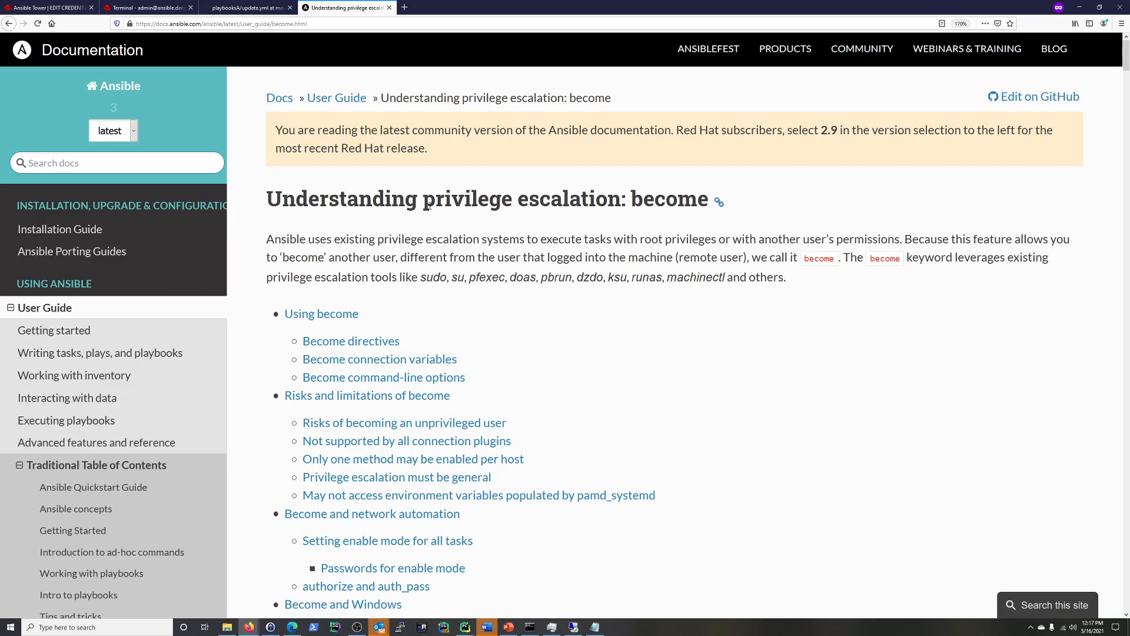
mouse_move(621, 307)
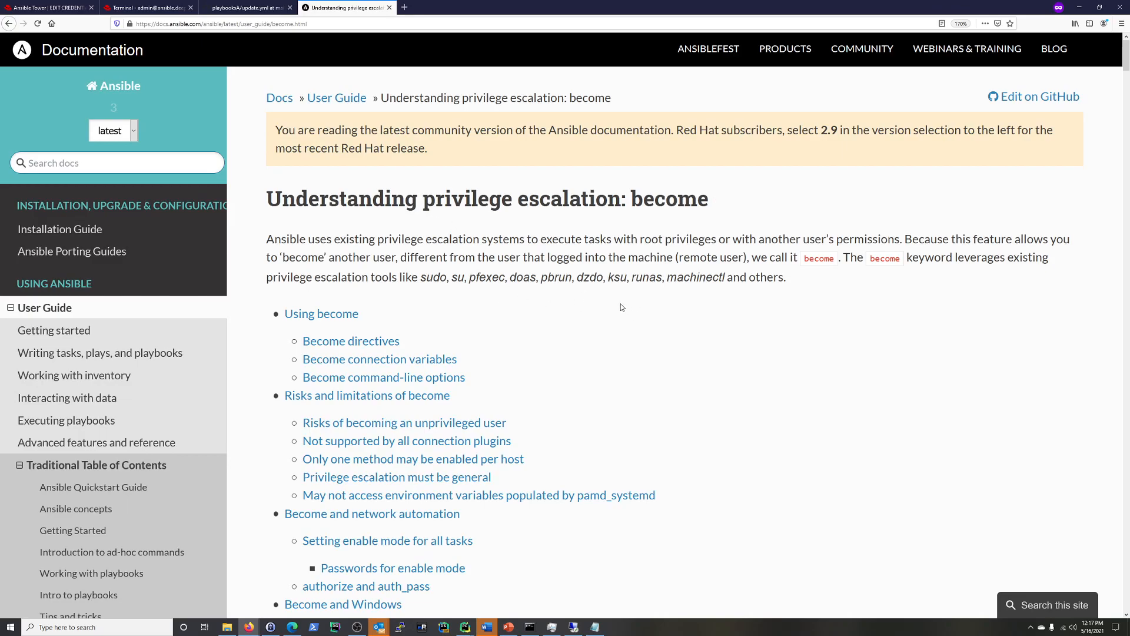
mouse_move(577, 353)
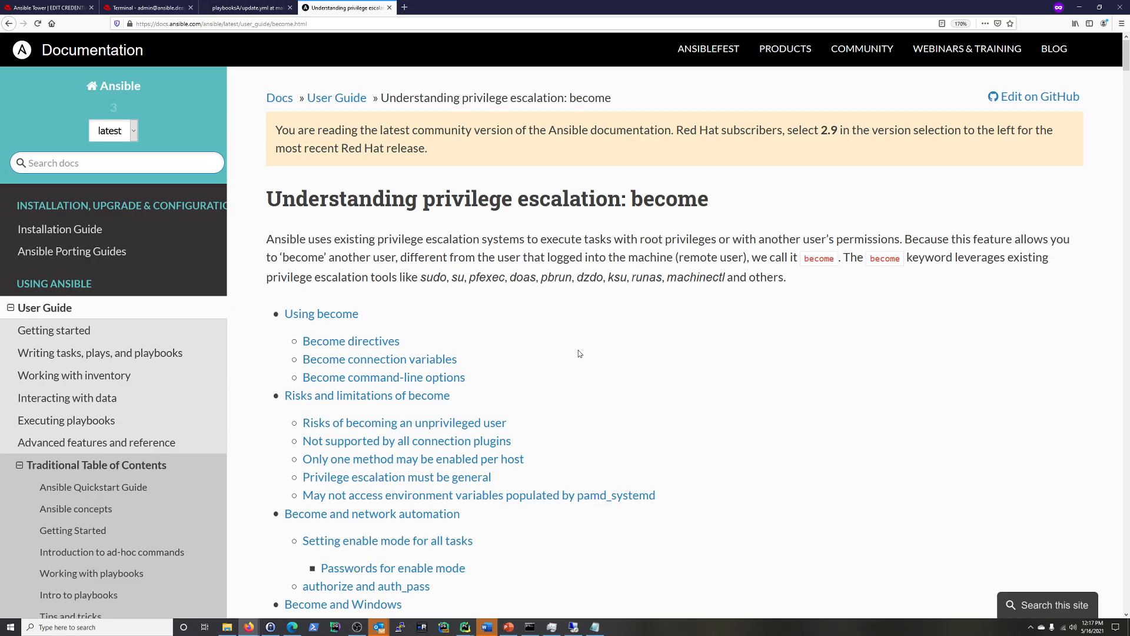
mouse_move(579, 353)
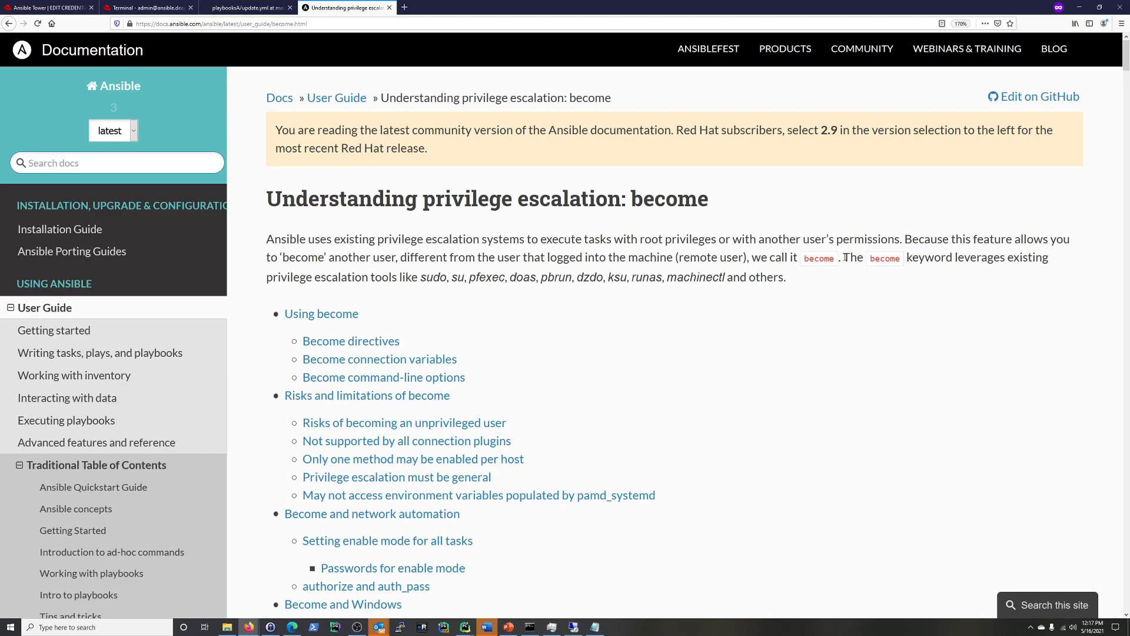
mouse_move(788, 322)
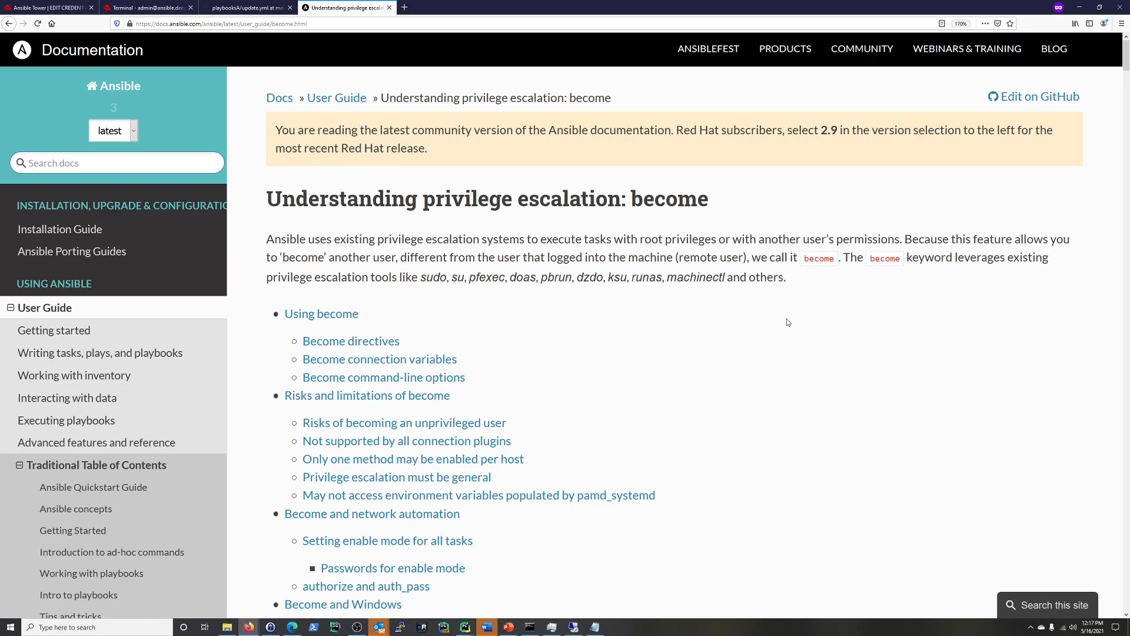
mouse_move(563, 280)
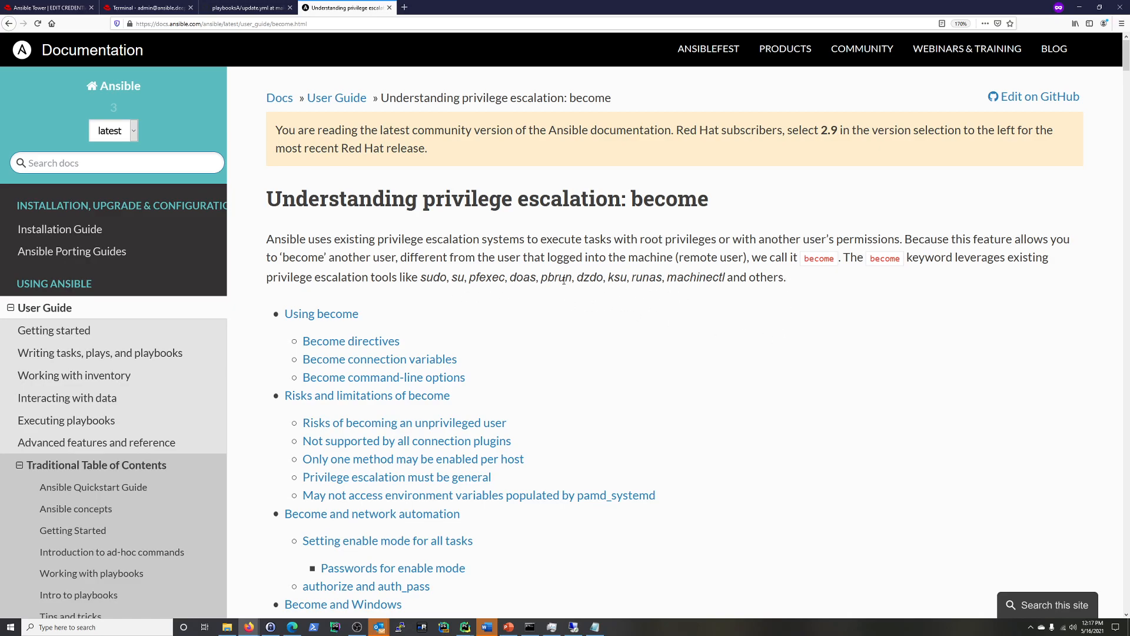
- Scroll through the become directives, examples, command-line options and risks, then return to the top
scroll("down", 3)
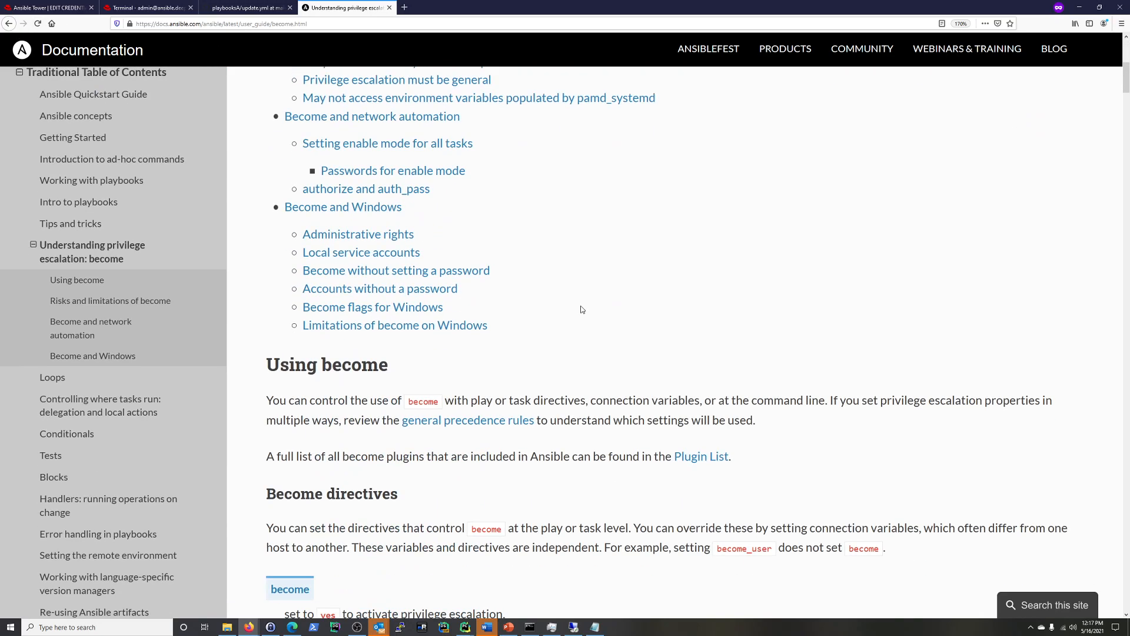
scroll("down", 3)
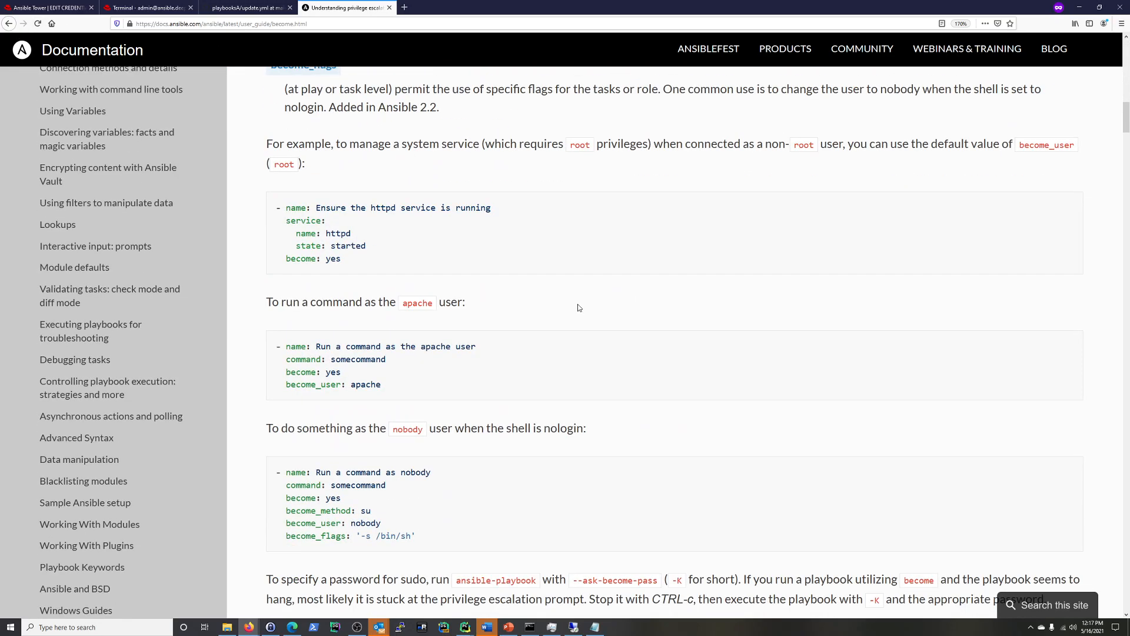
mouse_move(288, 211)
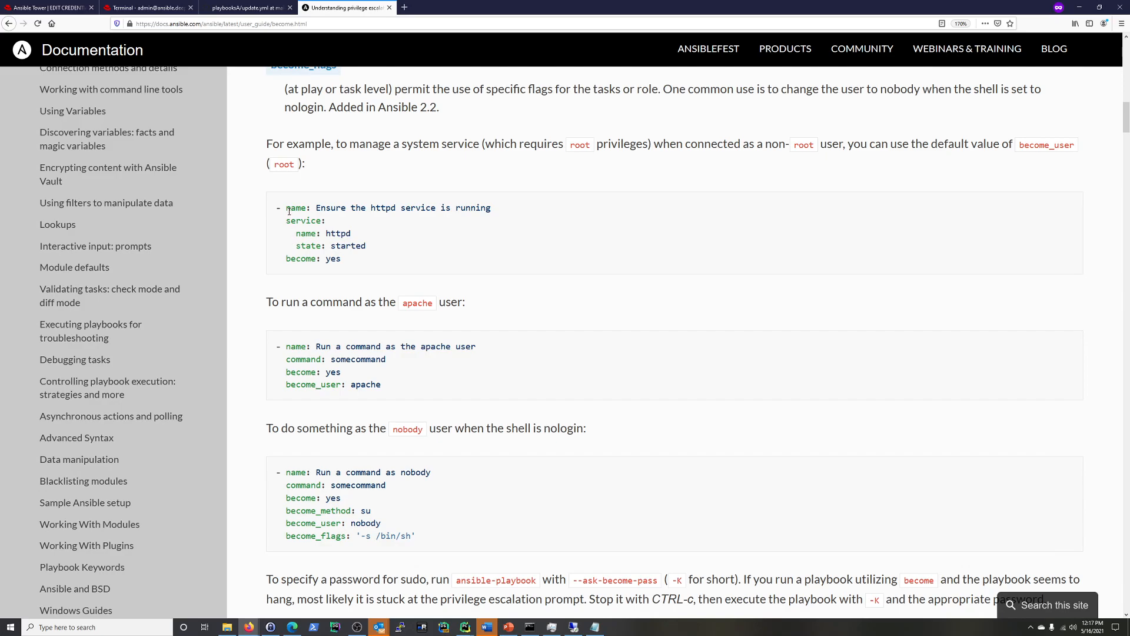
scroll("down", 3)
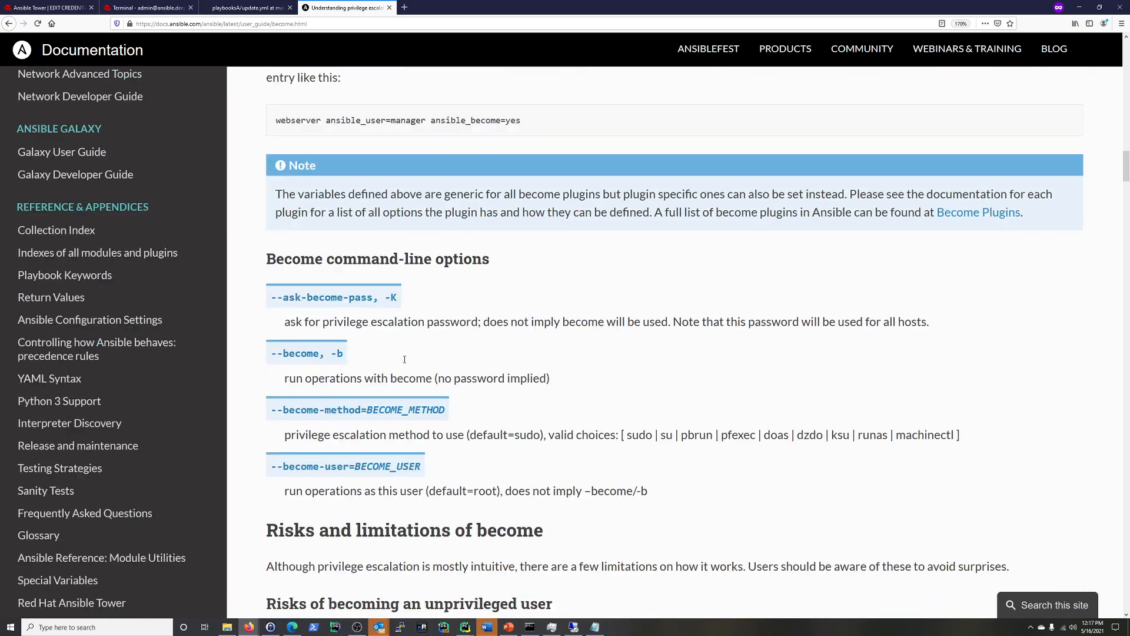
scroll("down", 3)
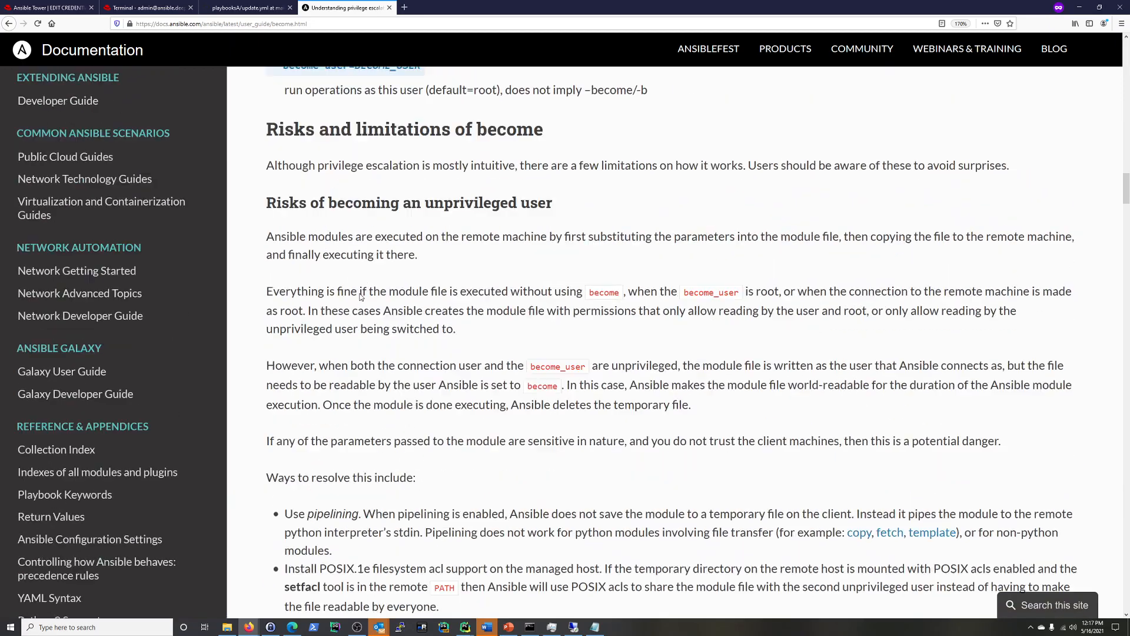
scroll("up", 3)
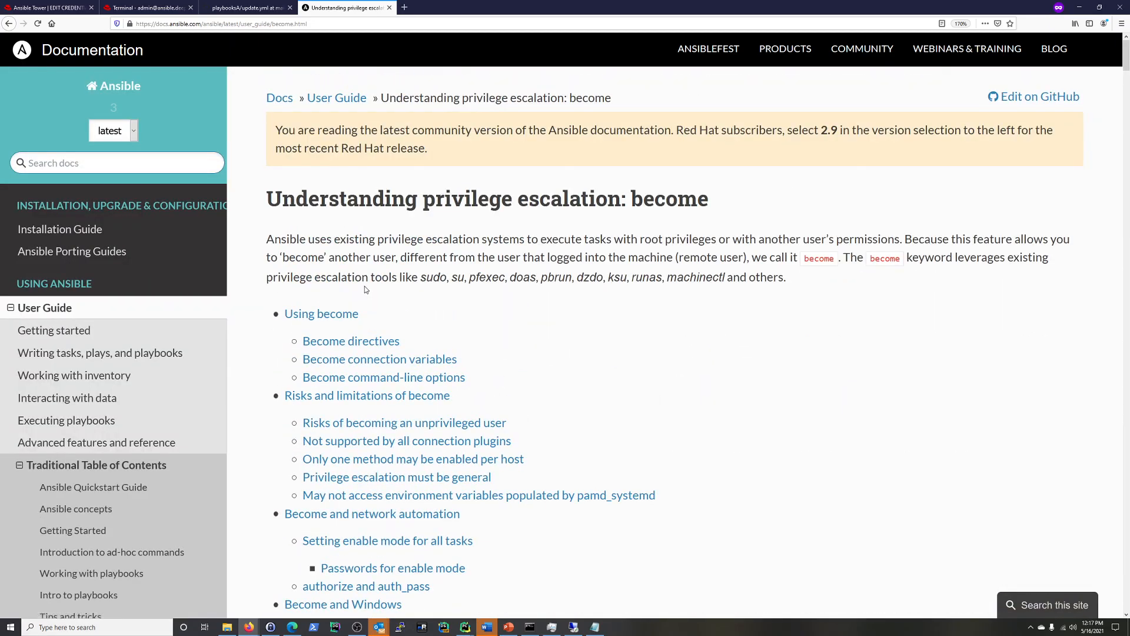
- View playbooksA/update.yml on GitHub and highlight its become: yes line
left_click(248, 8)
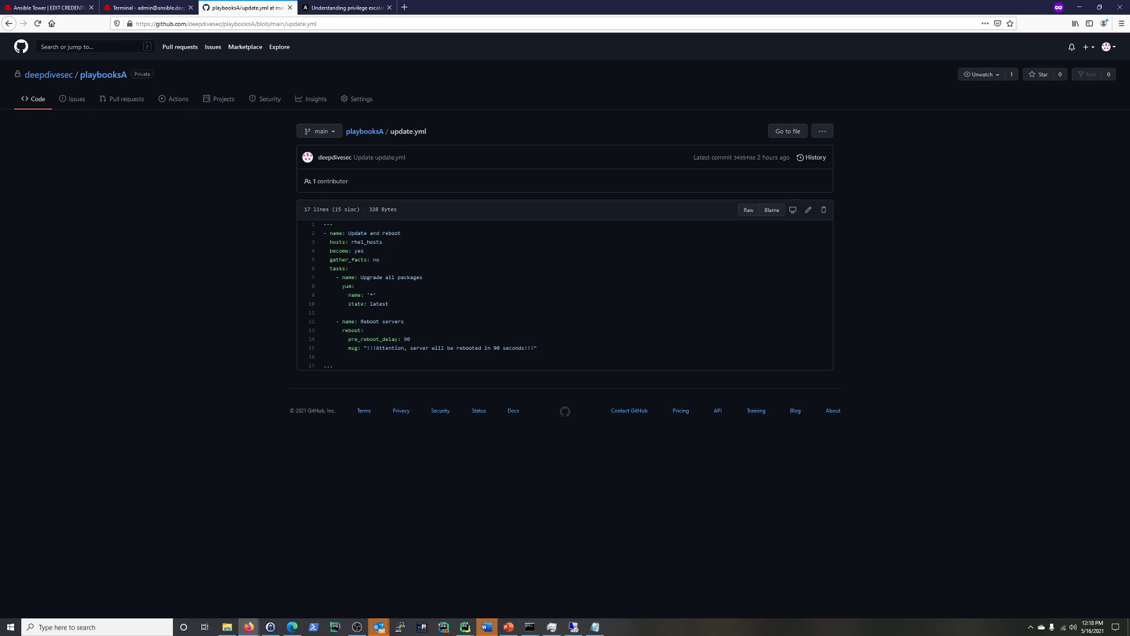
mouse_move(417, 286)
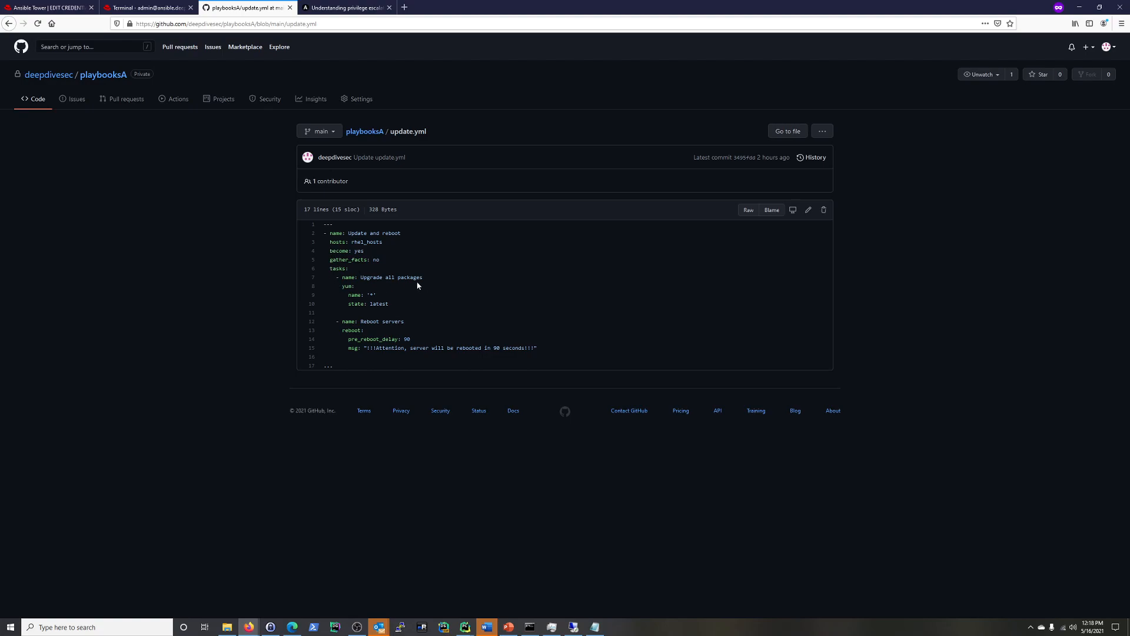
mouse_move(380, 297)
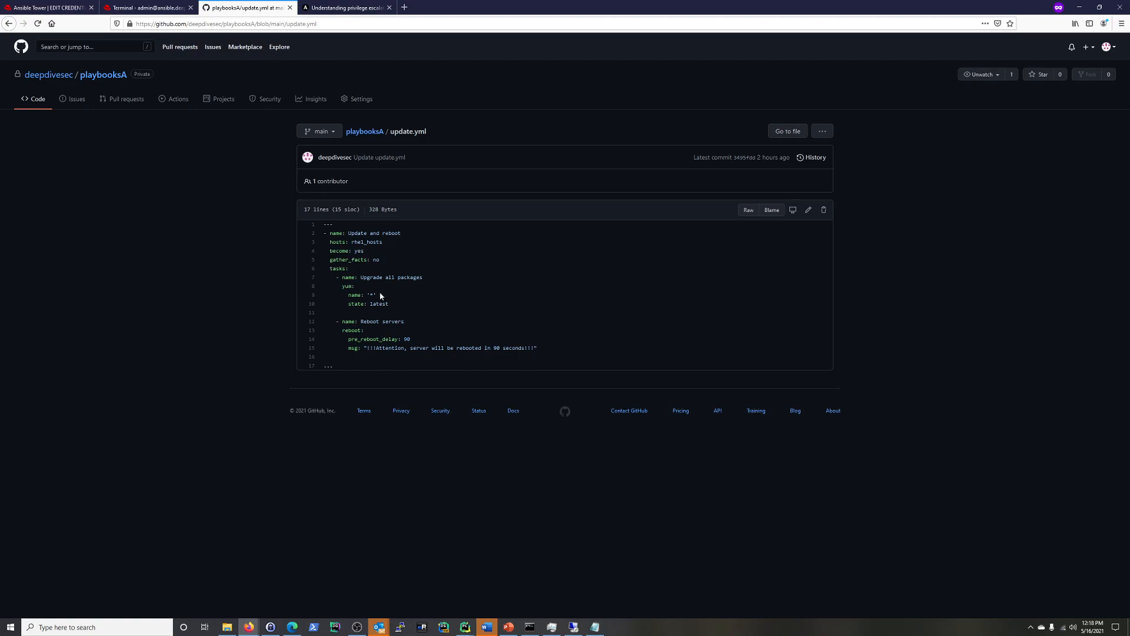
mouse_move(381, 295)
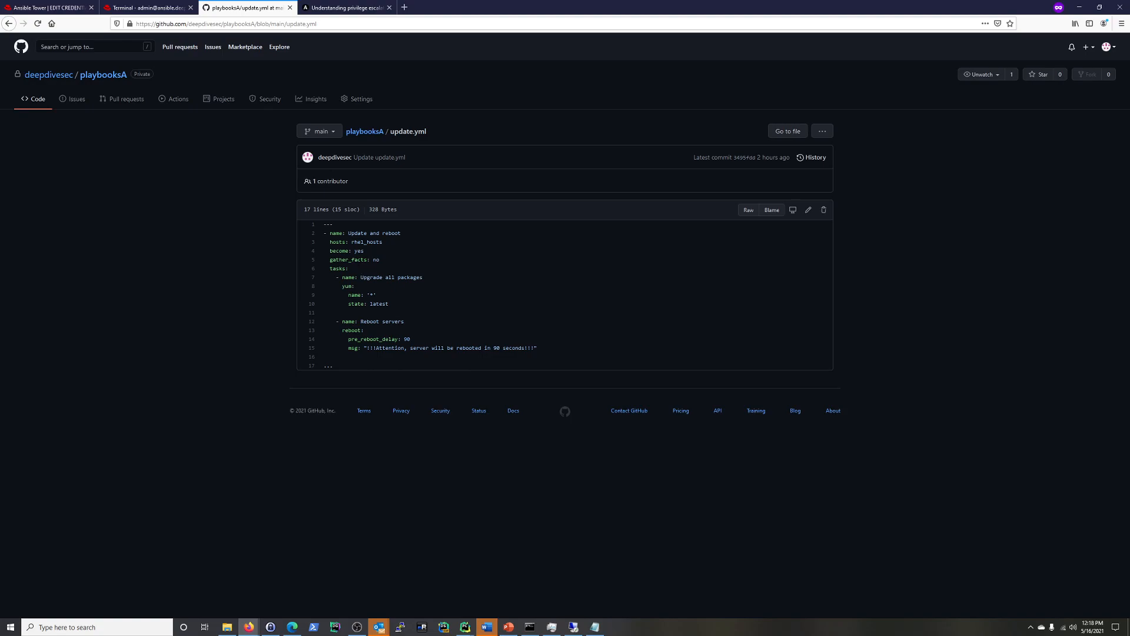
double_click(345, 251)
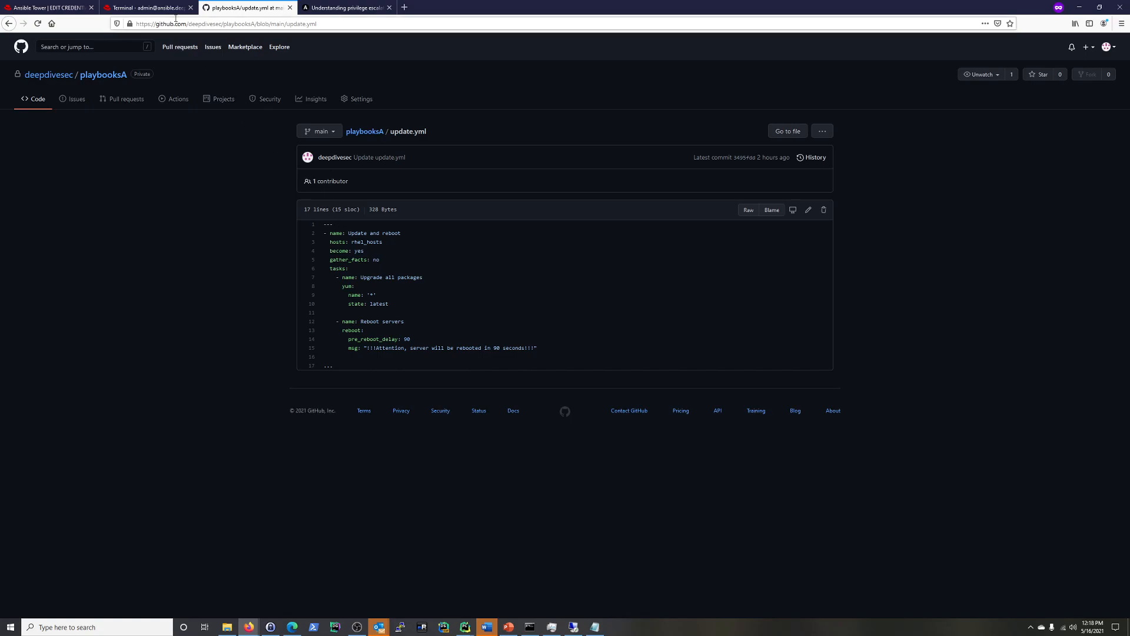
- Return to Tower and bring up the RHEL Update job template for editing
left_click(47, 7)
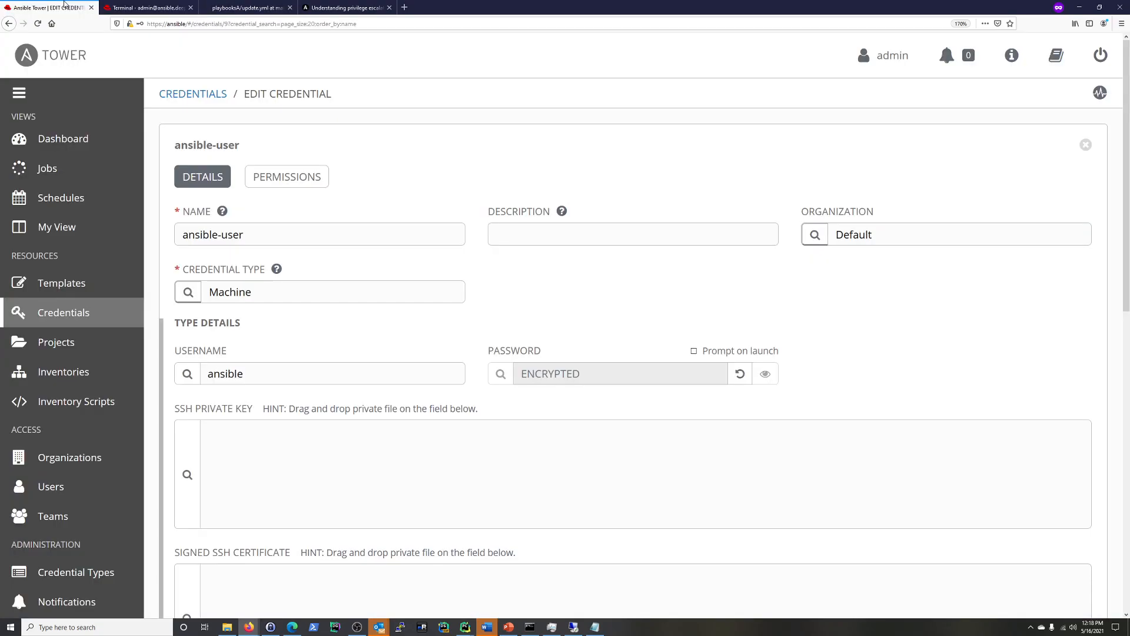
mouse_move(72, 282)
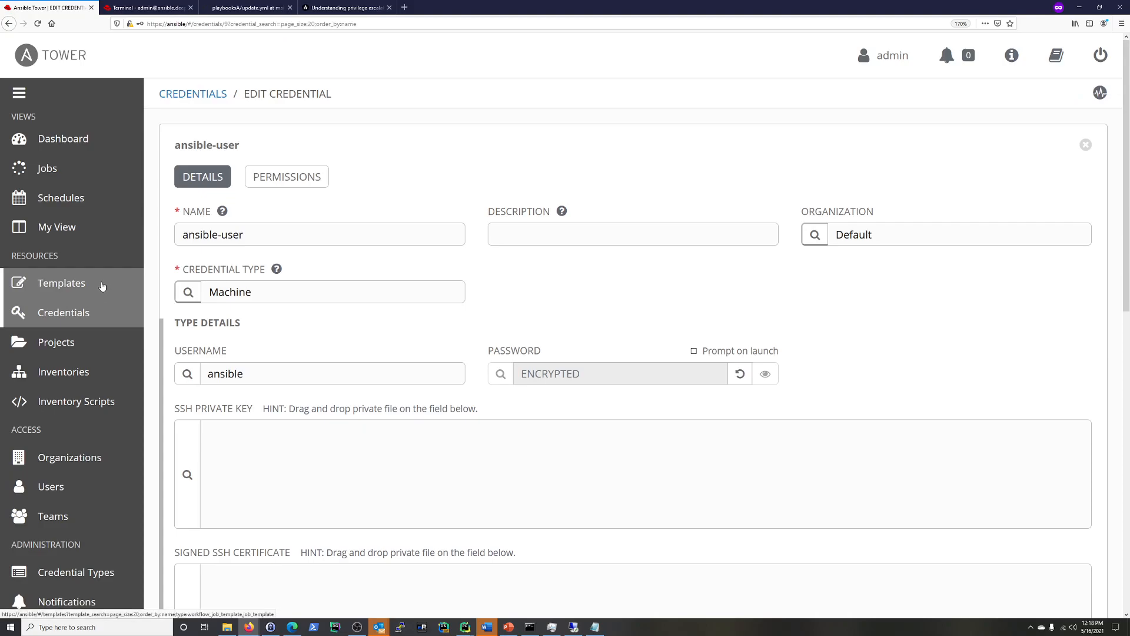
left_click(61, 282)
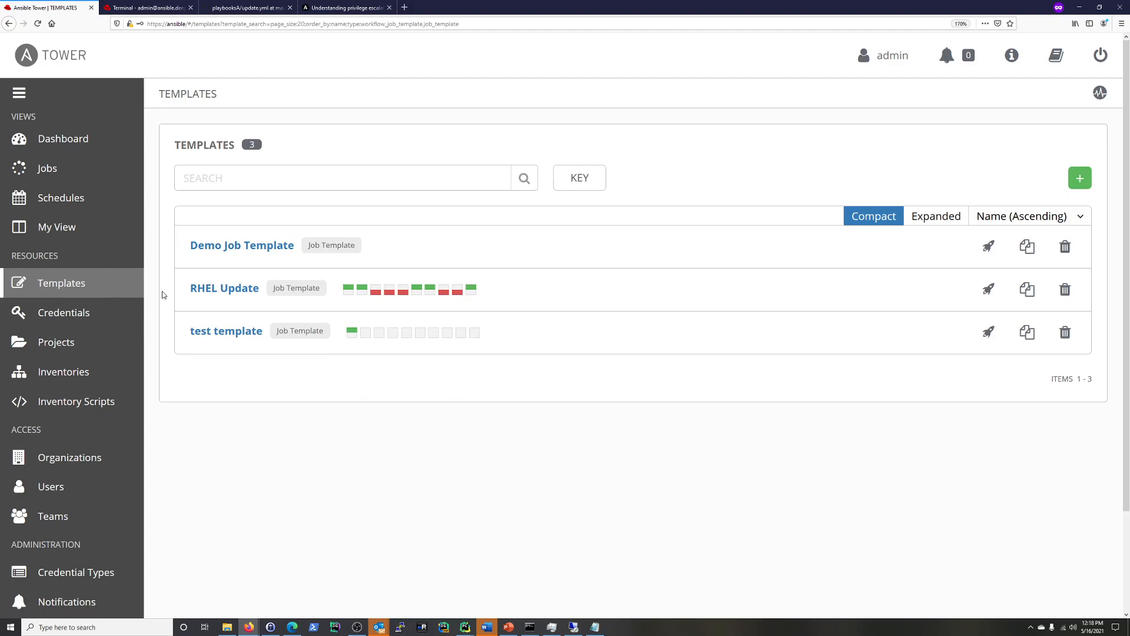
left_click(224, 287)
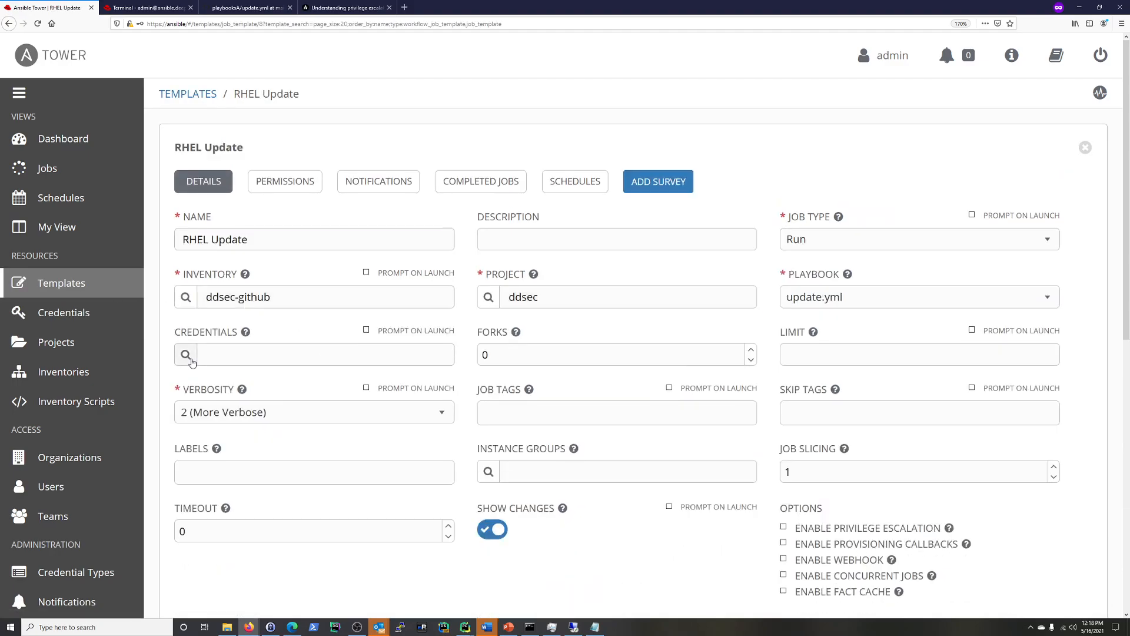
- Select ansible-user as the template's credential and scroll to the Launch button
left_click(186, 354)
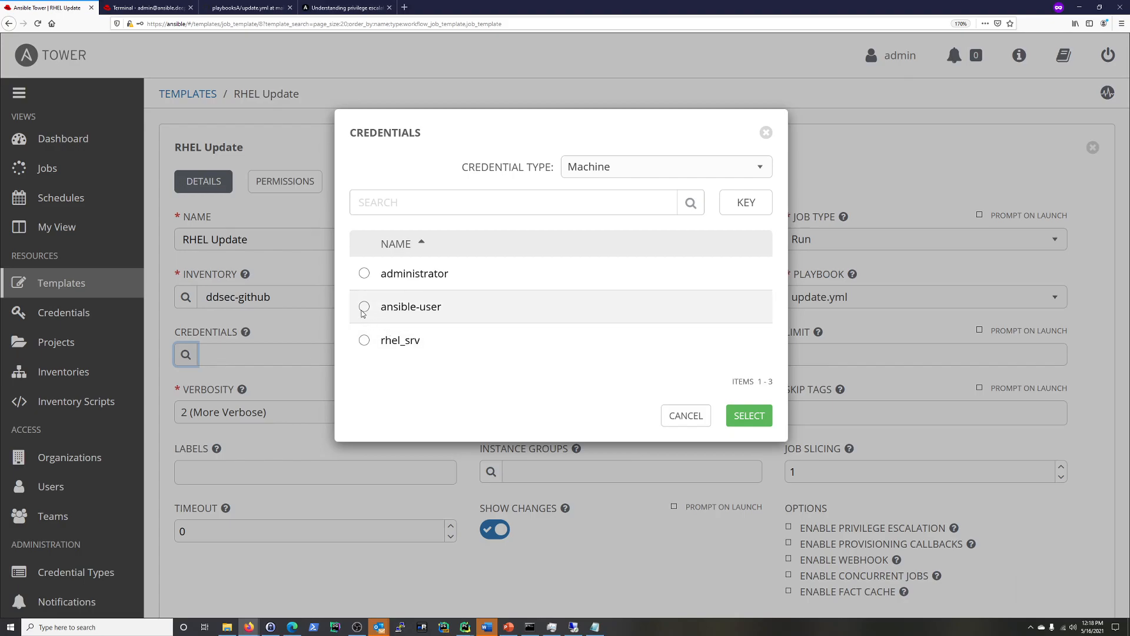
left_click(364, 306)
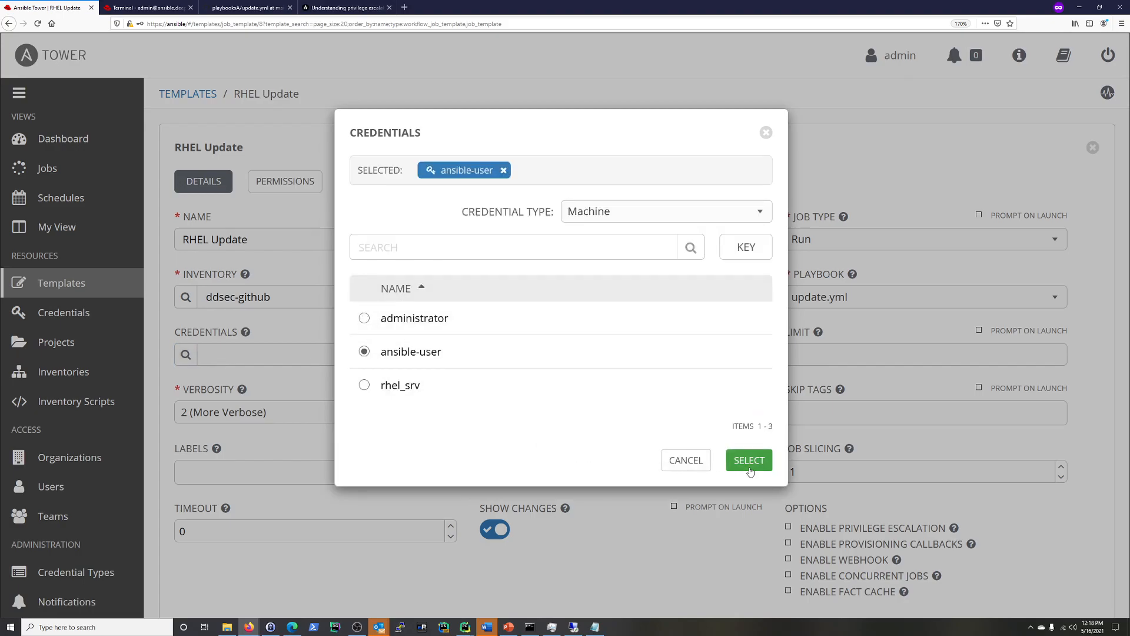
left_click(749, 460)
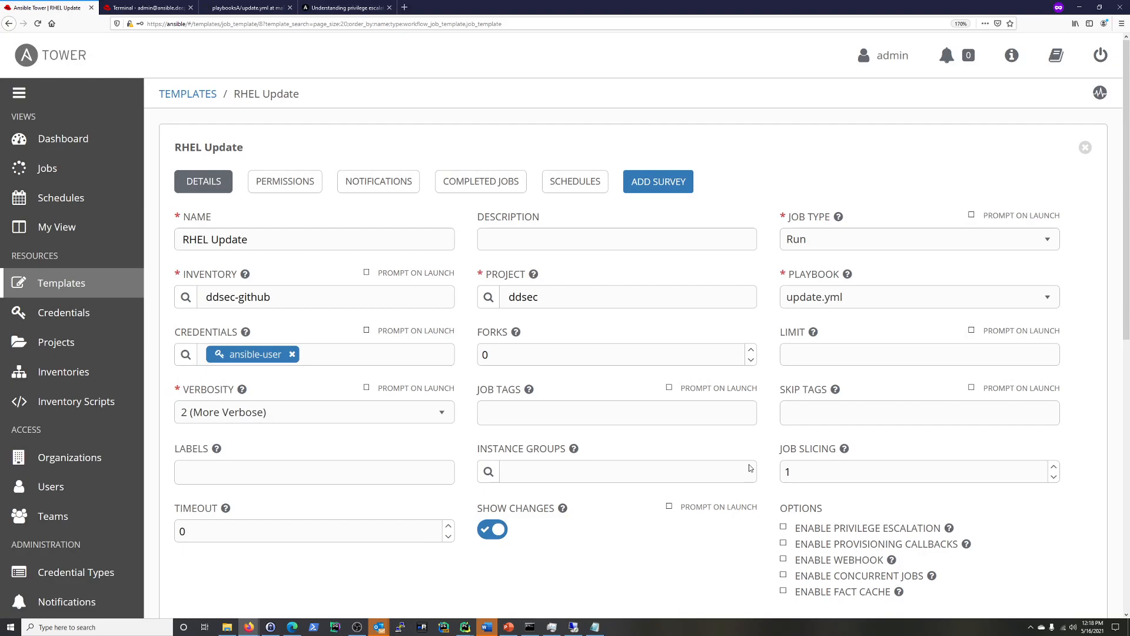
mouse_move(668, 380)
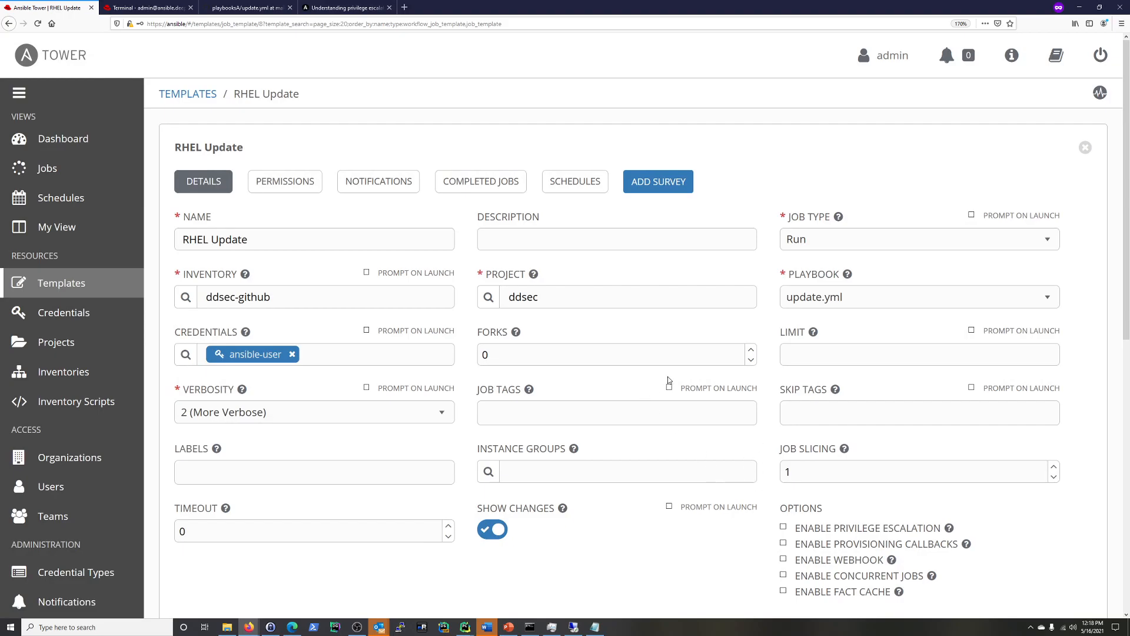
mouse_move(581, 367)
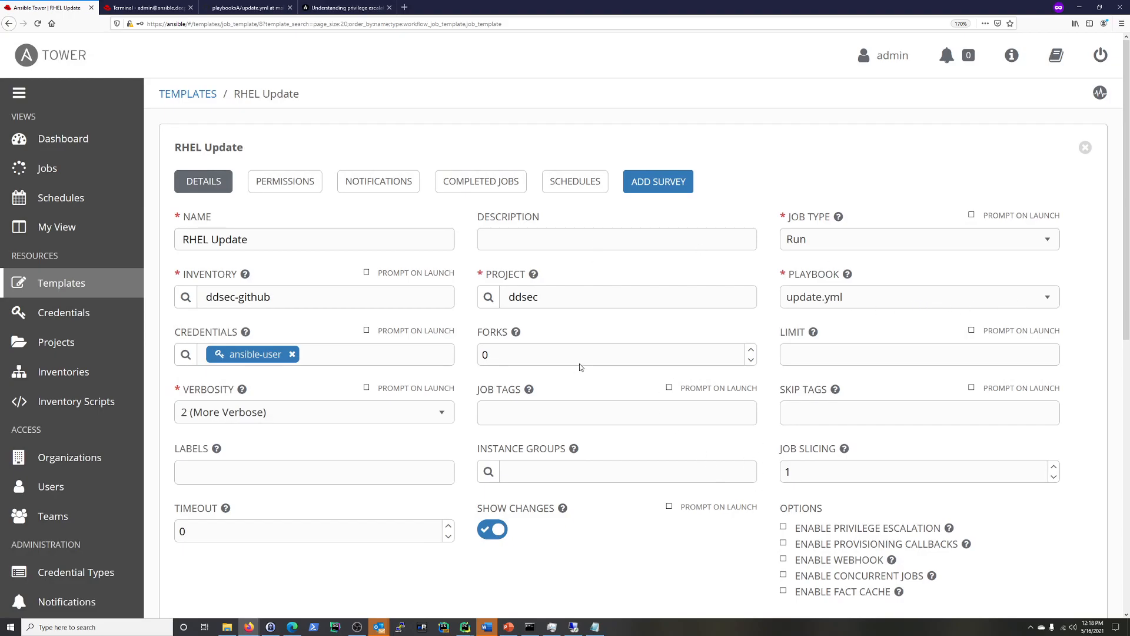
scroll("down", 3)
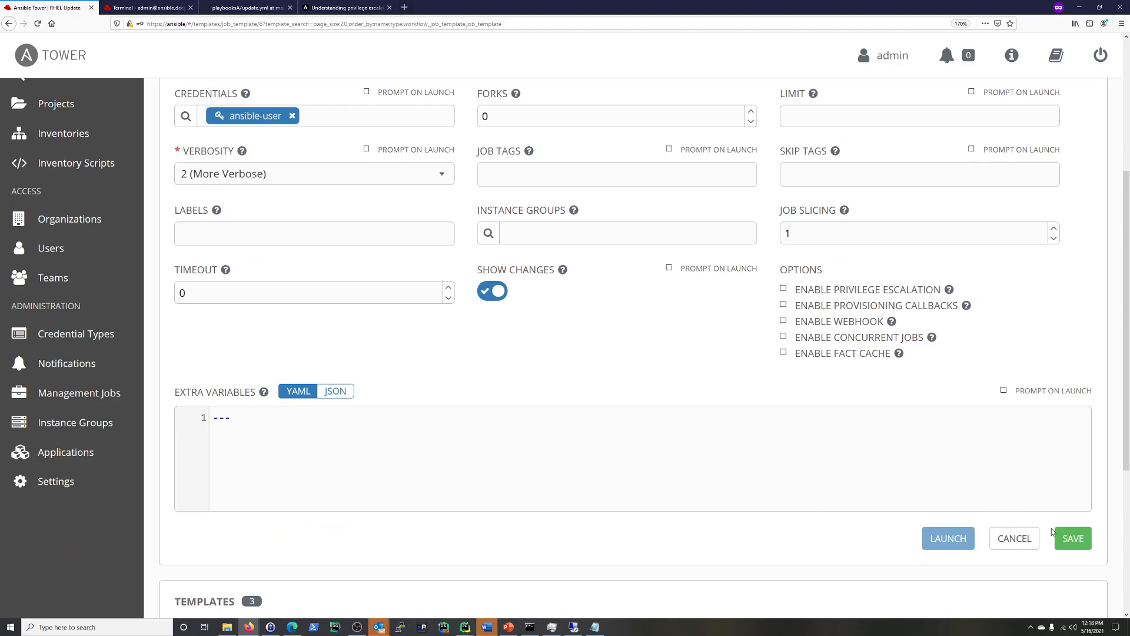
mouse_move(1039, 545)
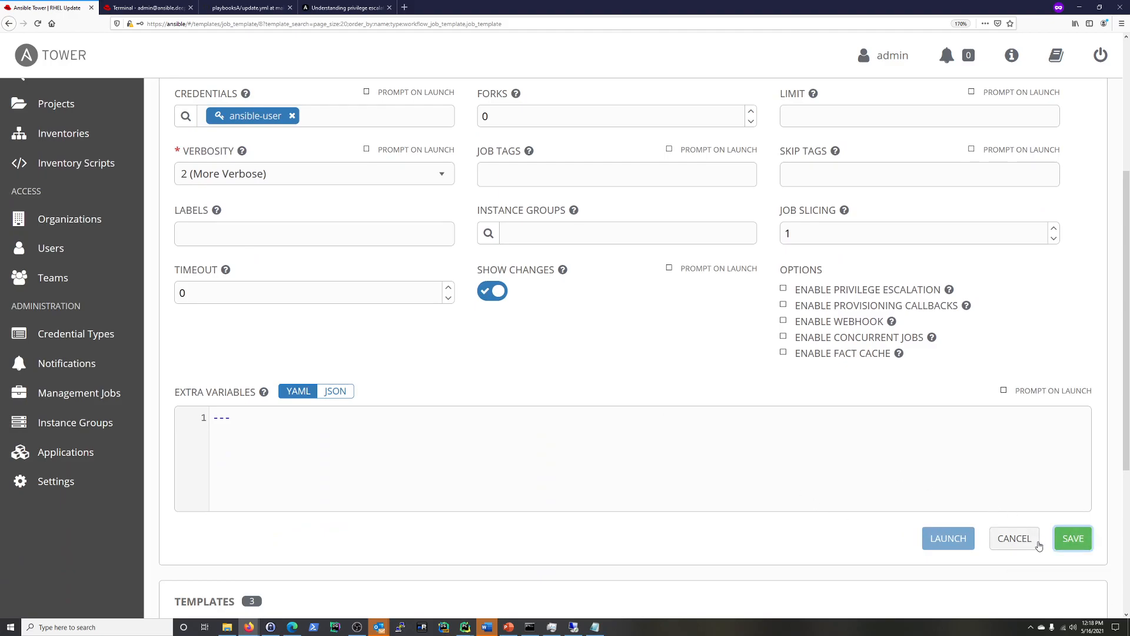
scroll("up", 3)
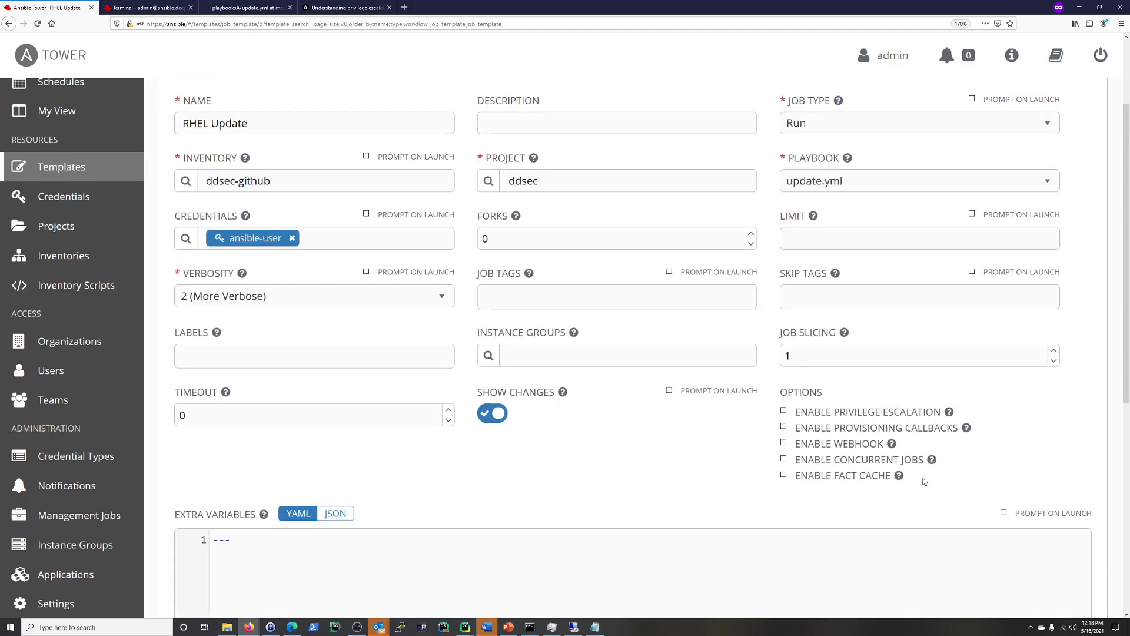
scroll("down", 3)
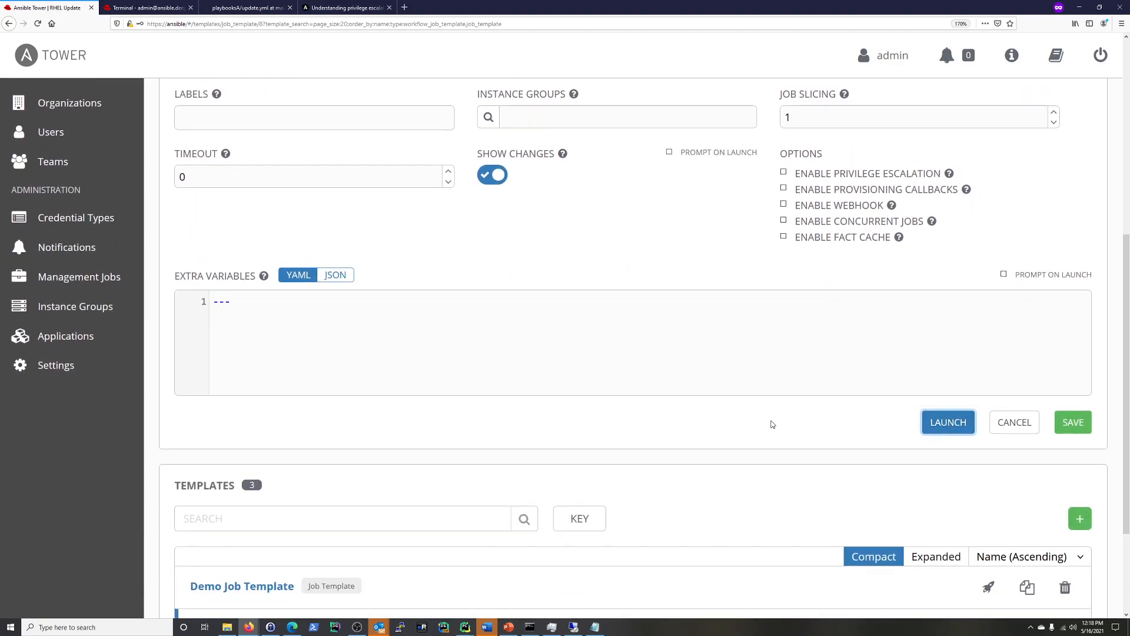
left_click(946, 421)
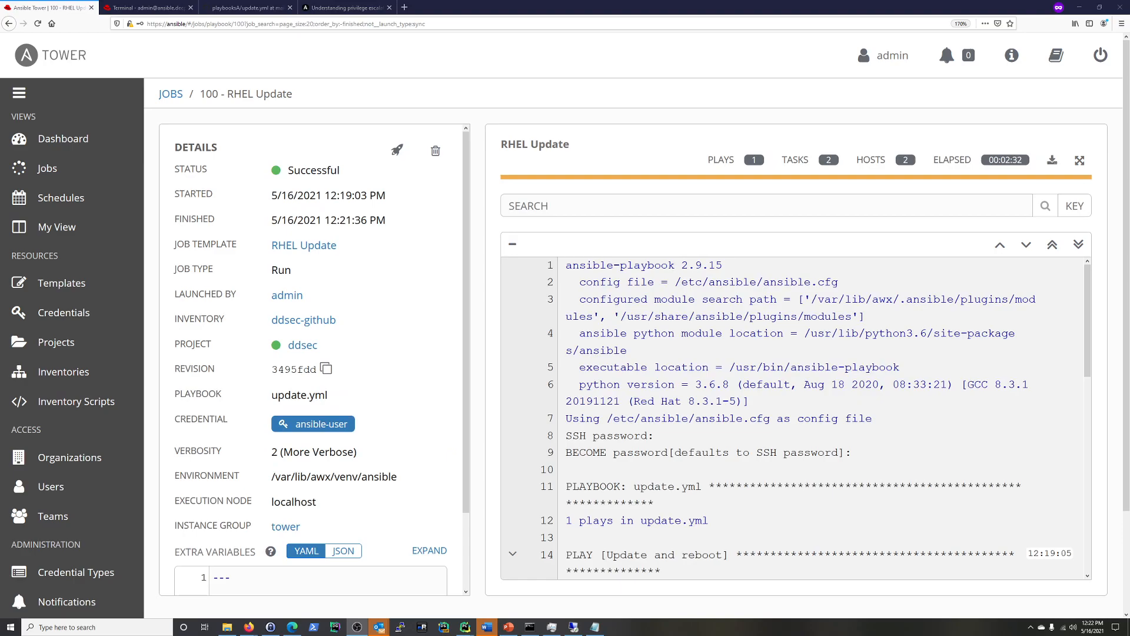
mouse_move(429, 484)
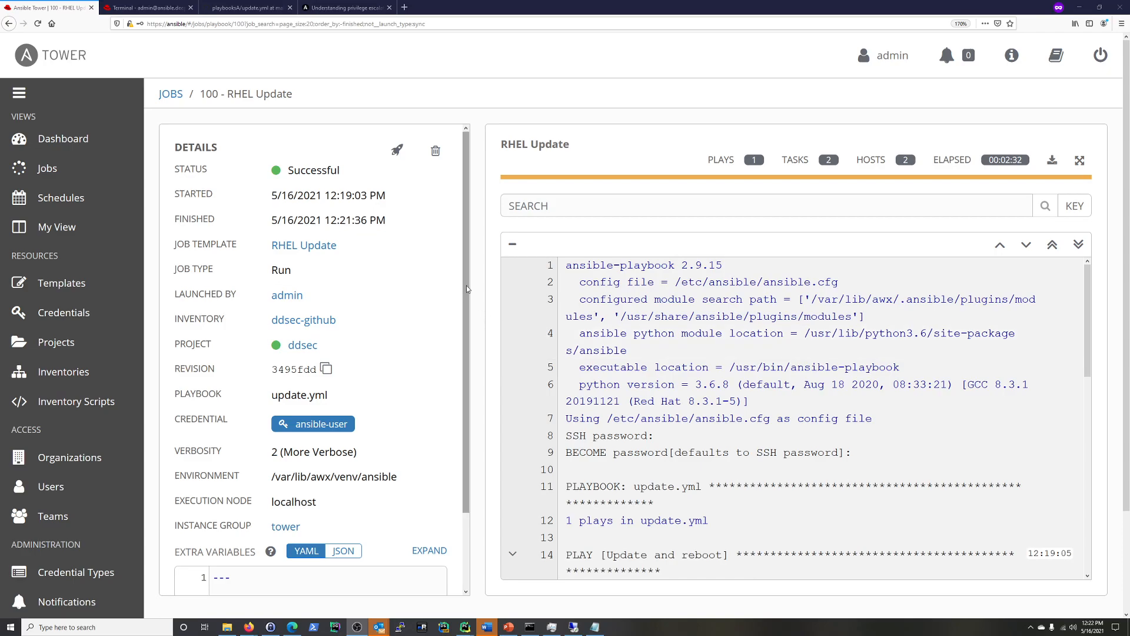
double_click(588, 452)
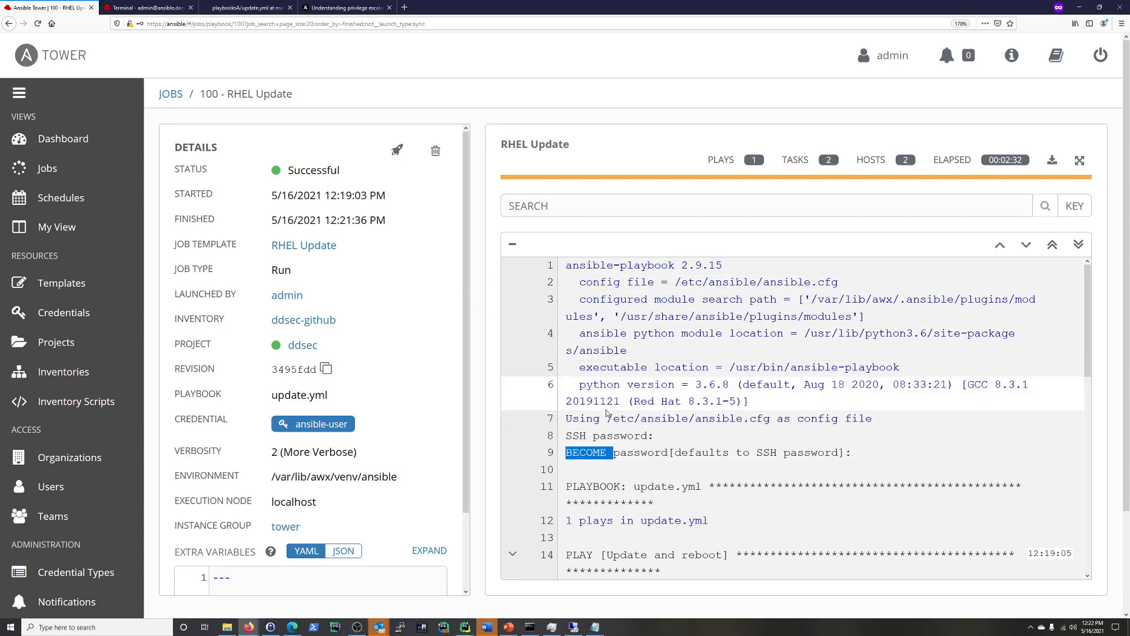
scroll("down", 3)
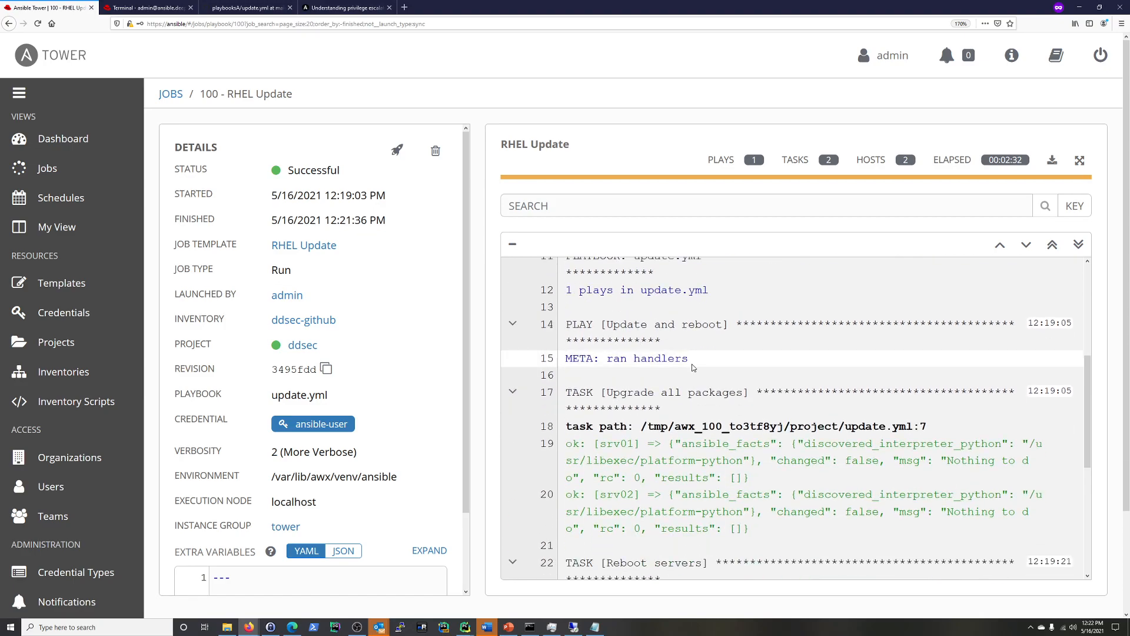
scroll("down", 3)
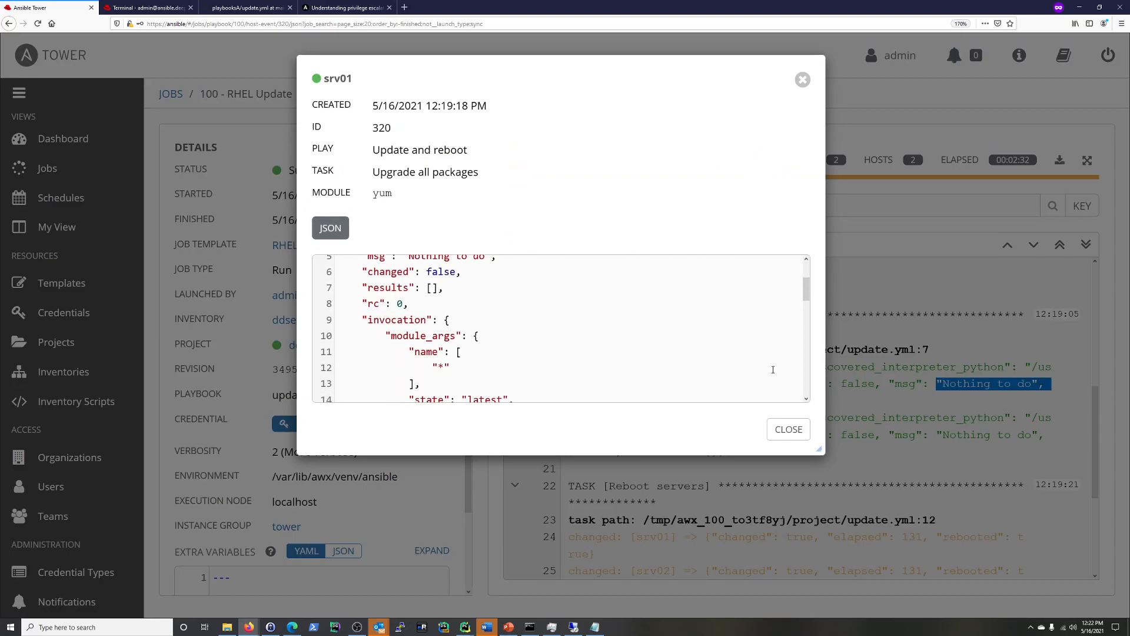
left_click(788, 428)
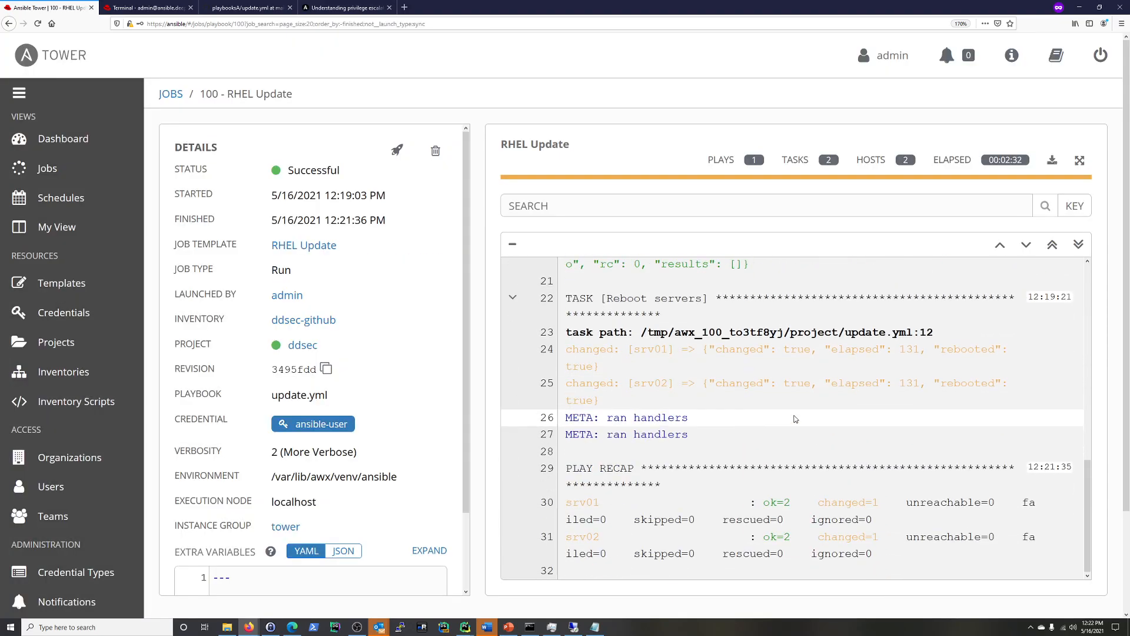
mouse_move(855, 344)
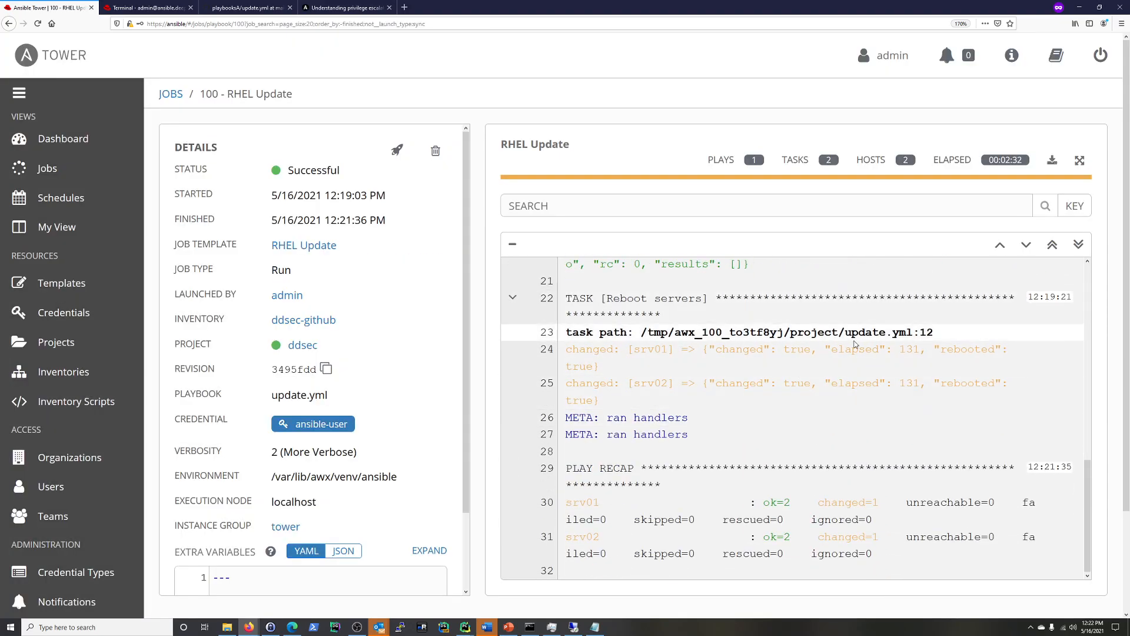
scroll("down", 3)
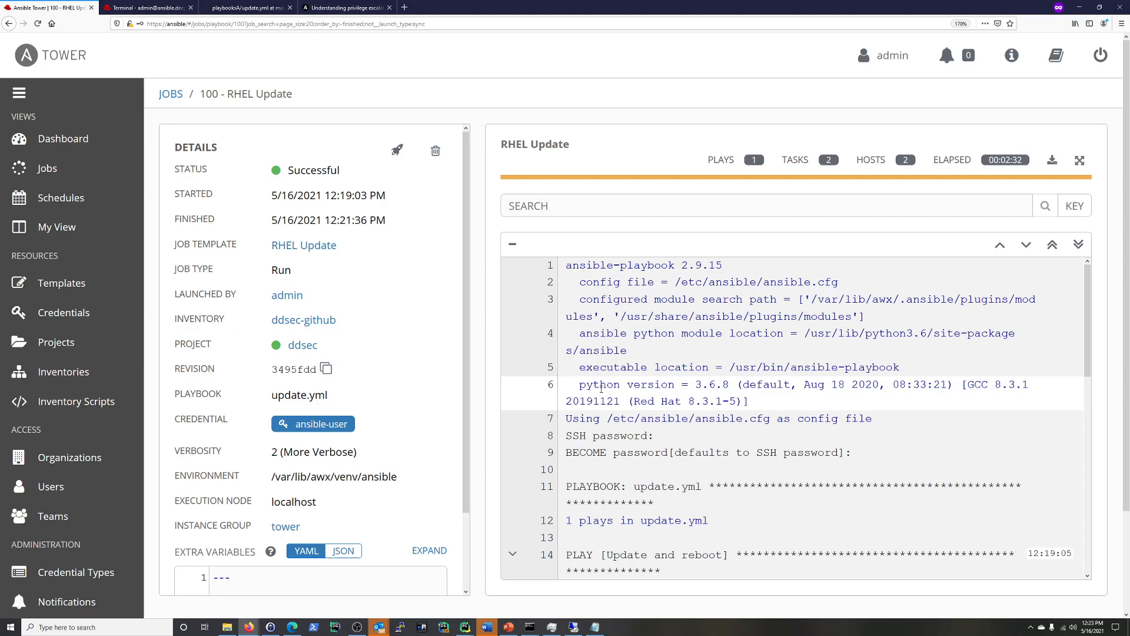
left_click(149, 7)
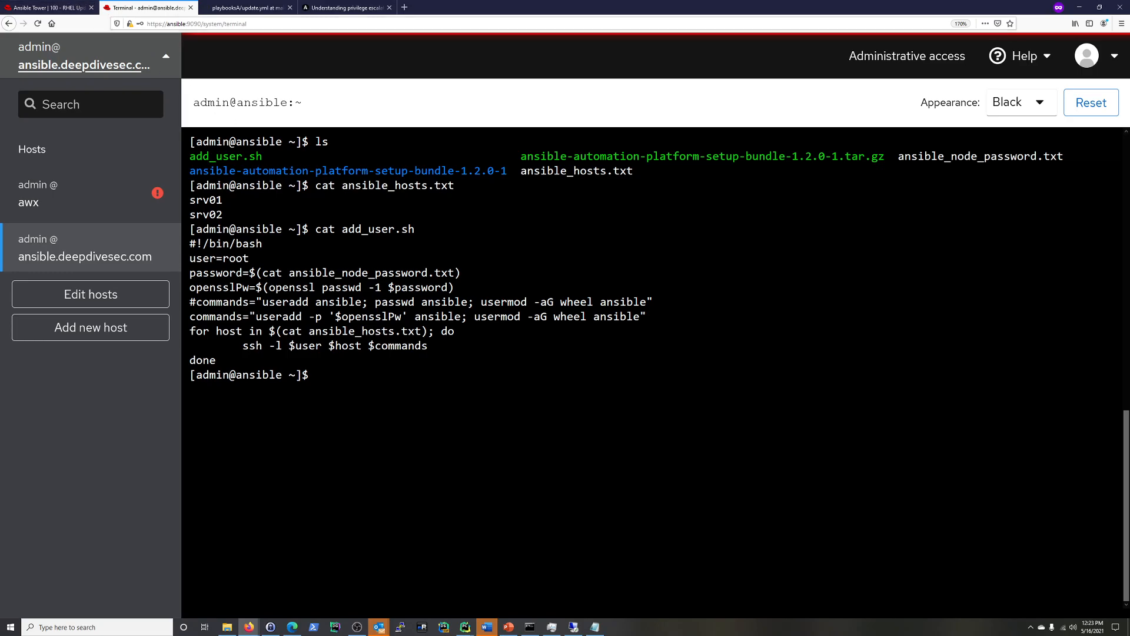
left_click(47, 7)
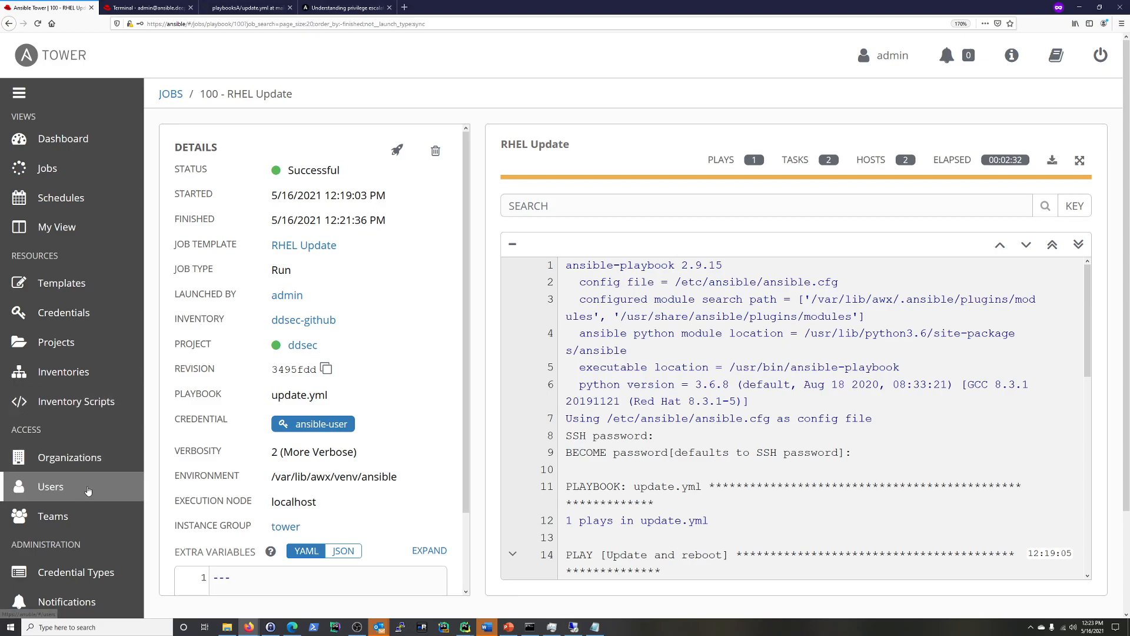
- Bring up the ansible-user credential and review its sudo Privilege Escalation settings
left_click(64, 311)
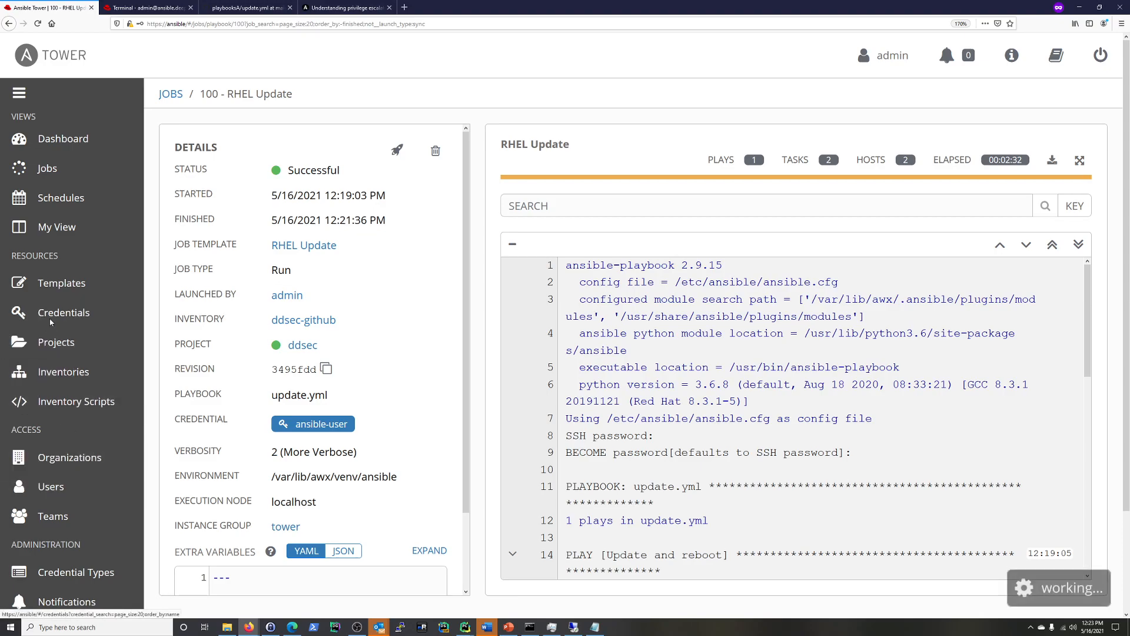
left_click(63, 312)
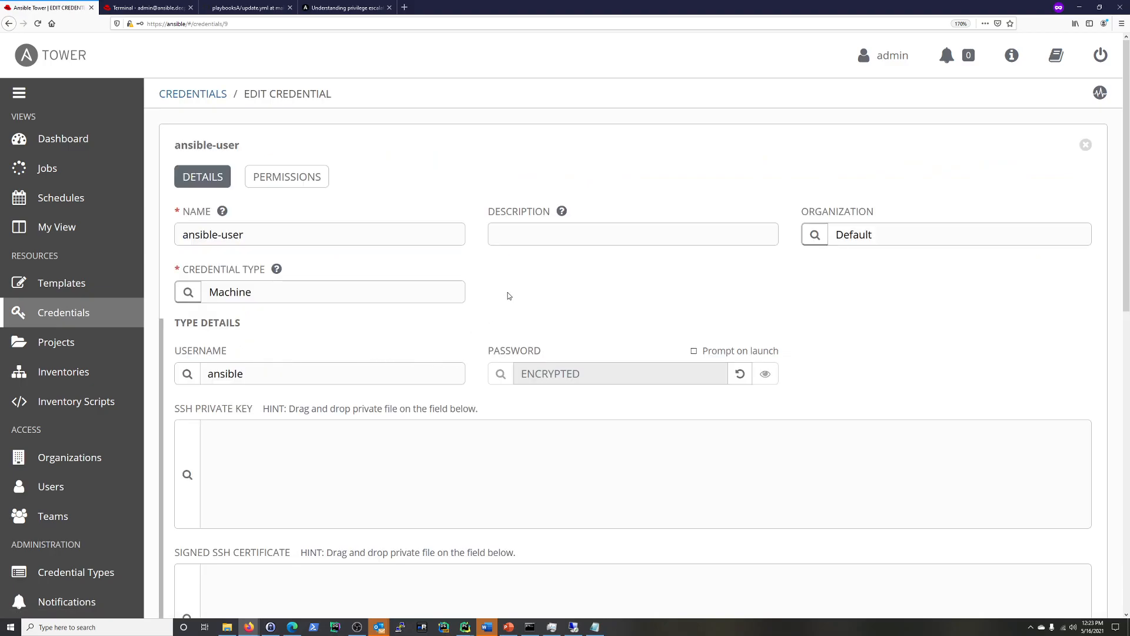
scroll("down", 3)
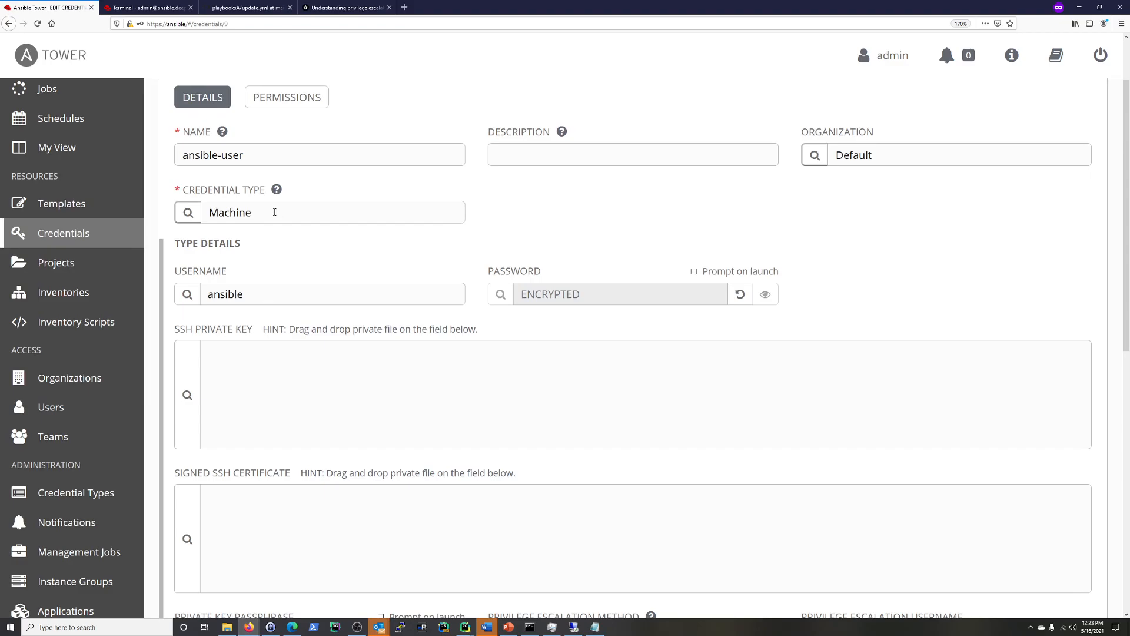
scroll("down", 3)
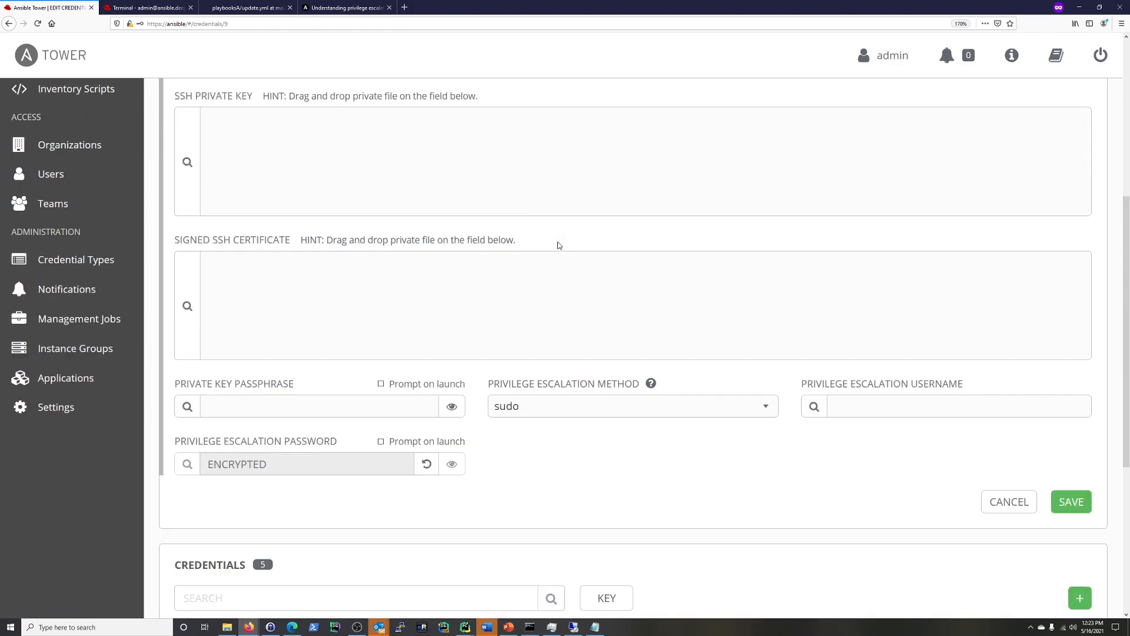
scroll("down", 3)
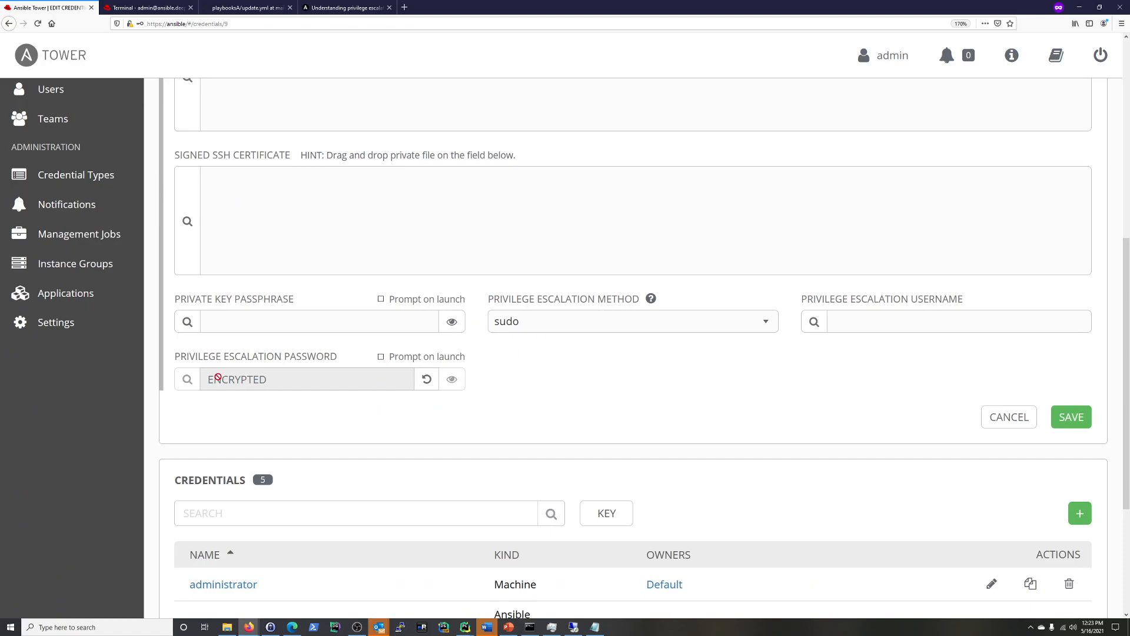
scroll("up", 3)
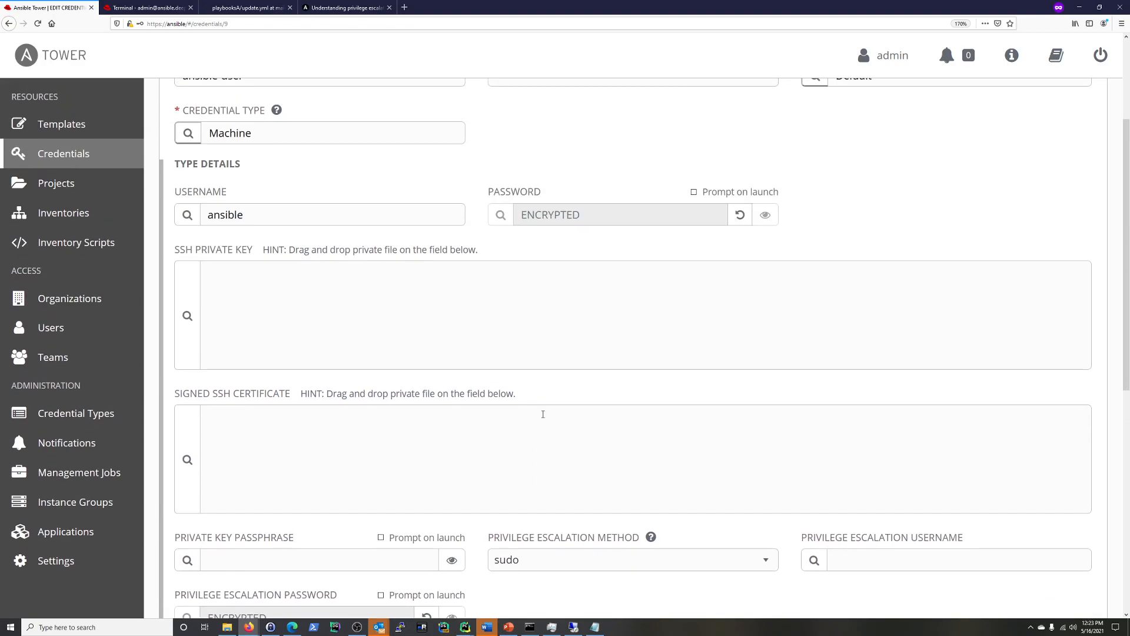
- Check the become: yes line in update.yml on GitHub, then return to the credential
left_click(247, 7)
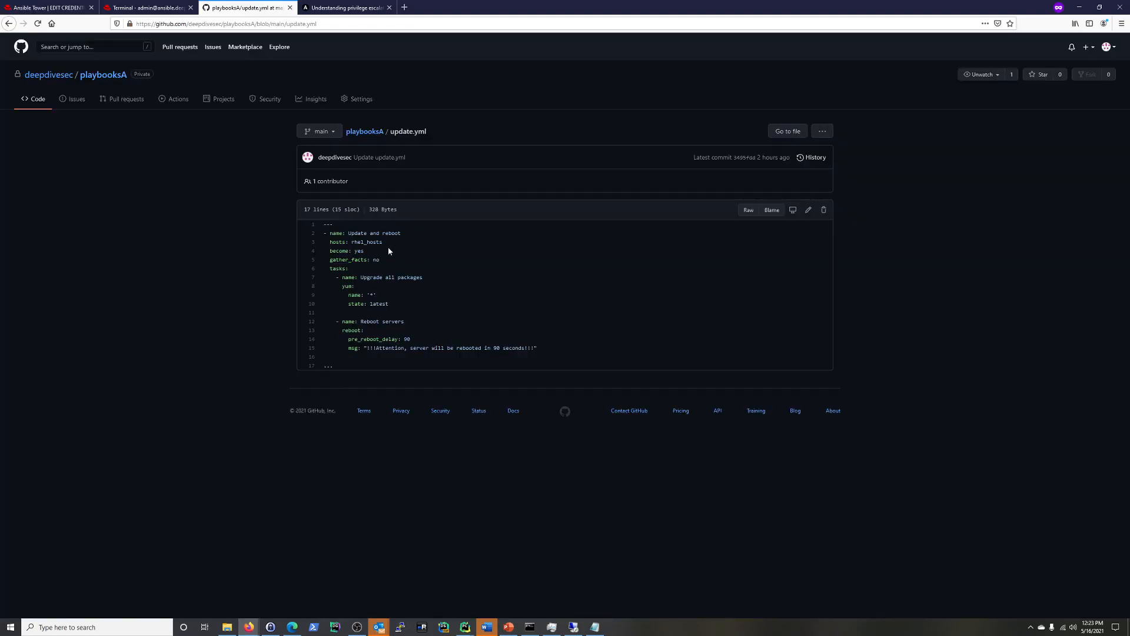
double_click(348, 251)
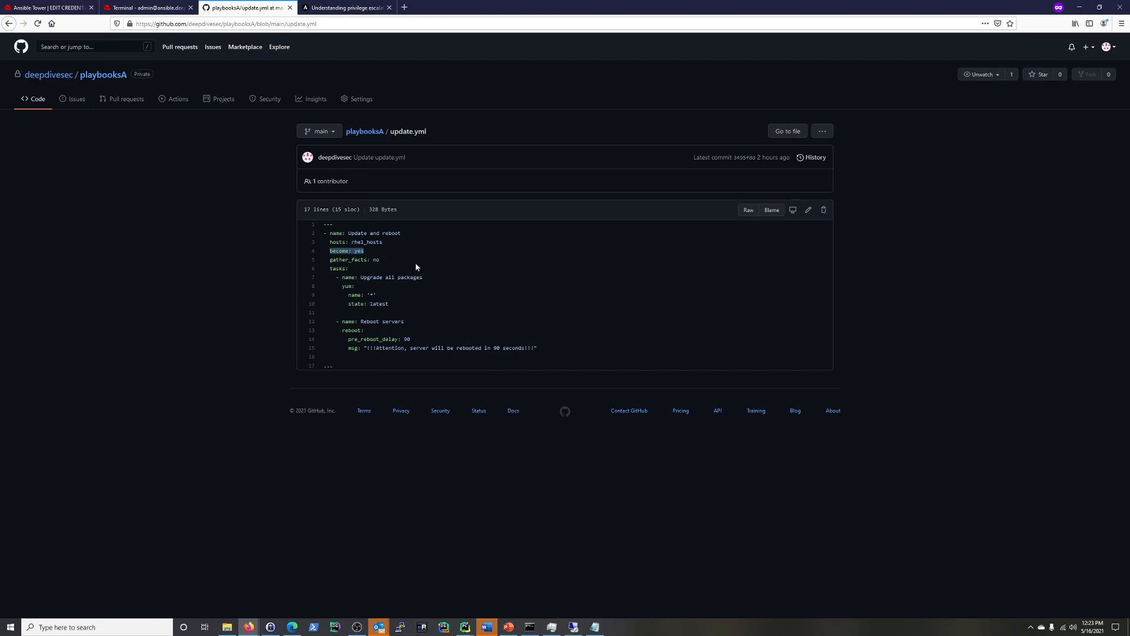
left_click(49, 7)
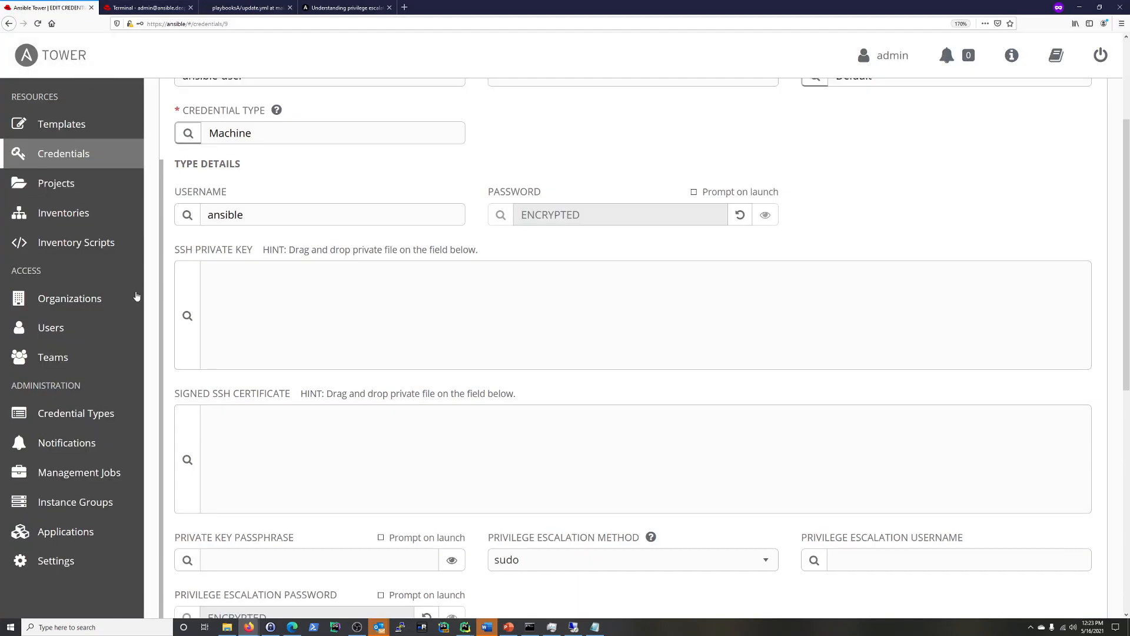
- Show the RHEL Update template's details with ansible-user credential, ddsec project and update.yml
scroll("up", 3)
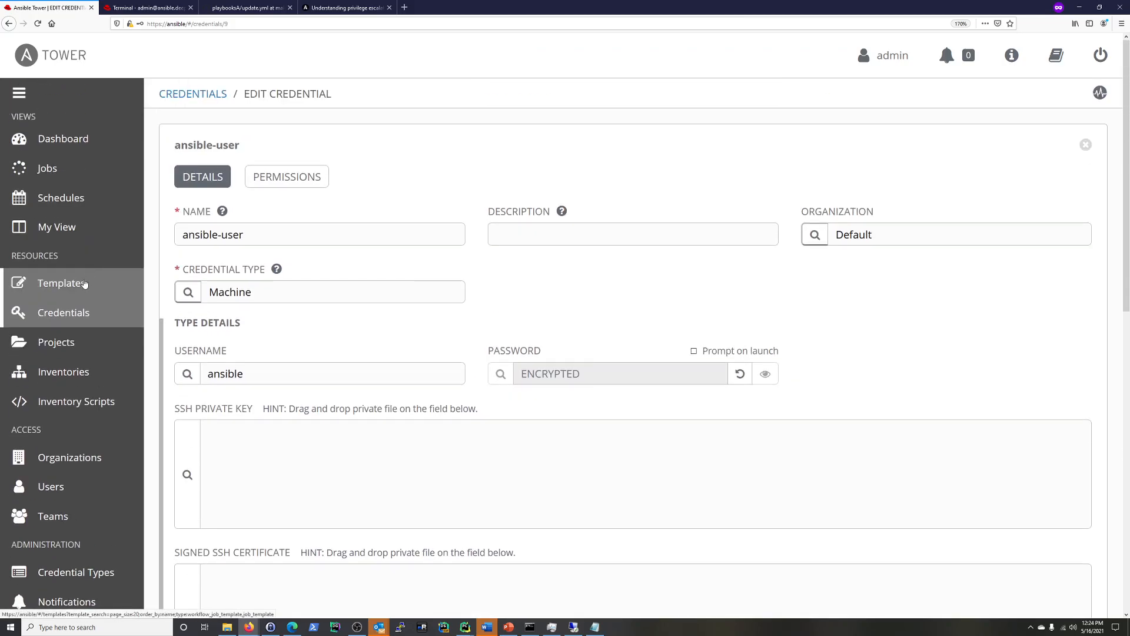
left_click(61, 283)
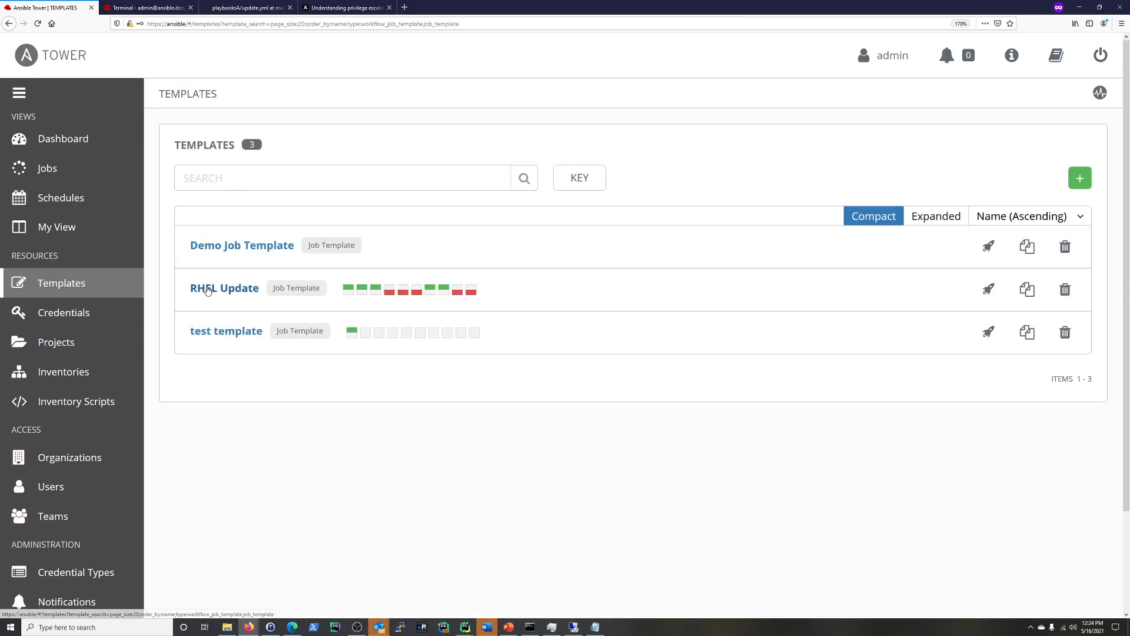
left_click(223, 287)
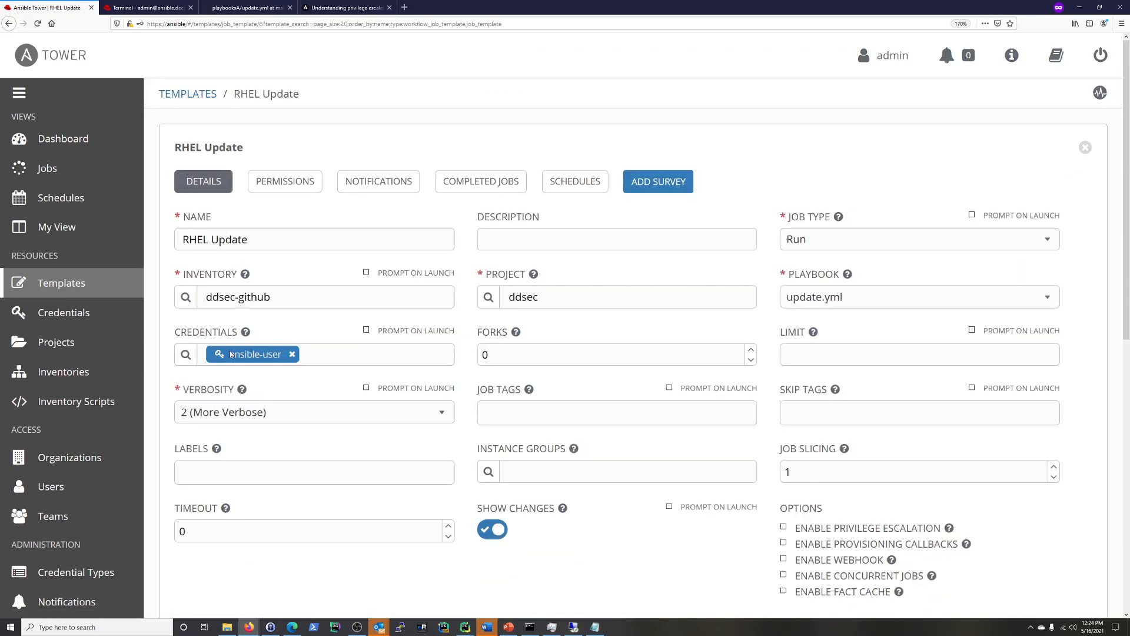
mouse_move(292, 354)
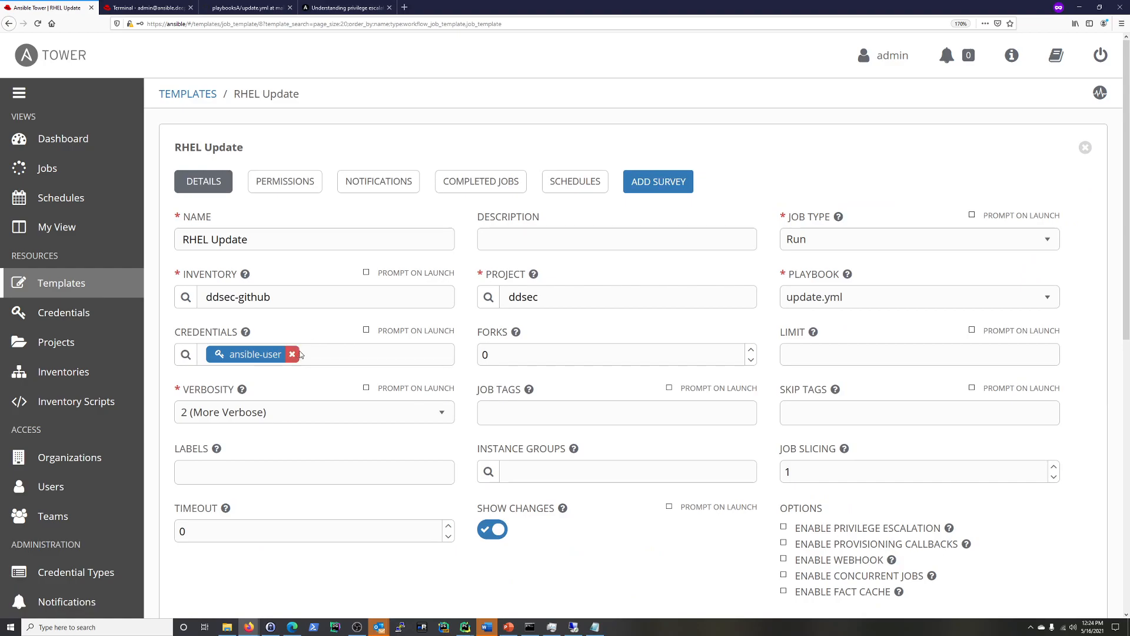
mouse_move(690, 354)
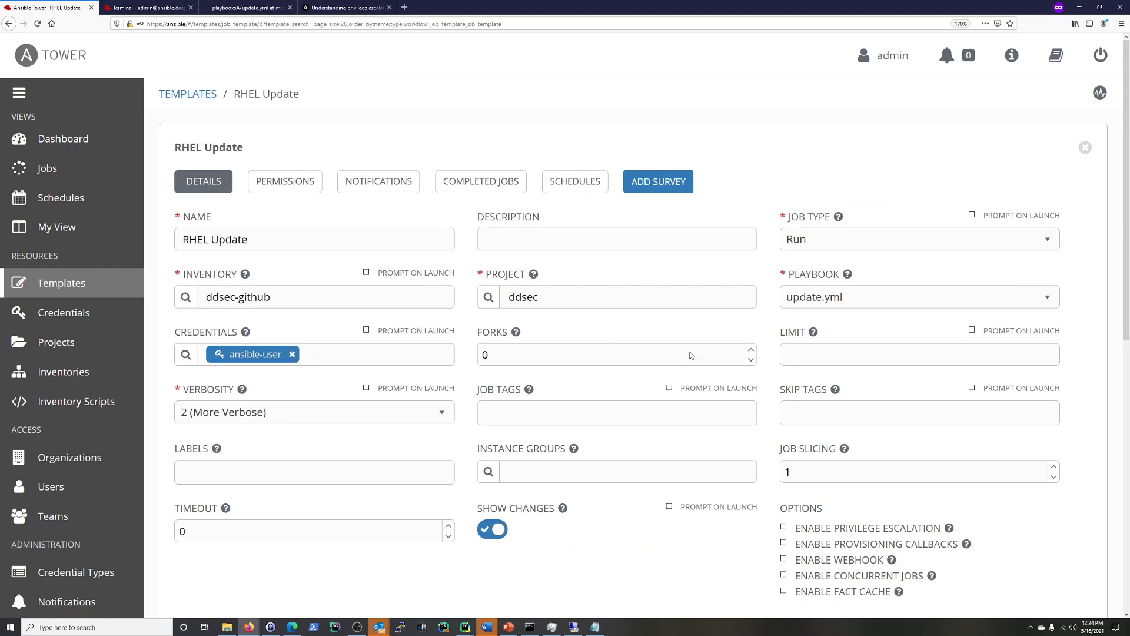
mouse_move(762, 339)
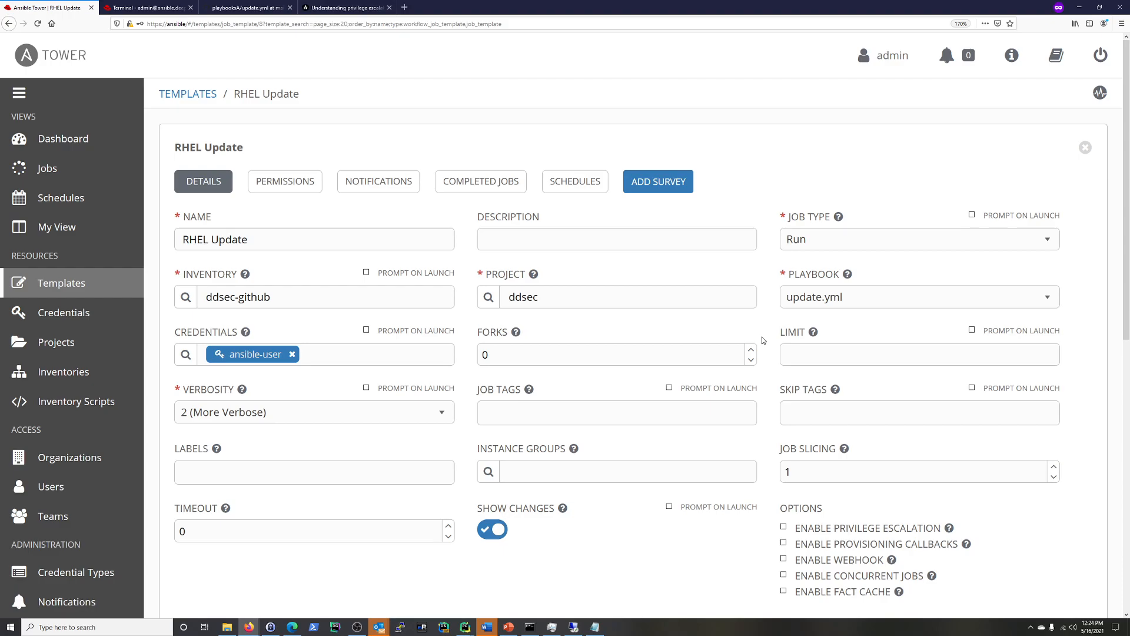
mouse_move(714, 328)
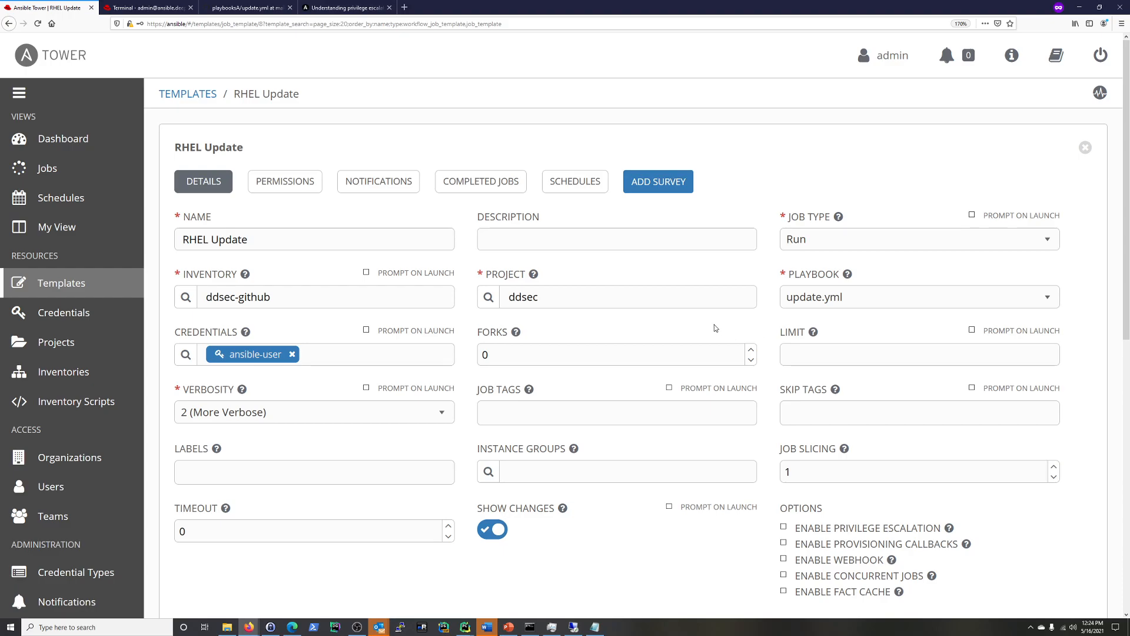
mouse_move(775, 339)
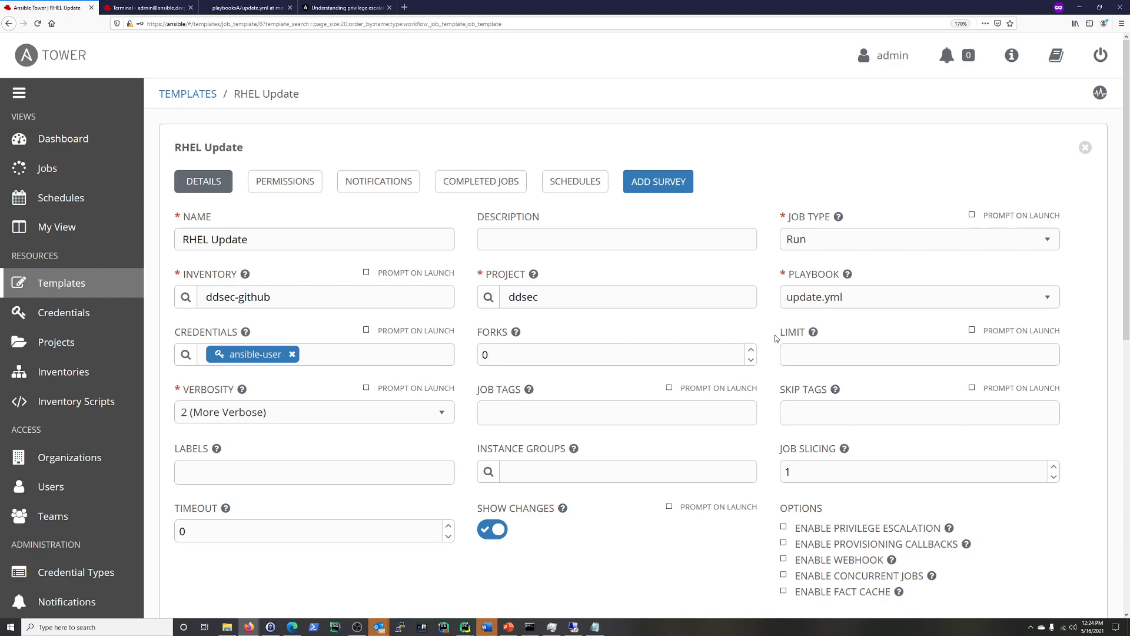